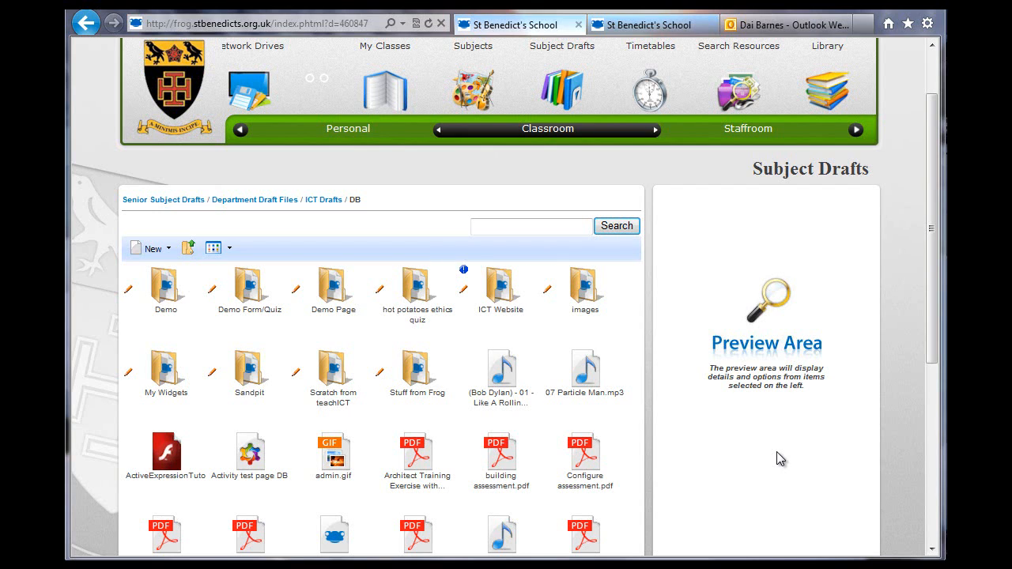
pyautogui.moveTo(720, 448)
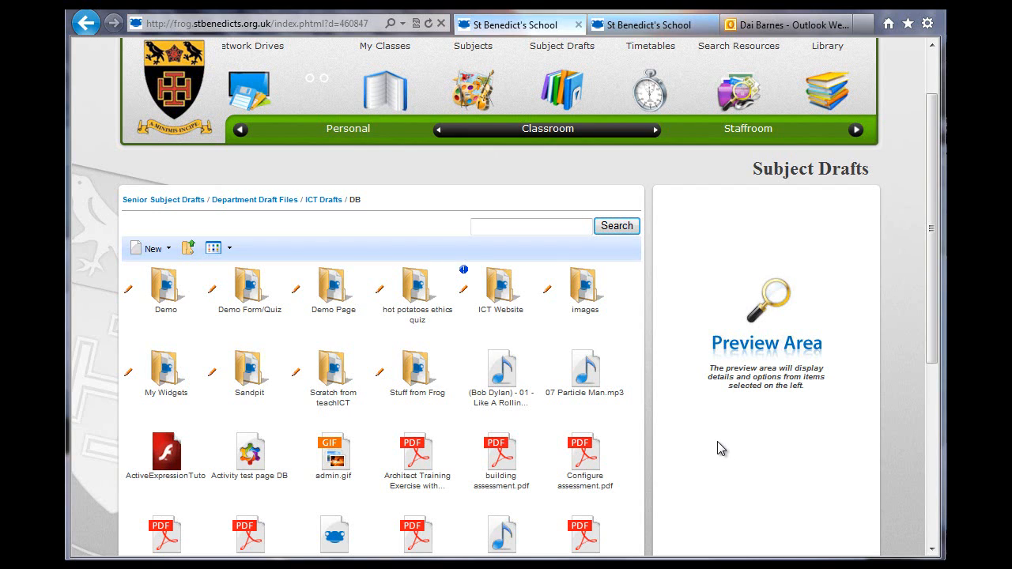
pyautogui.moveTo(593, 403)
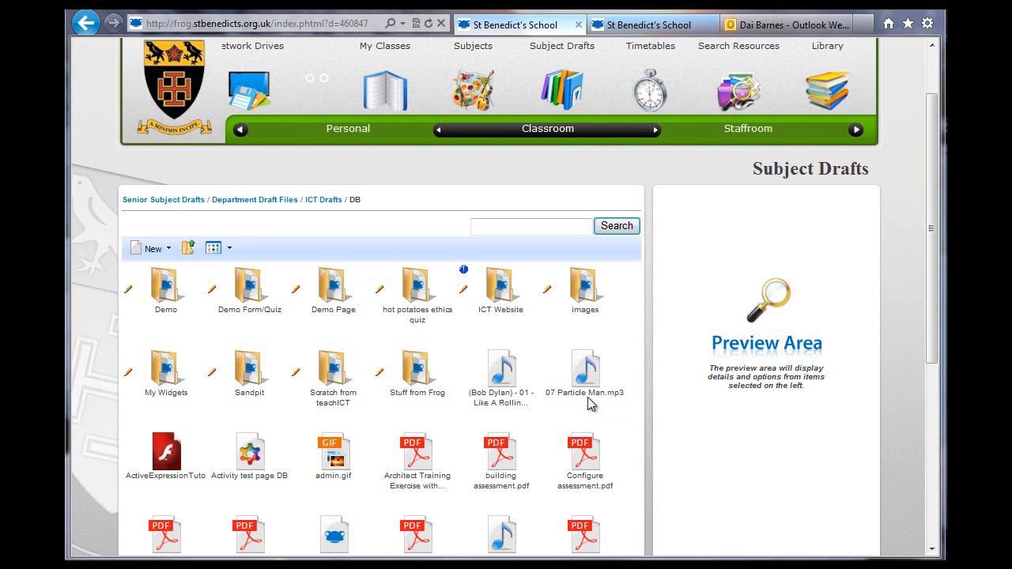
# Copy the ICT Website folder into the Demo folder using Edit > Copy.
pyautogui.click(501, 284)
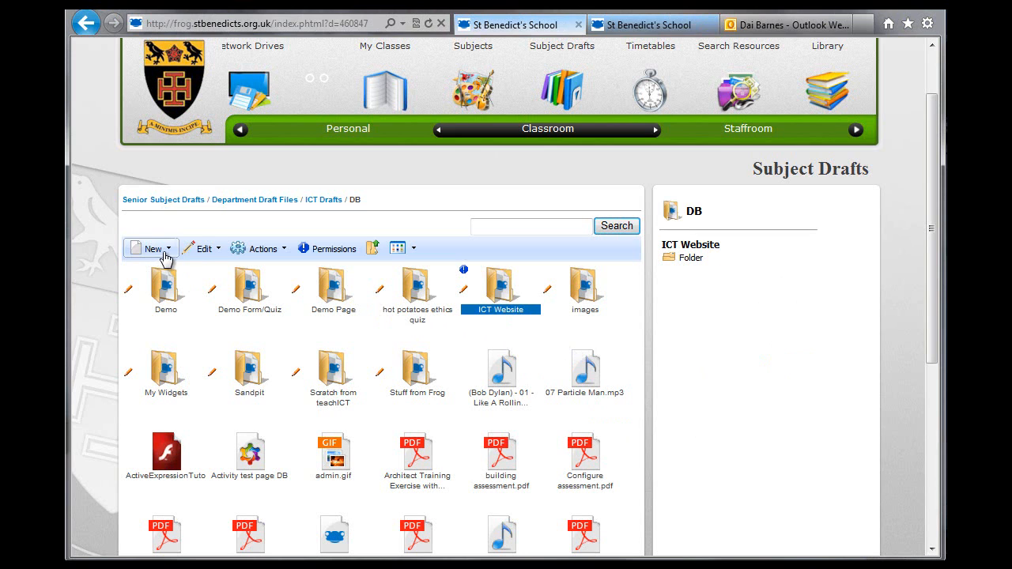
pyautogui.click(200, 249)
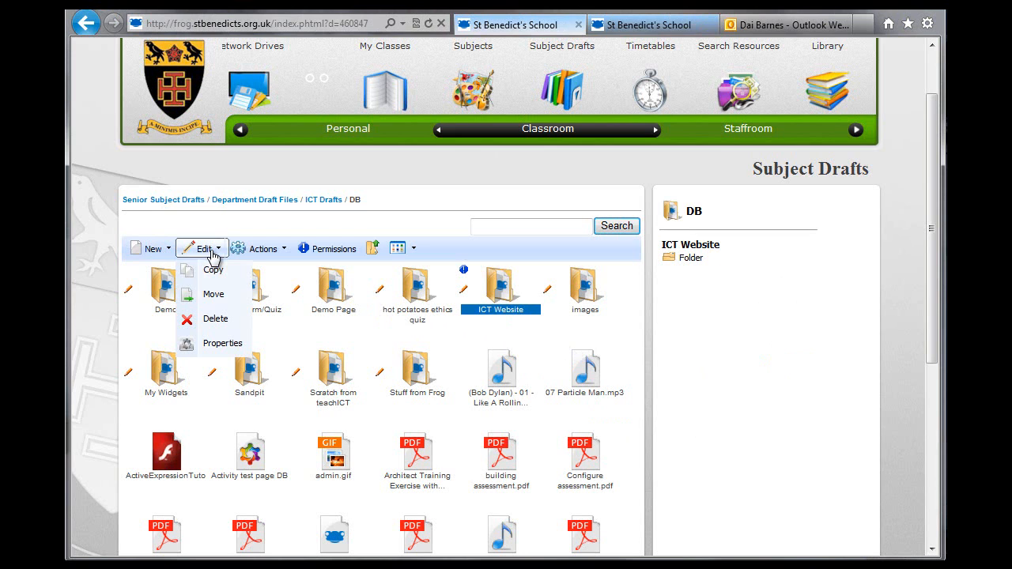
pyautogui.click(213, 269)
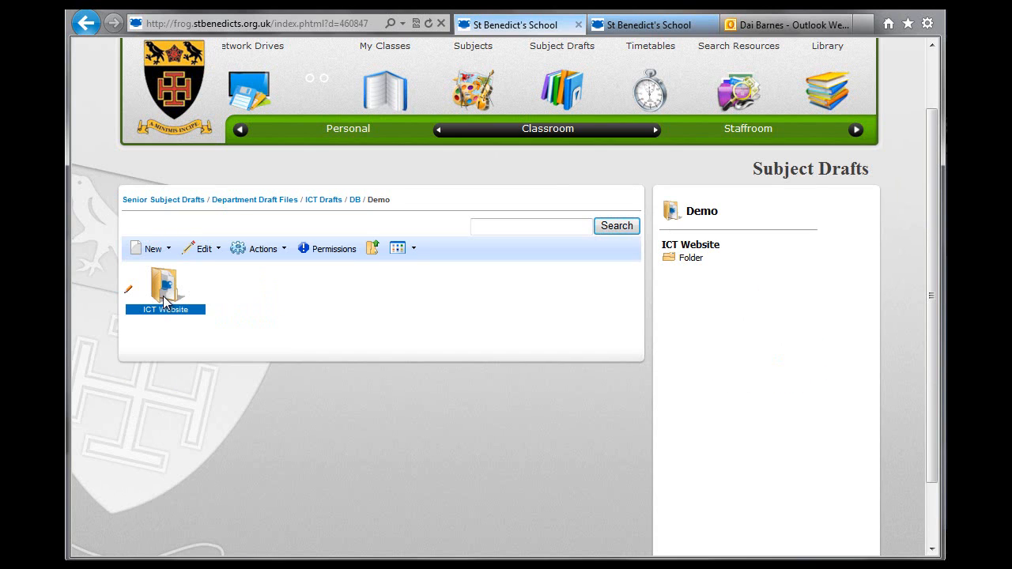
# Change the copied folder's name in Properties from ICT Website to 'Demo Website'.
pyautogui.click(202, 248)
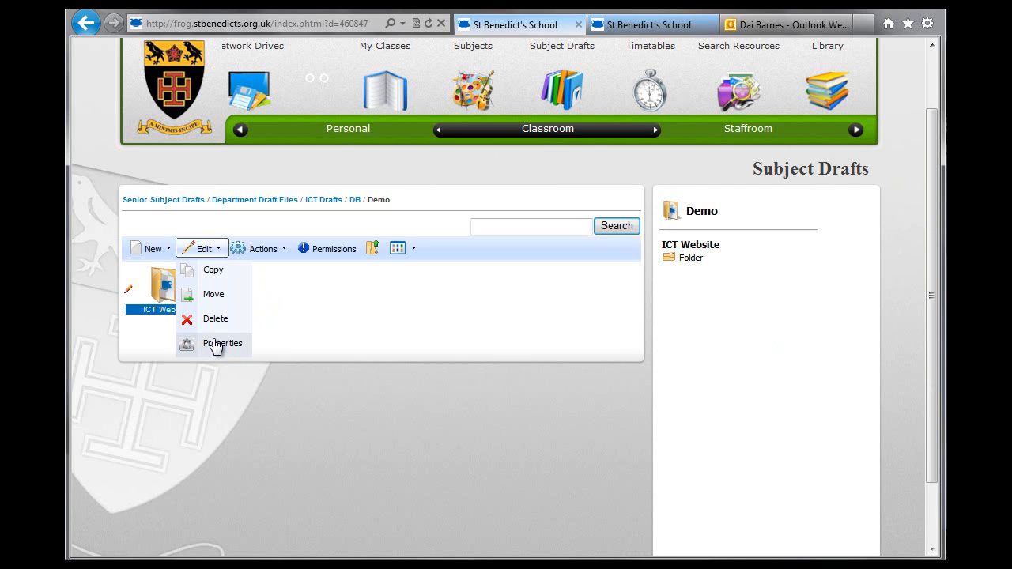
pyautogui.click(223, 343)
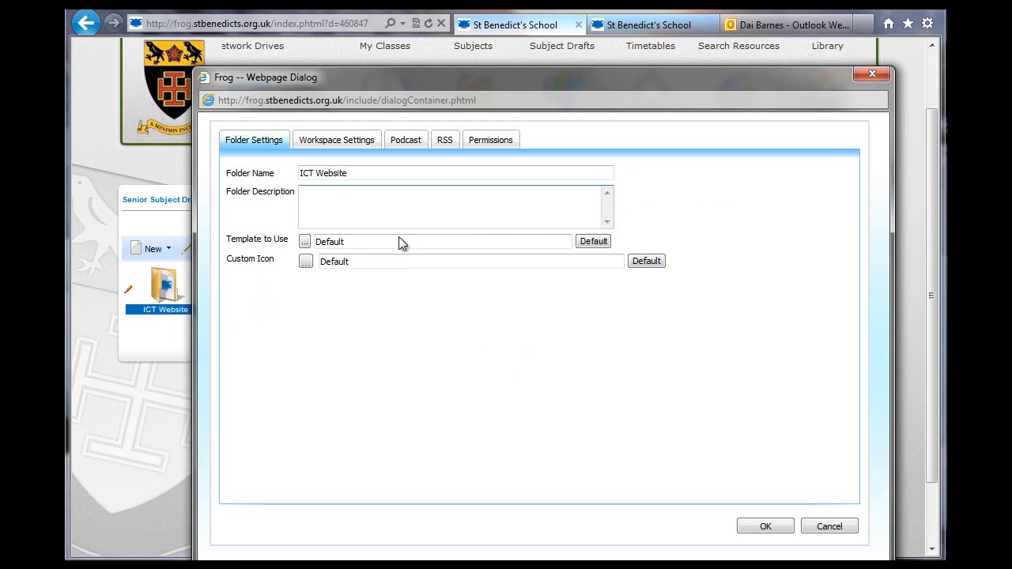
pyautogui.doubleClick(307, 174)
pyautogui.write('Demo')
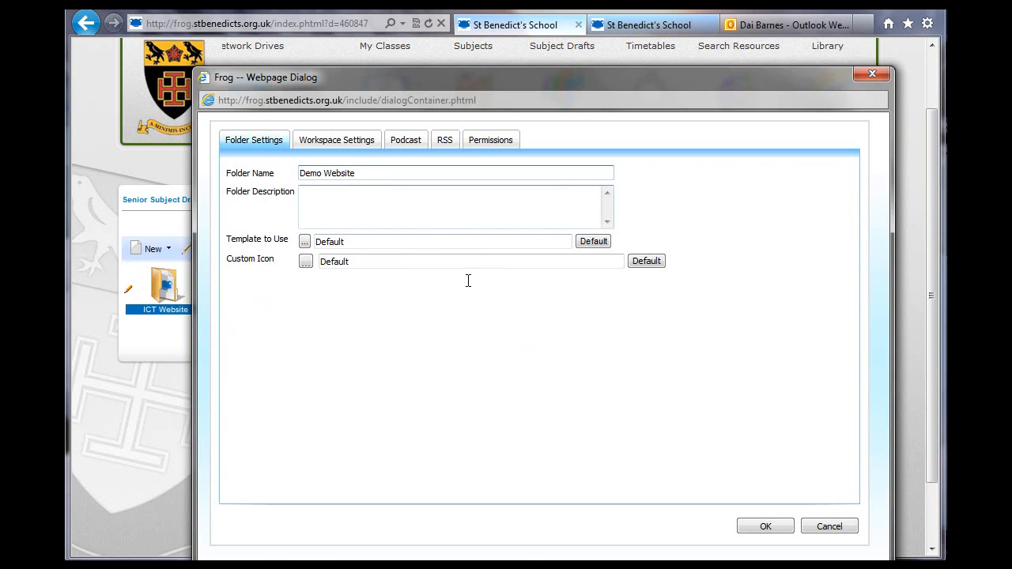
pyautogui.click(829, 526)
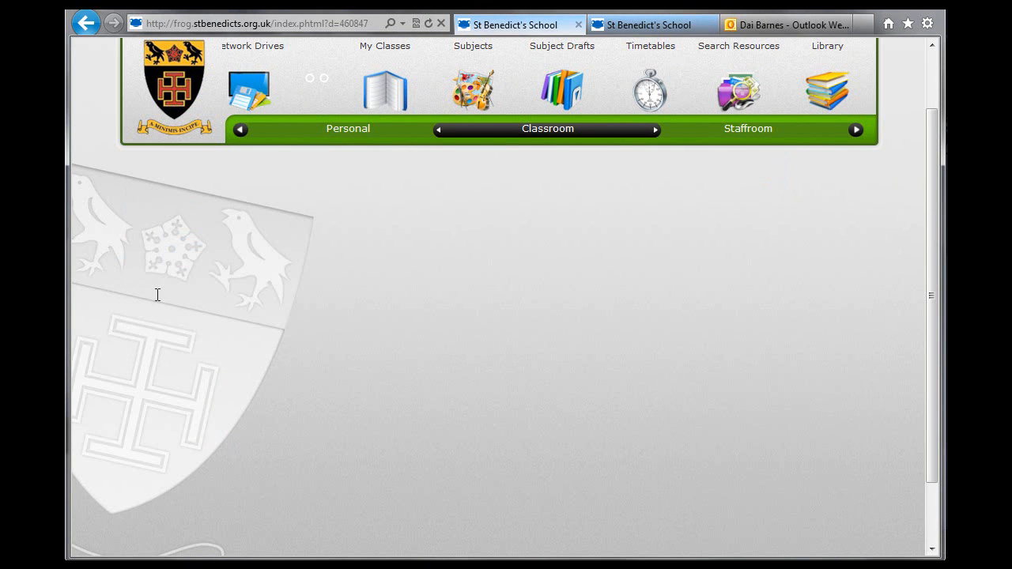
pyautogui.click(562, 46)
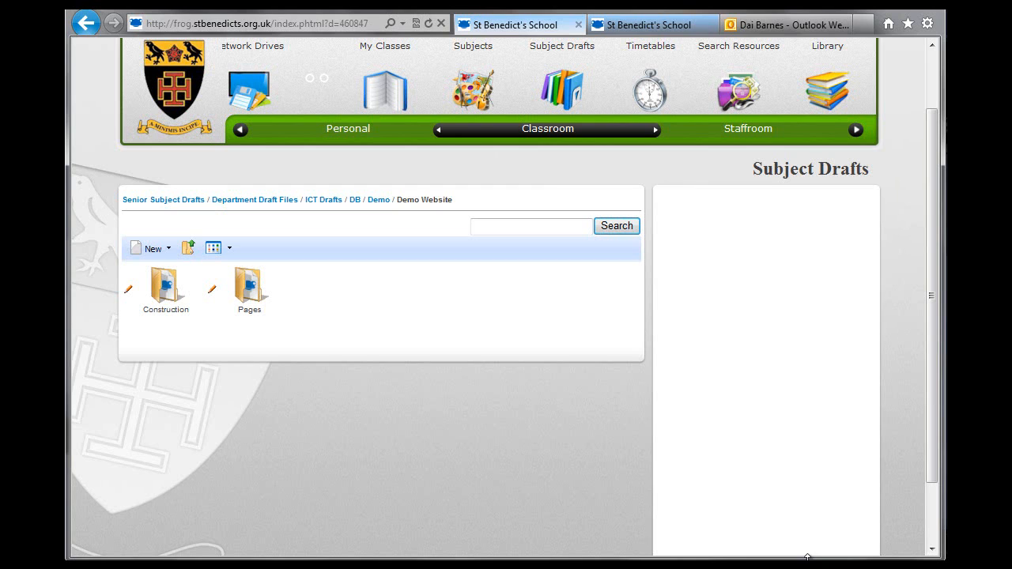
pyautogui.click(166, 285)
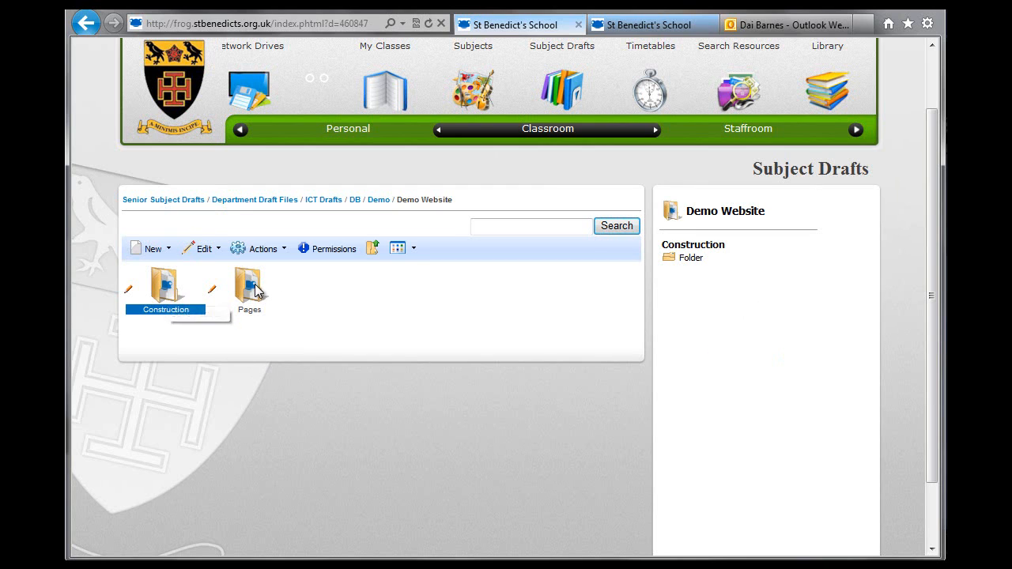
pyautogui.click(249, 285)
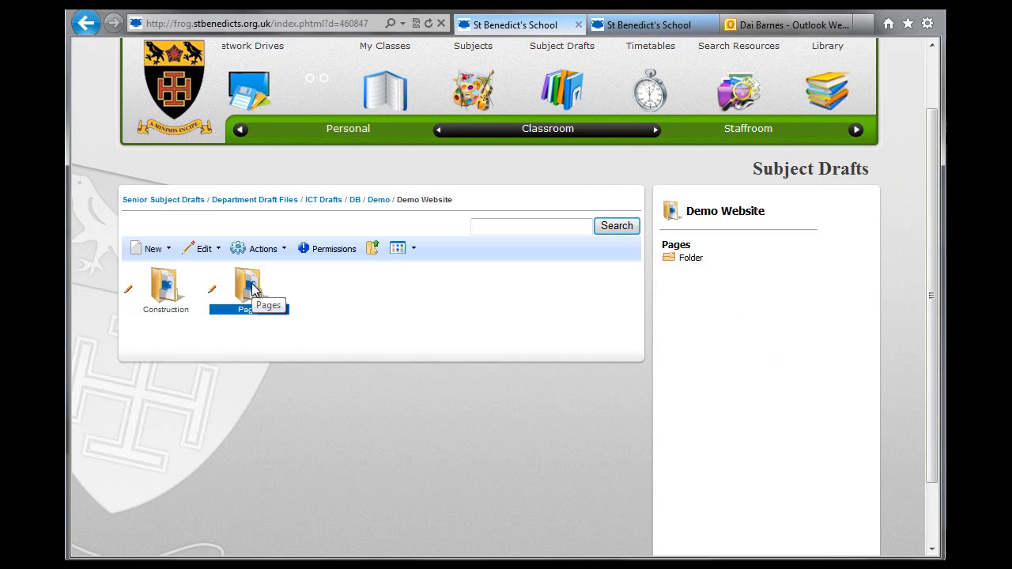
pyautogui.doubleClick(247, 285)
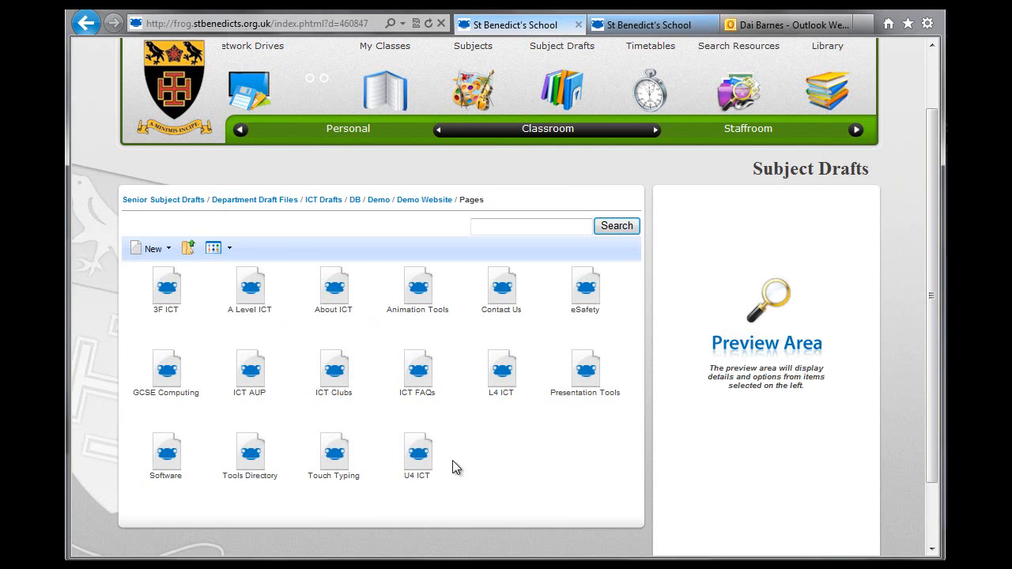
pyautogui.moveTo(334, 373)
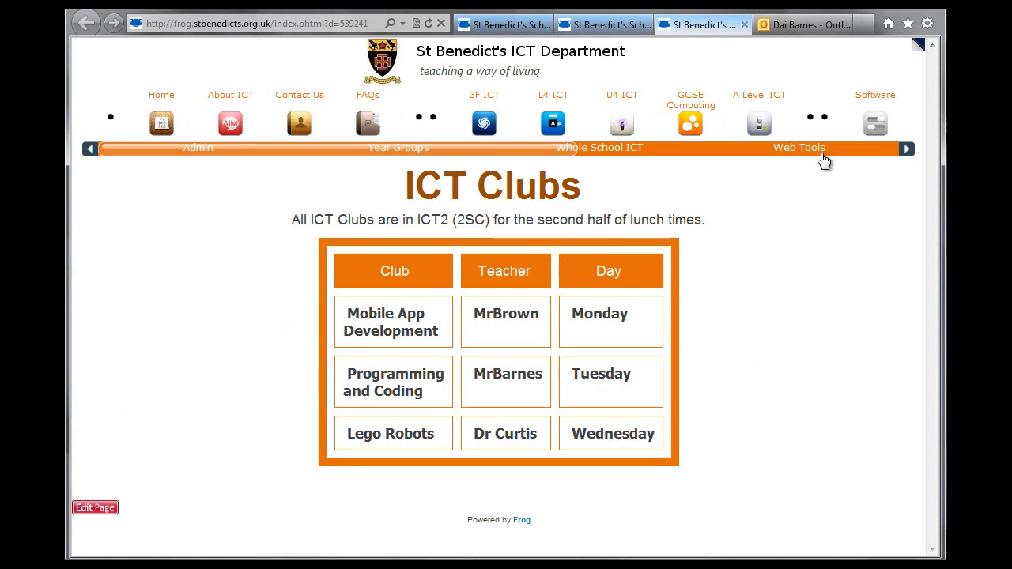
pyautogui.moveTo(439, 309)
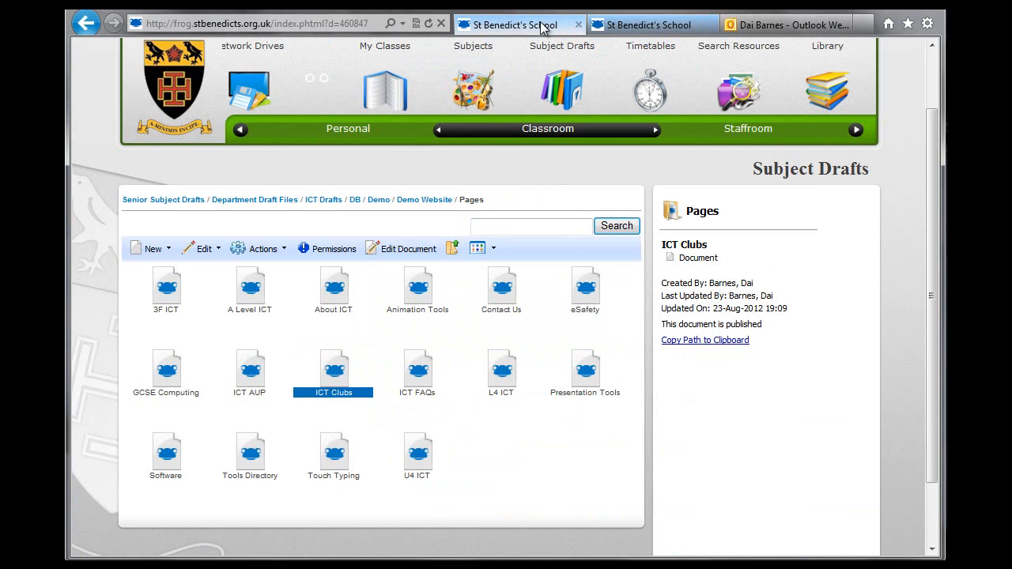
pyautogui.moveTo(502, 372)
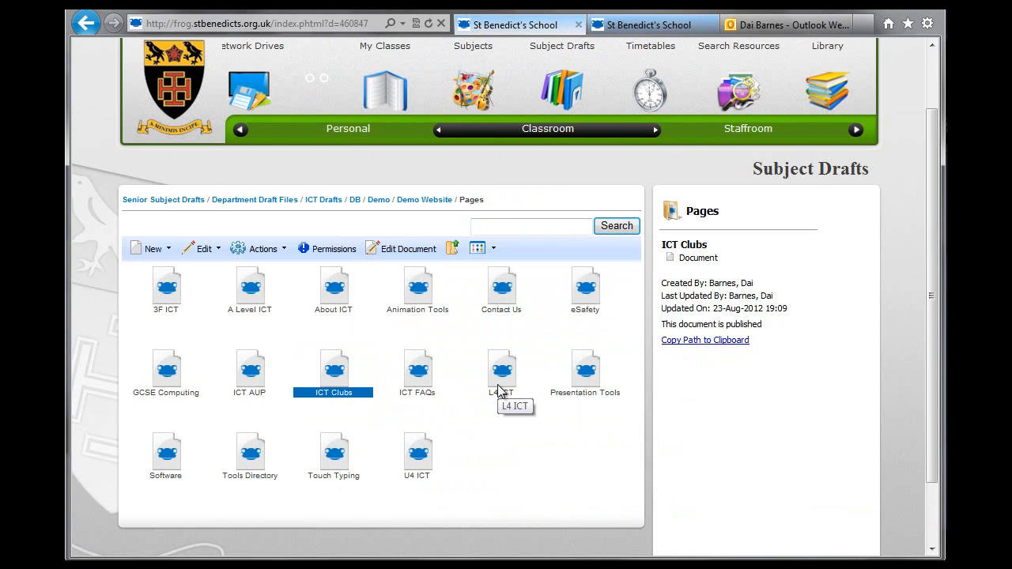
pyautogui.moveTo(501, 390)
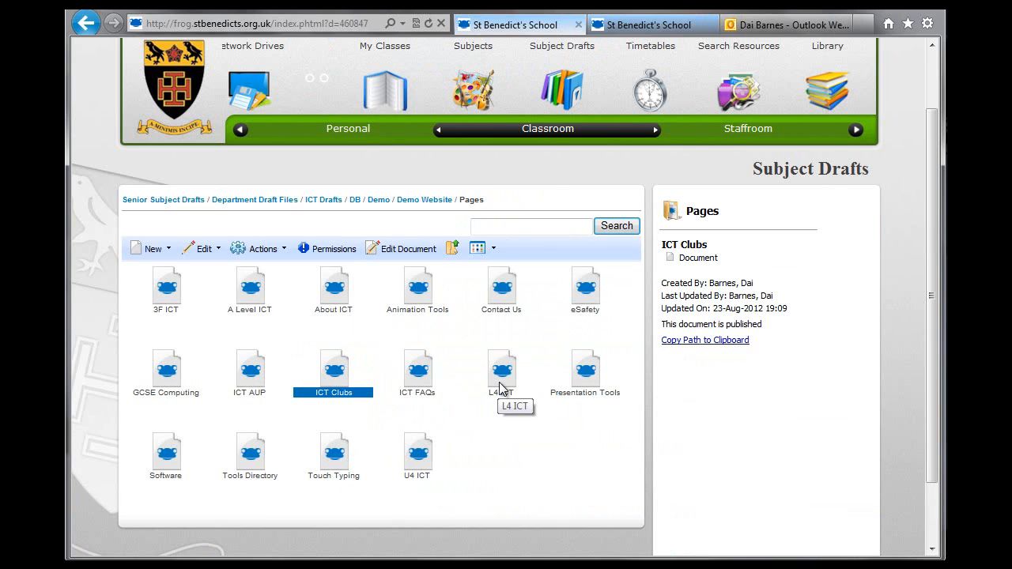
pyautogui.moveTo(161, 367)
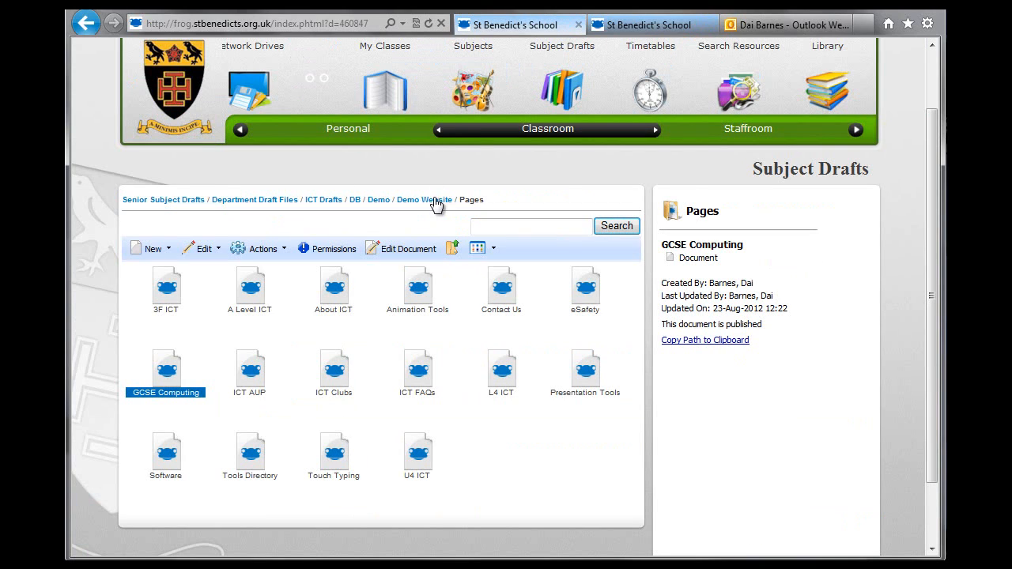
pyautogui.moveTo(317, 296)
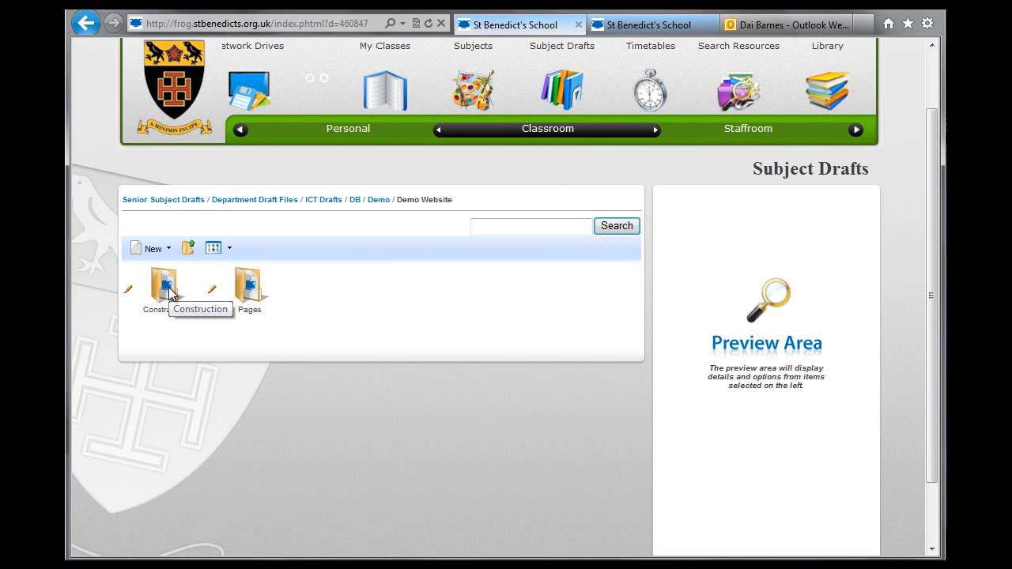
# Open the Construction folder and preview the ICT Home Menu document.
pyautogui.doubleClick(165, 285)
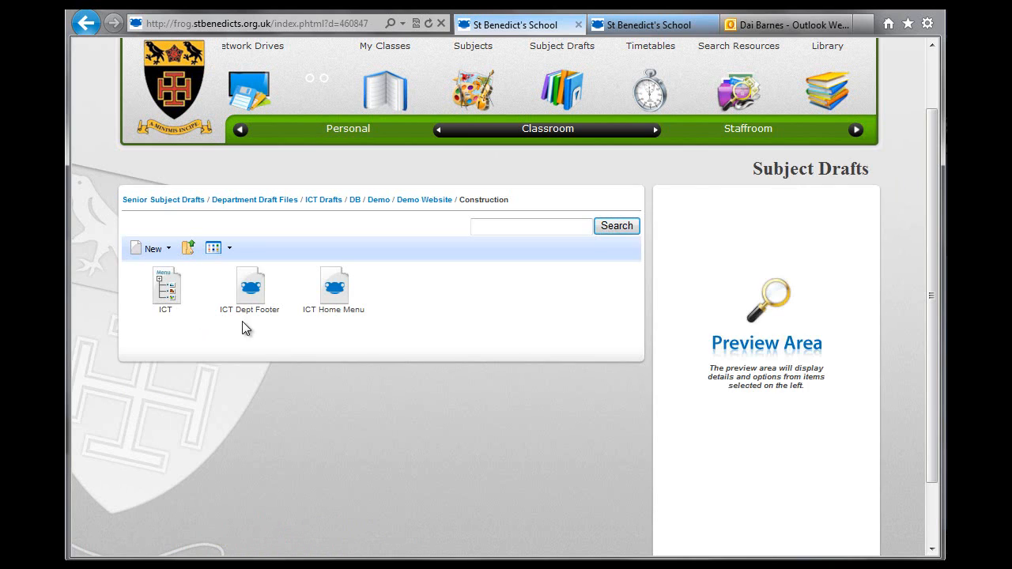
pyautogui.moveTo(255, 330)
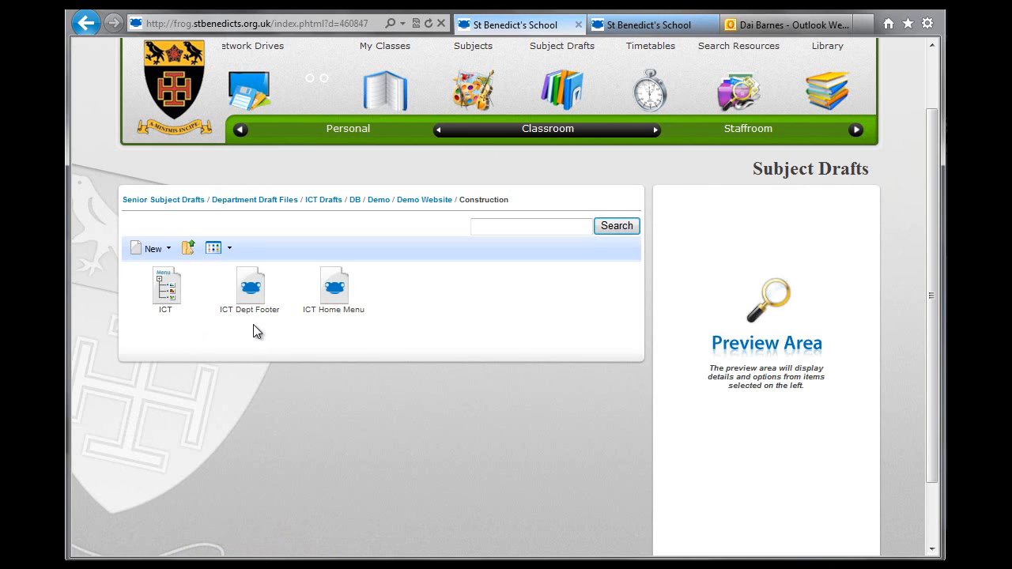
pyautogui.moveTo(334, 284)
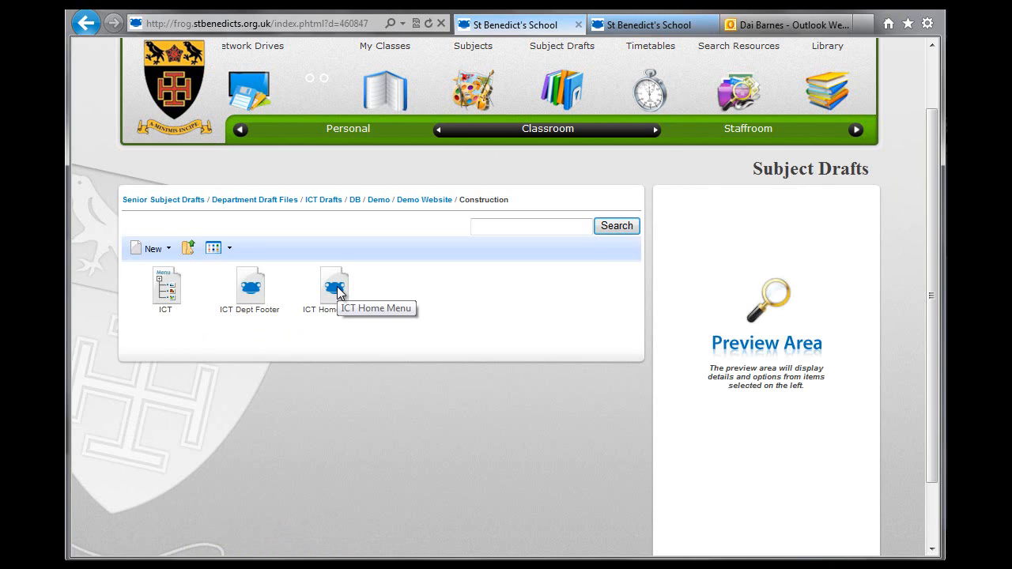
pyautogui.moveTo(178, 283)
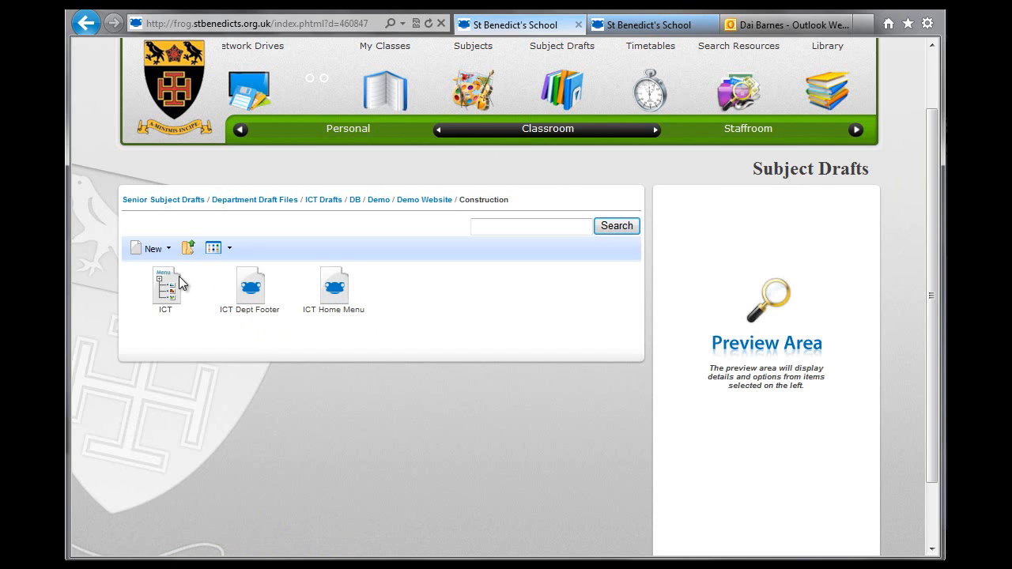
pyautogui.click(165, 287)
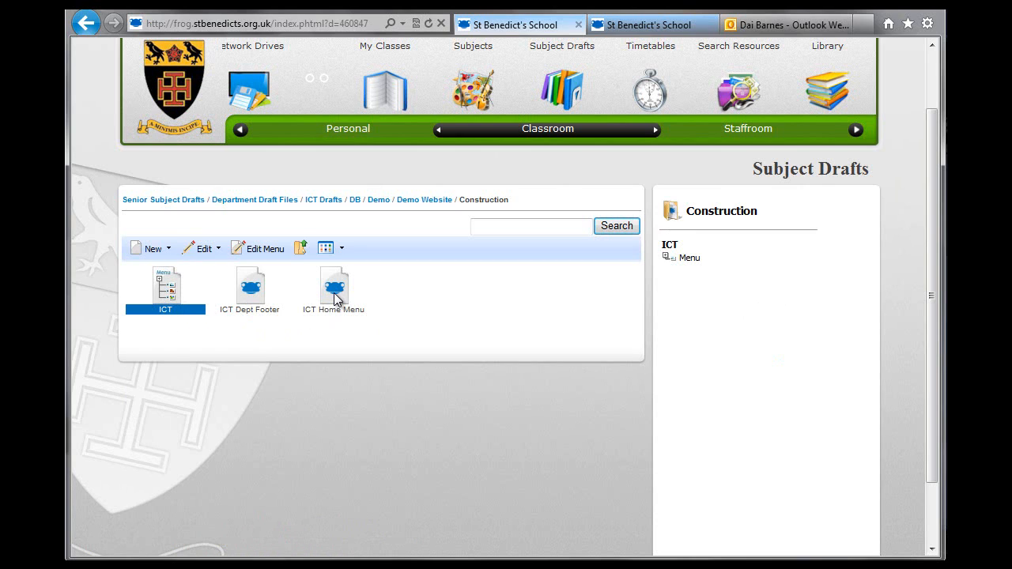
pyautogui.doubleClick(334, 283)
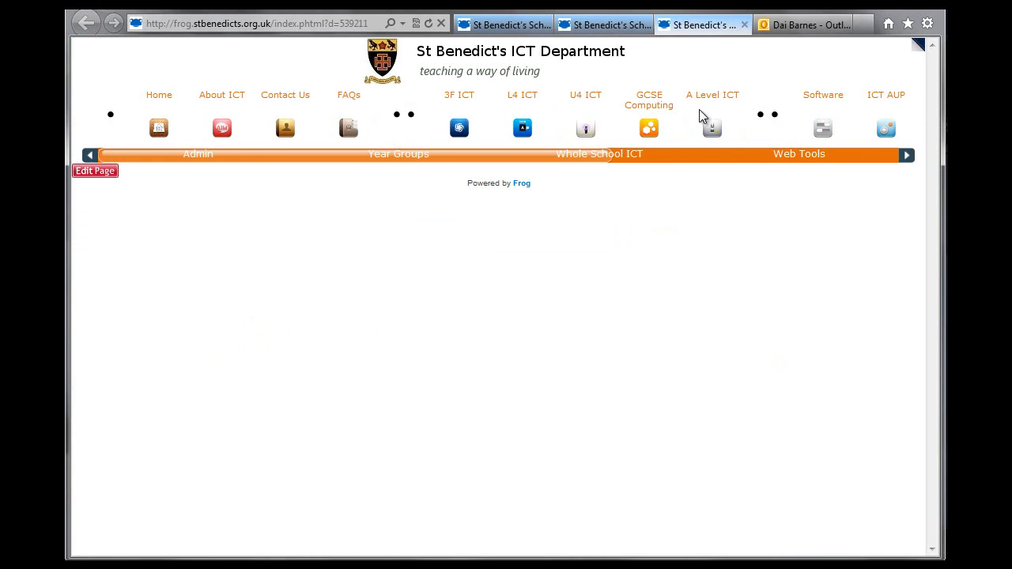
pyautogui.moveTo(749, 115)
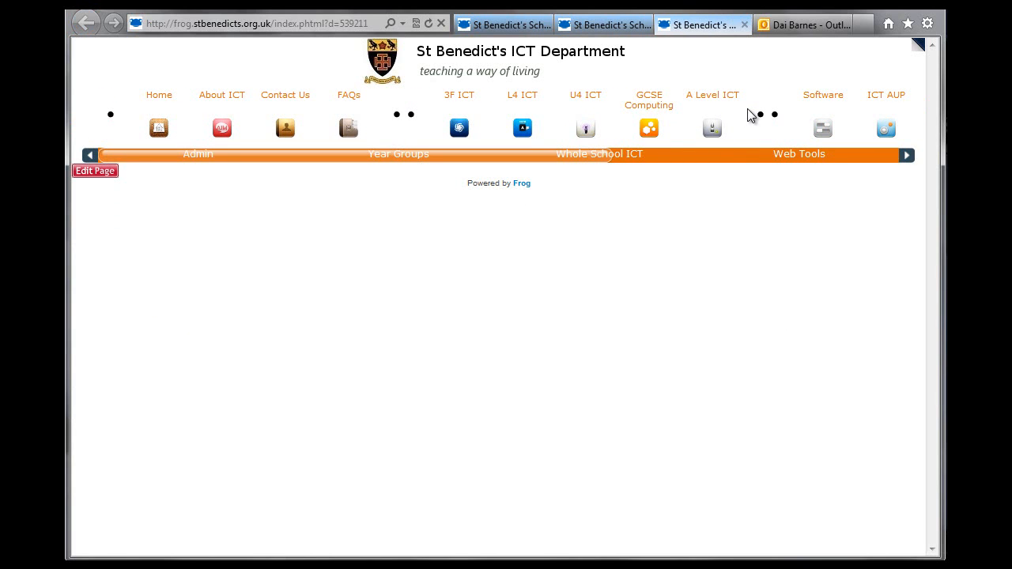
pyautogui.moveTo(744, 24)
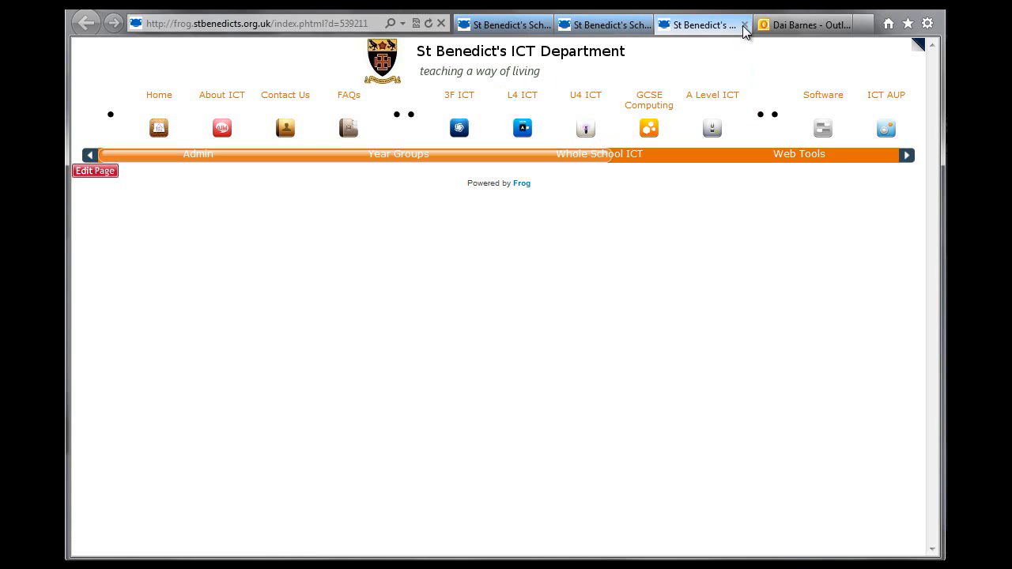
pyautogui.click(744, 25)
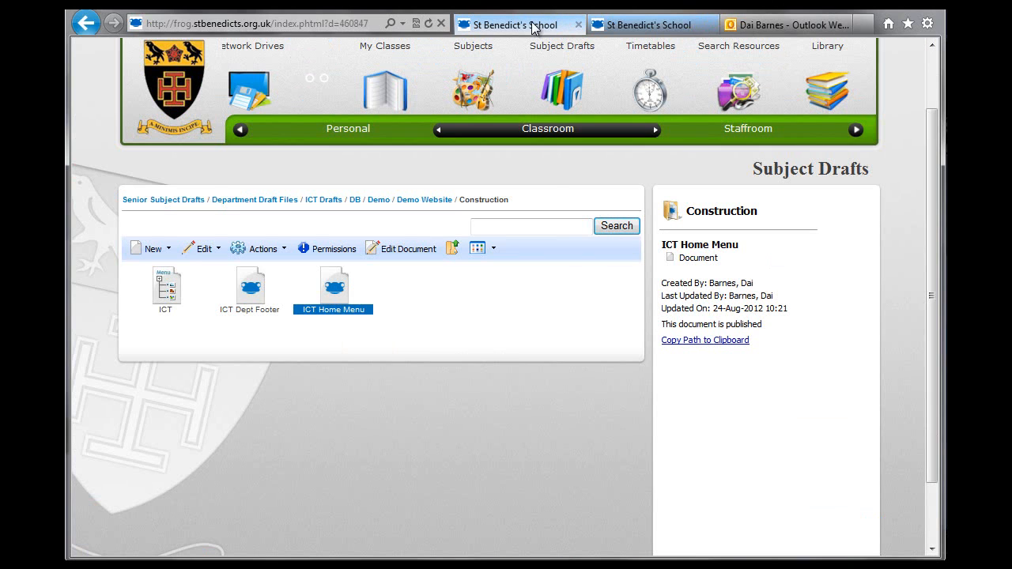
pyautogui.moveTo(204, 314)
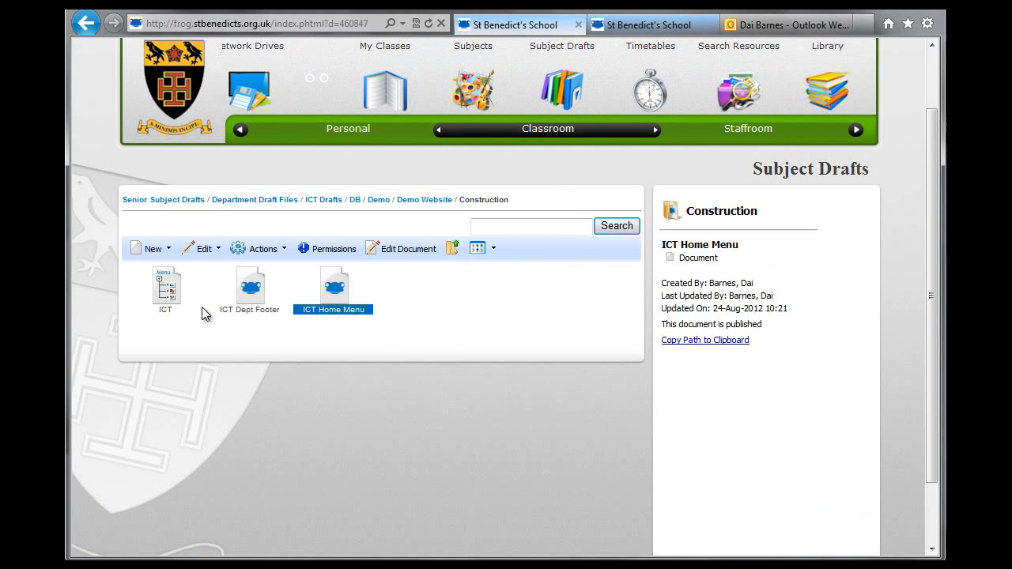
pyautogui.moveTo(172, 291)
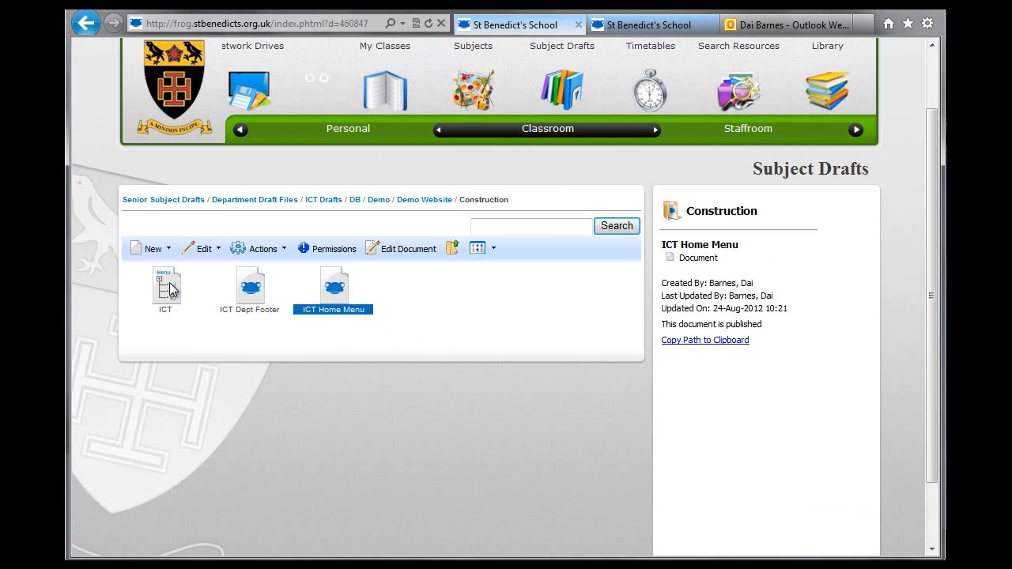
pyautogui.moveTo(166, 285)
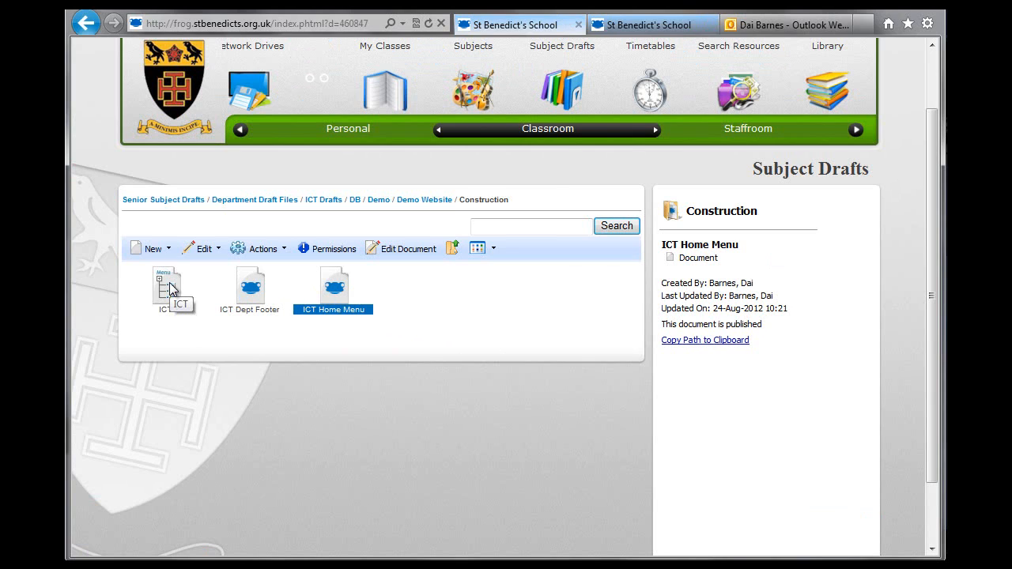
pyautogui.moveTo(192, 350)
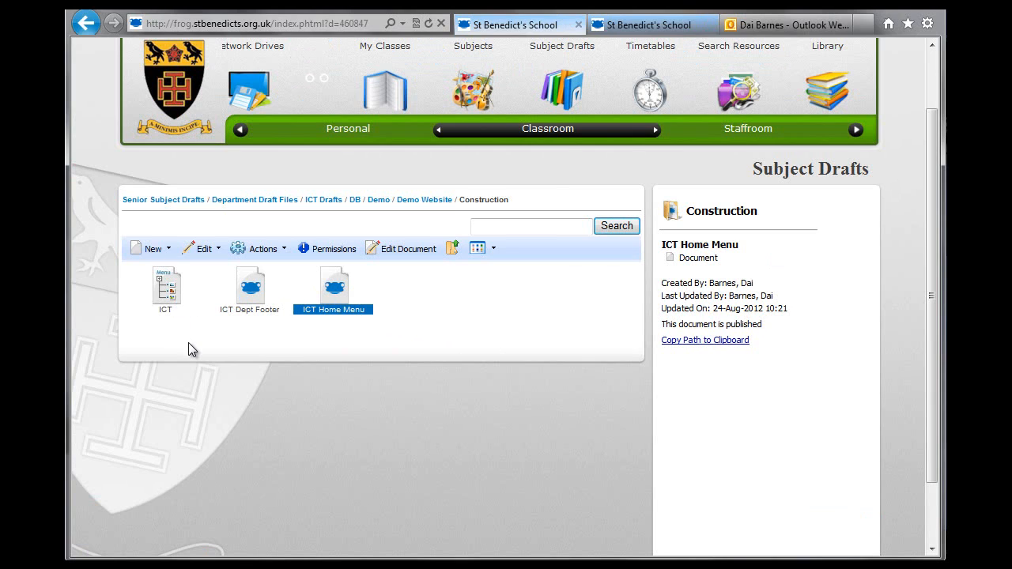
pyautogui.moveTo(169, 291)
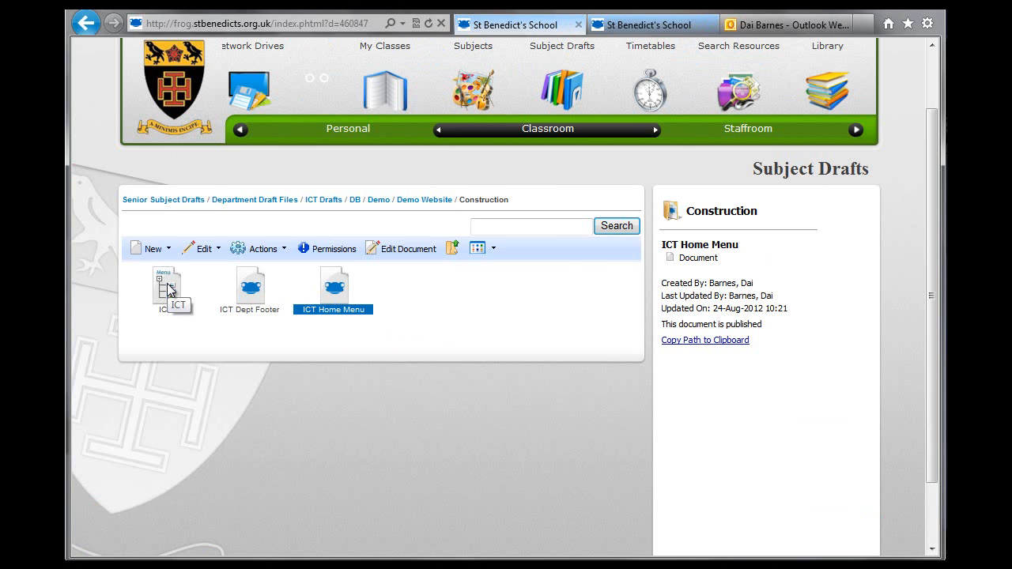
pyautogui.click(165, 285)
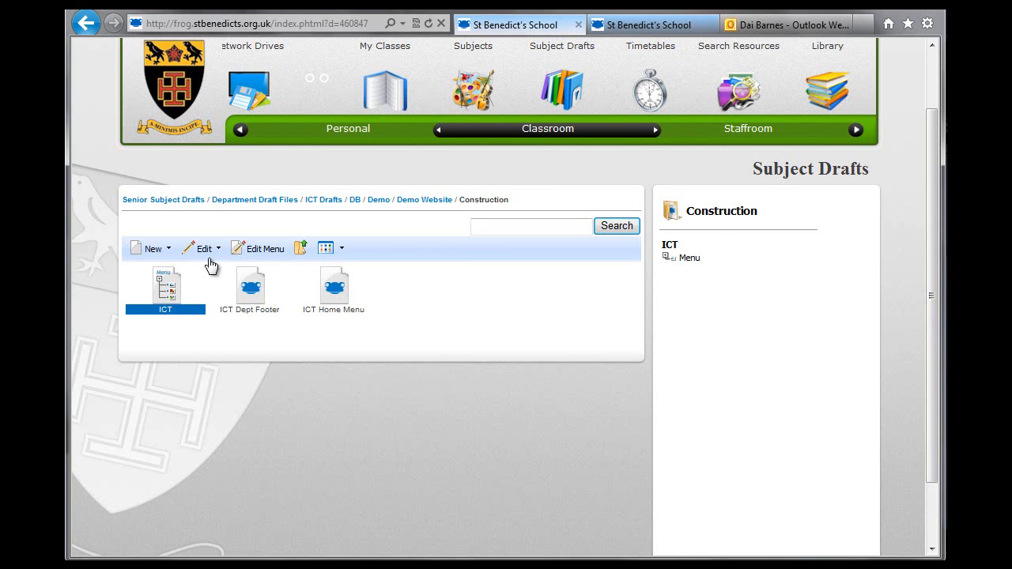
pyautogui.click(265, 248)
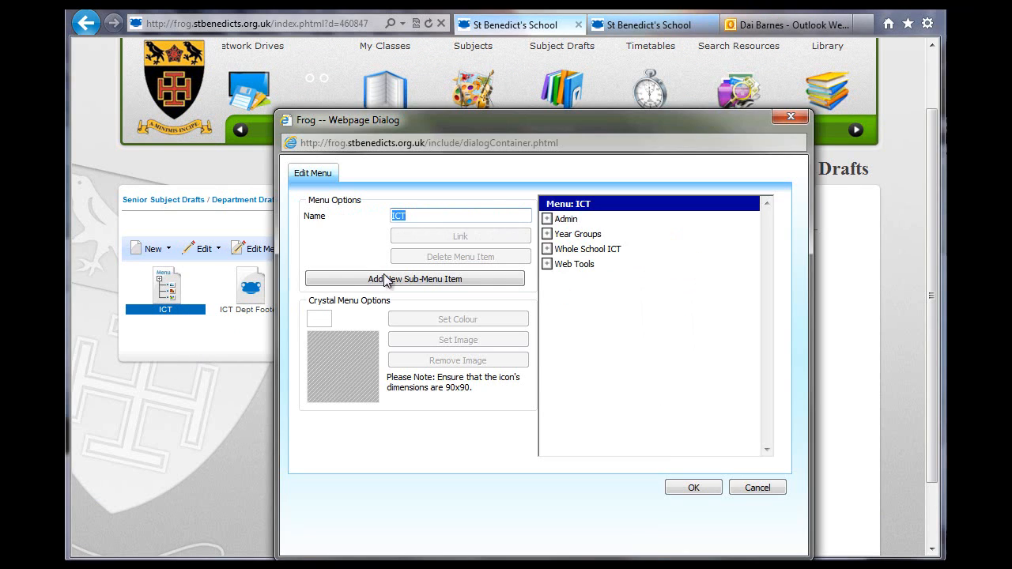
pyautogui.click(566, 219)
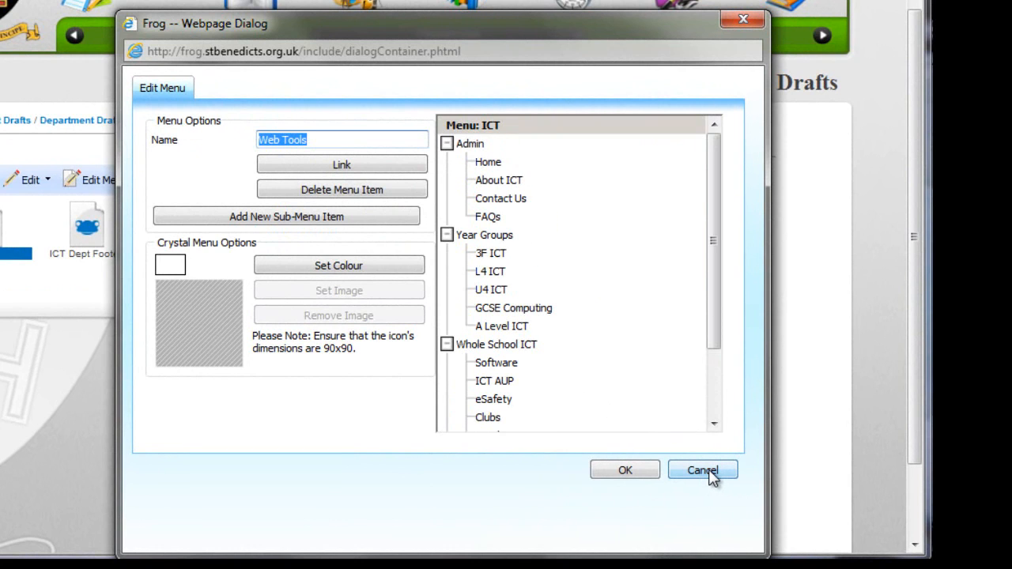
pyautogui.click(702, 470)
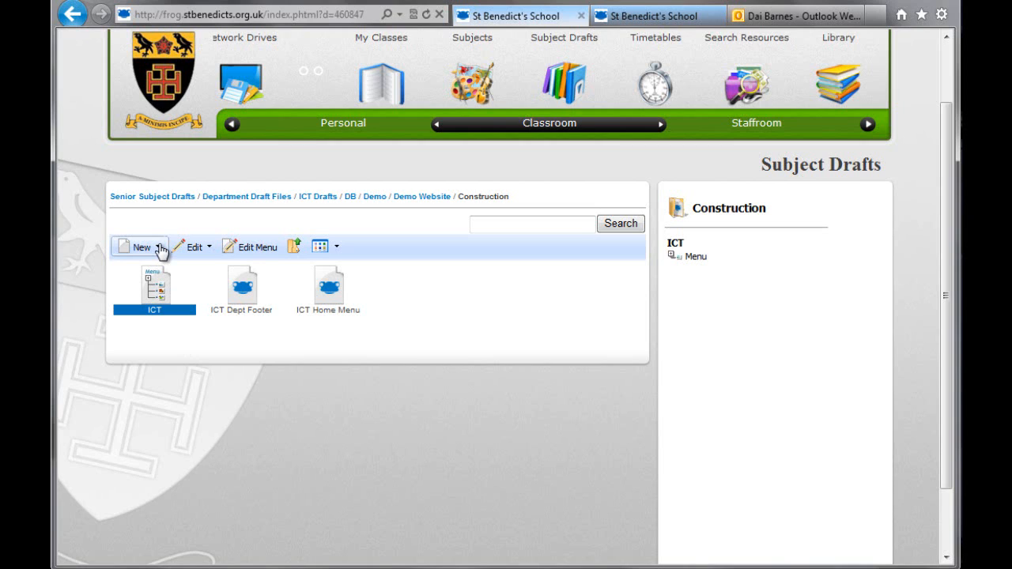
# Create a new menu document named 'Demo Menu'.
pyautogui.click(140, 246)
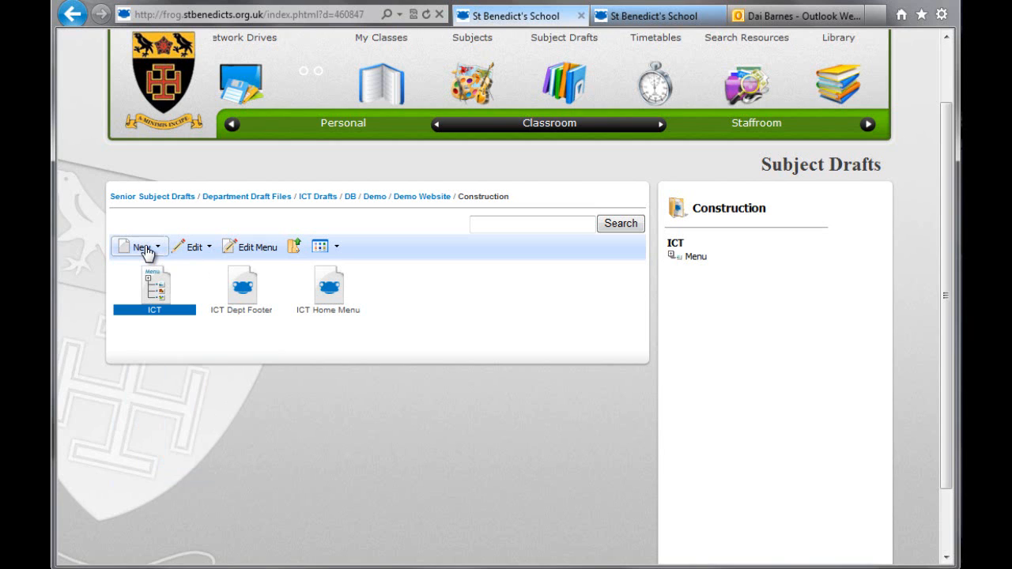
pyautogui.click(134, 246)
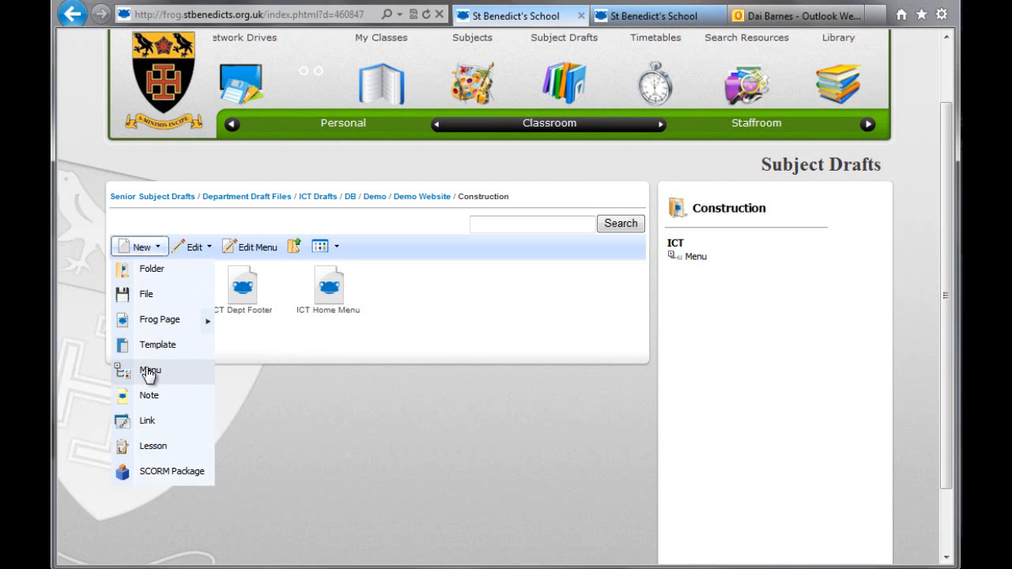
pyautogui.click(149, 370)
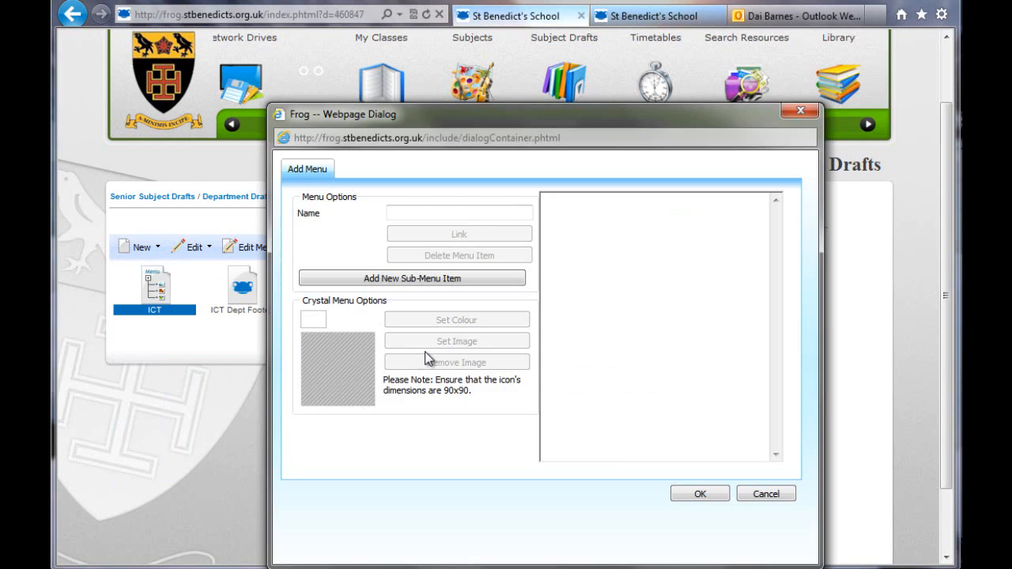
pyautogui.click(412, 278)
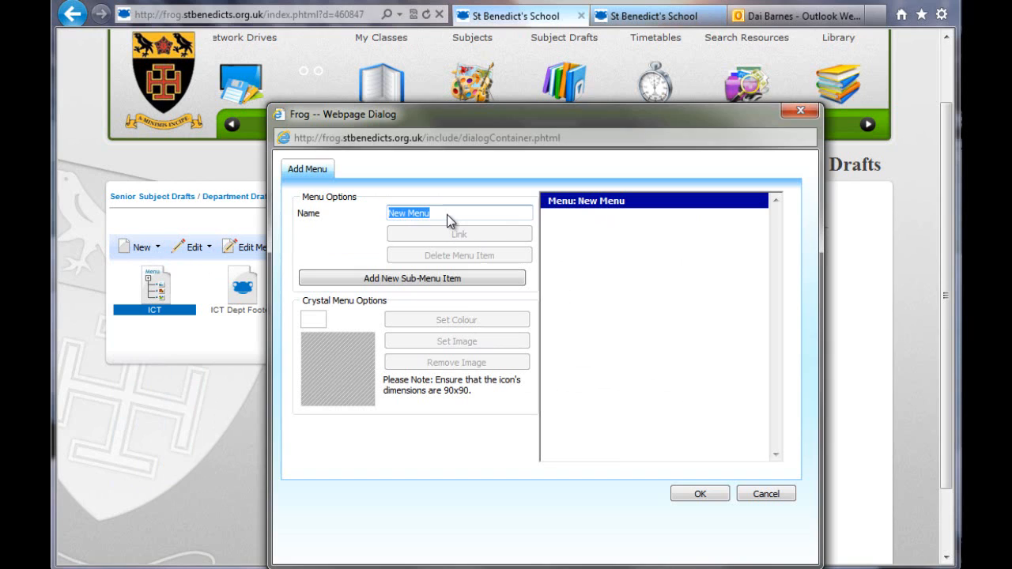
pyautogui.write('D')
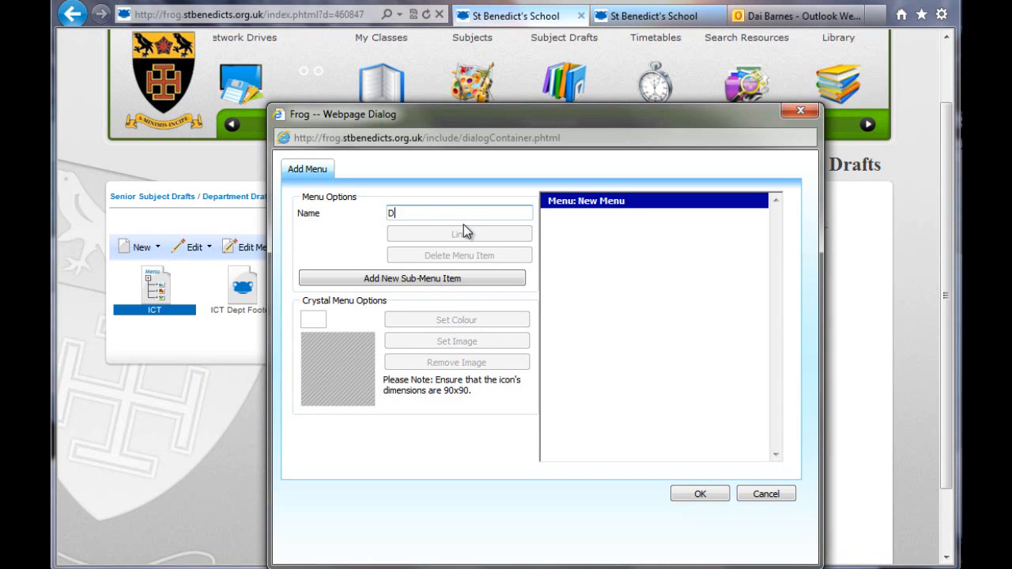
pyautogui.write('emo Menu')
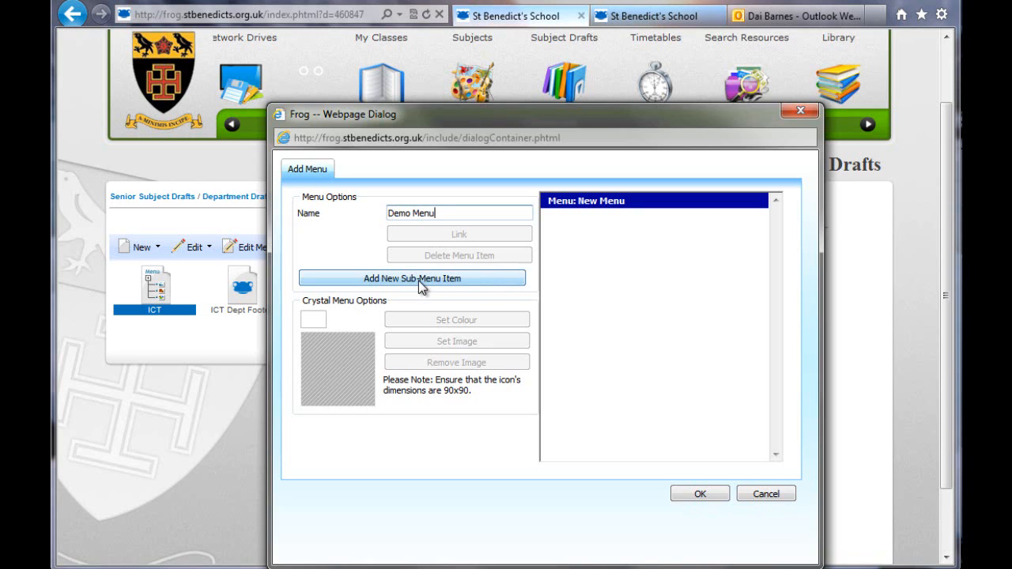
# Add a first menu item and rename it 'Year Groups'.
pyautogui.click(412, 278)
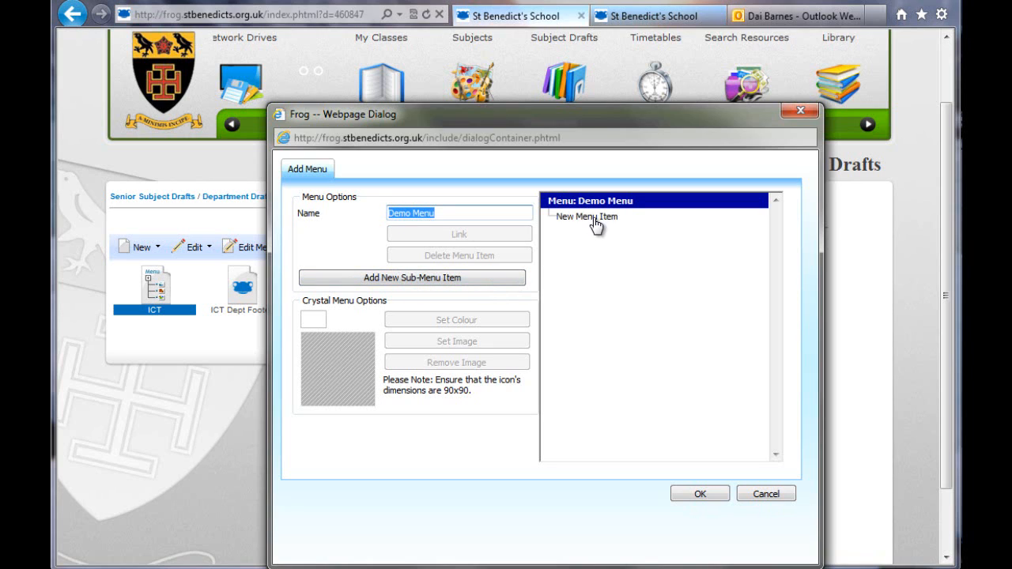
pyautogui.click(587, 216)
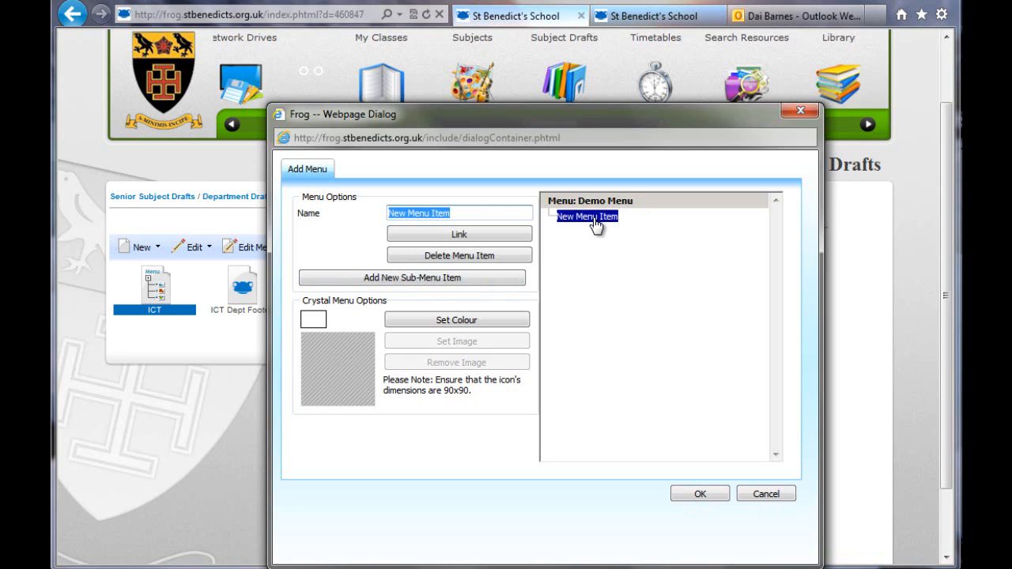
pyautogui.write('Year Groups')
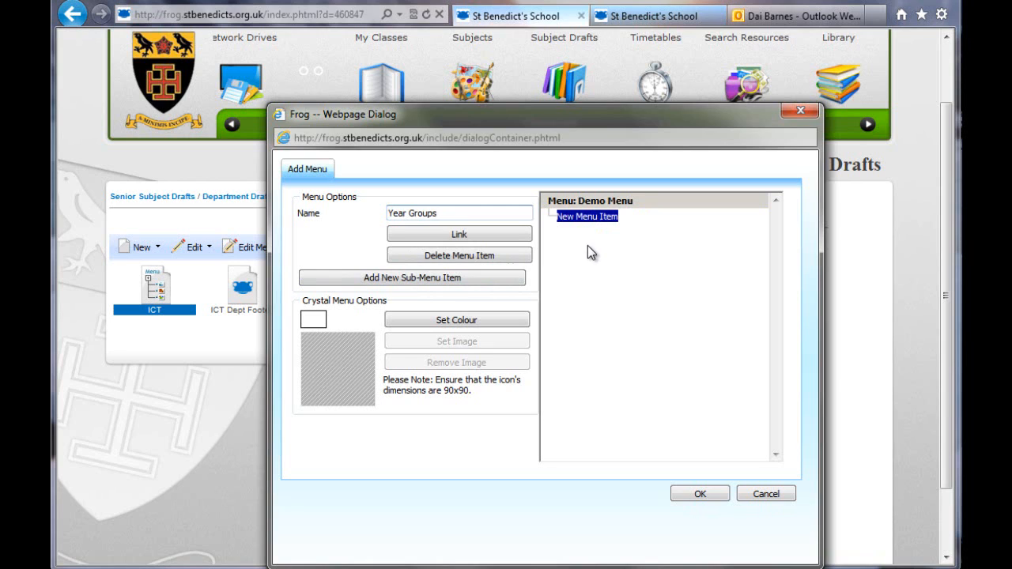
pyautogui.moveTo(469, 275)
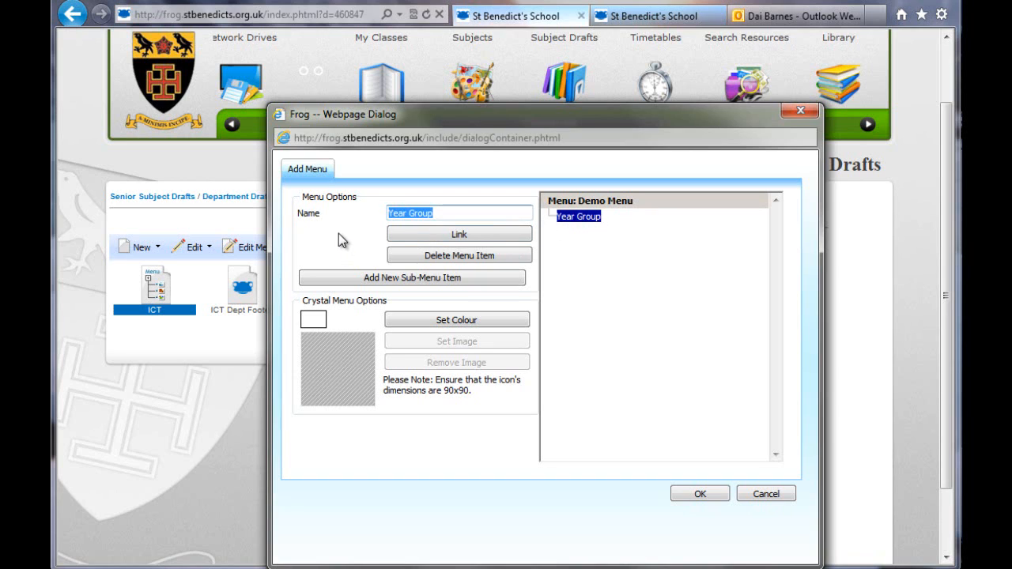
pyautogui.click(443, 213)
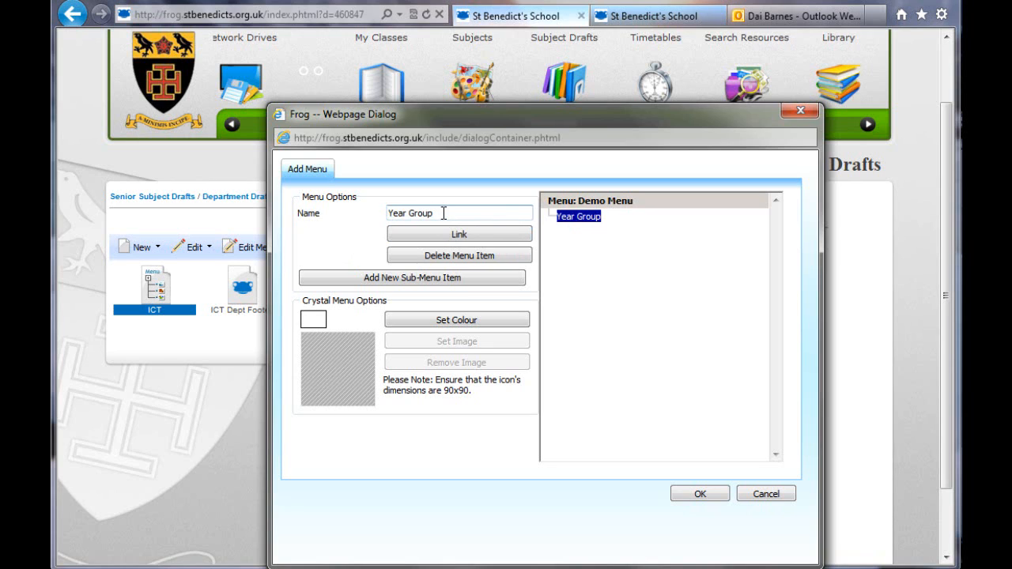
pyautogui.write('s')
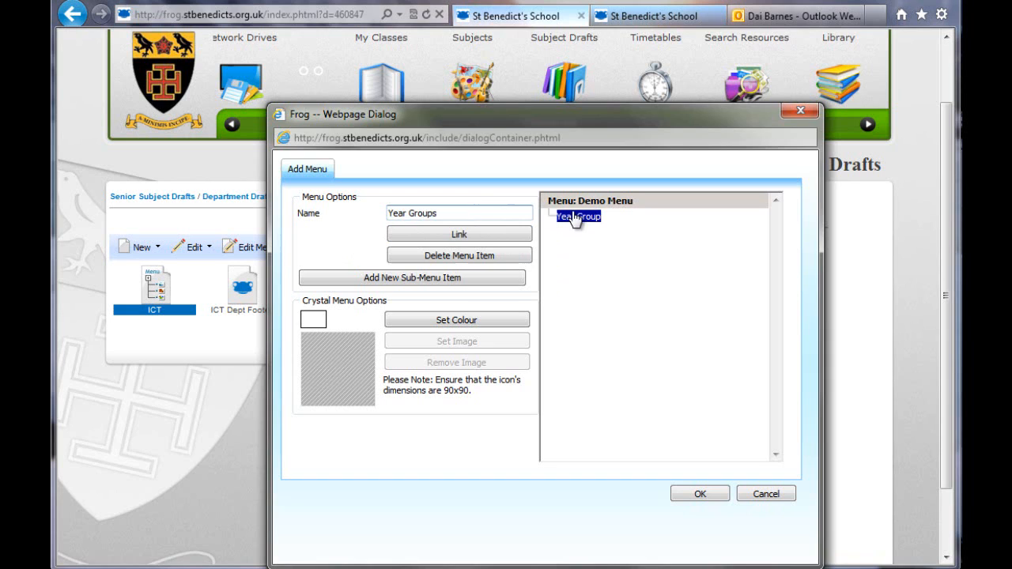
pyautogui.moveTo(447, 228)
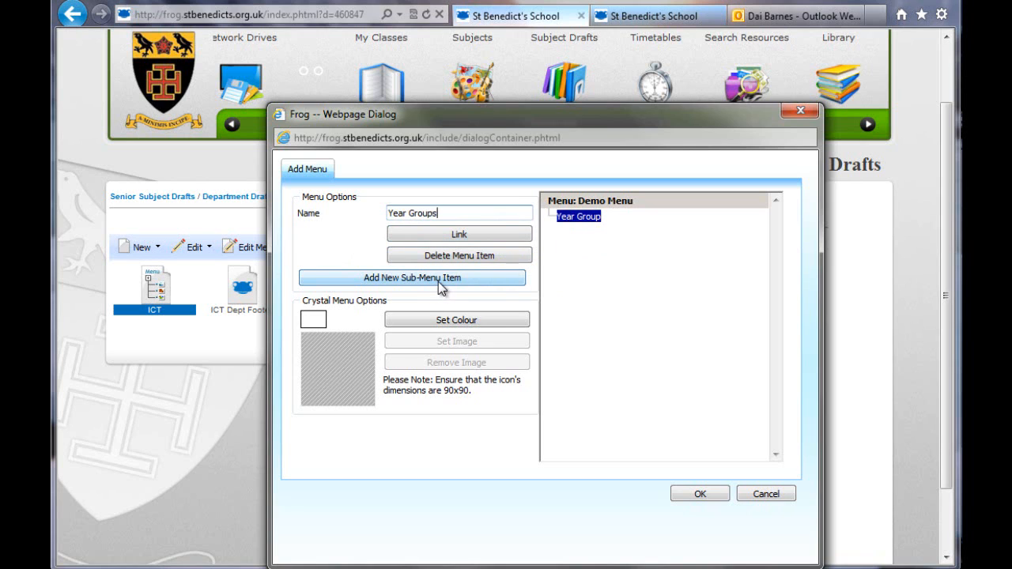
# Add Year 7 and Year 8 as sub-items under Year Groups.
pyautogui.click(413, 277)
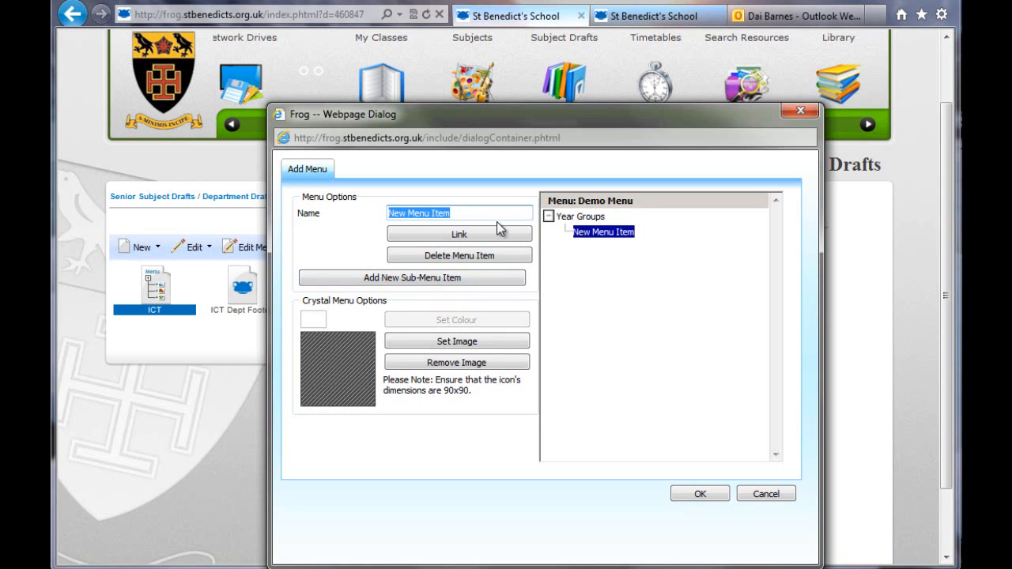
pyautogui.write('Year Groups')
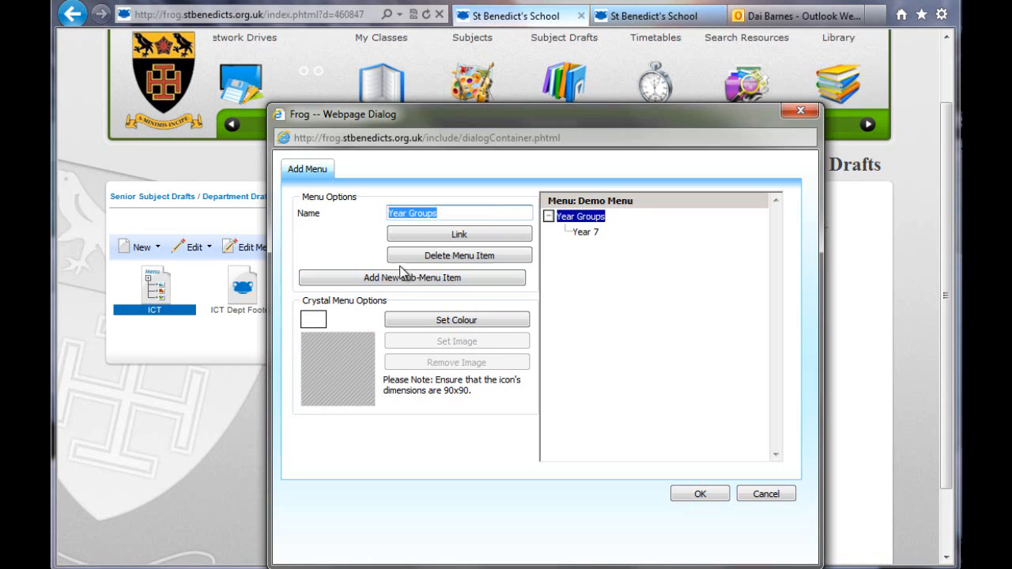
pyautogui.click(412, 278)
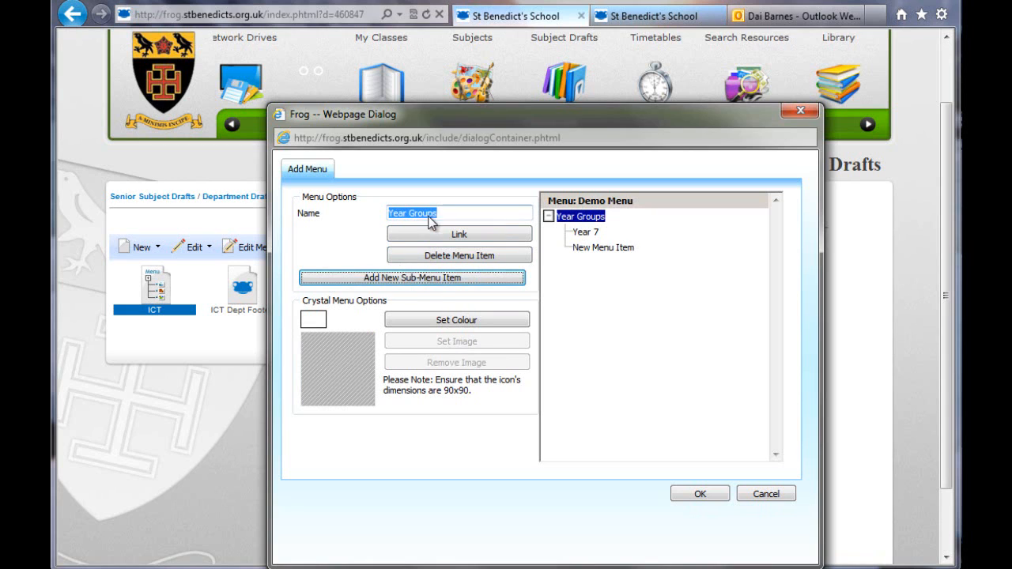
pyautogui.click(603, 248)
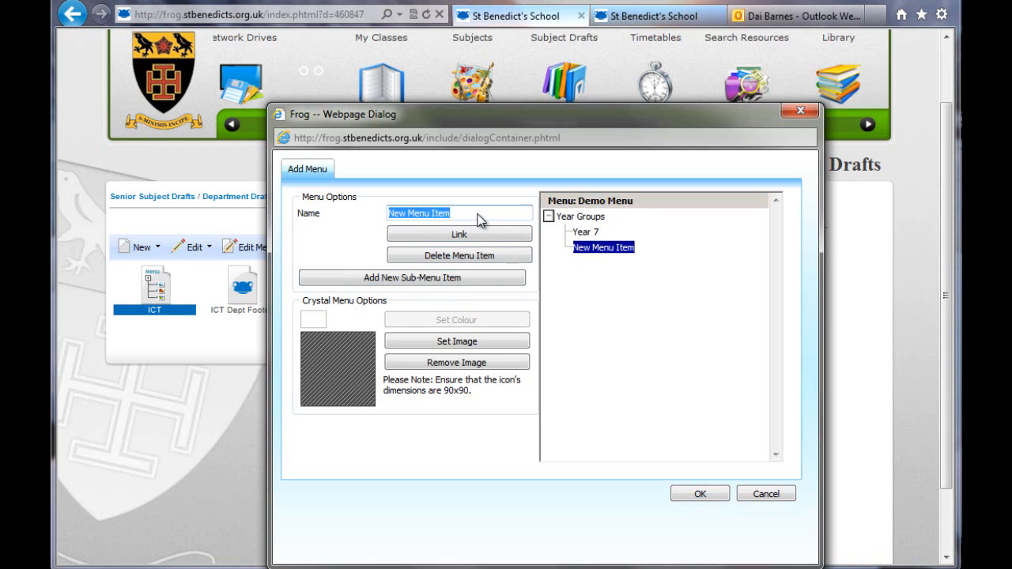
pyautogui.write('Year 8')
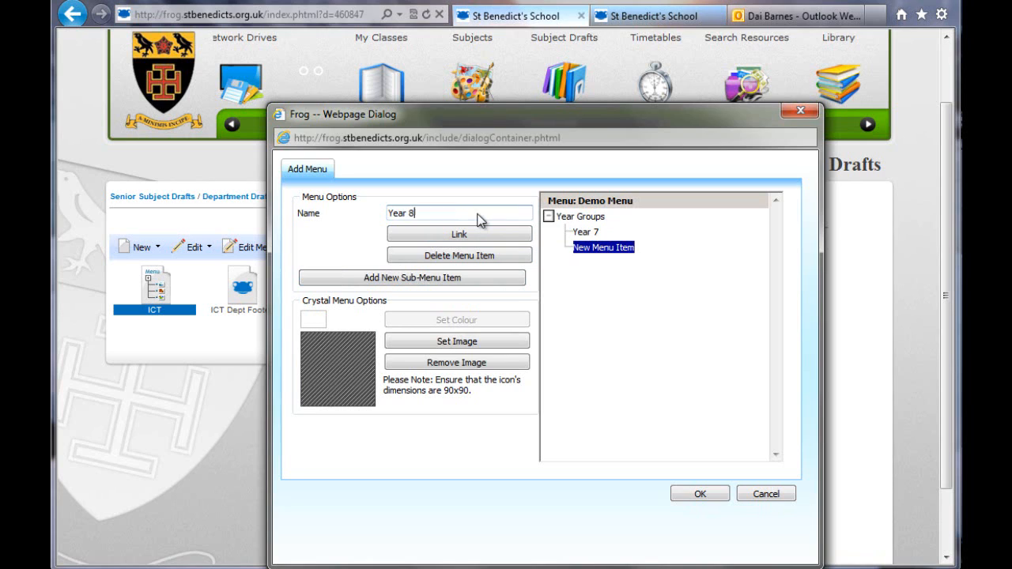
pyautogui.moveTo(442, 303)
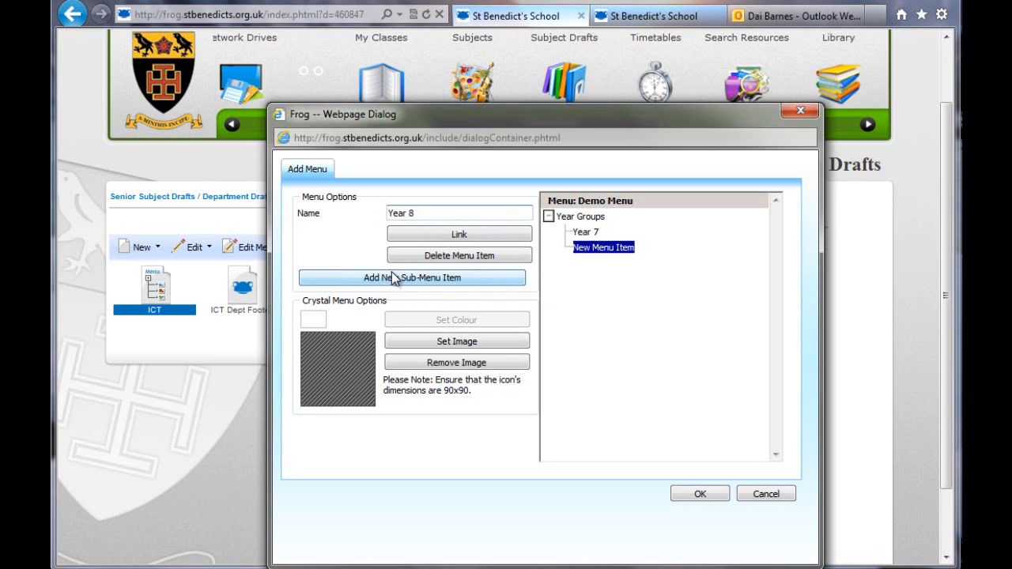
# Add a 'Year 9' item and move it after Year 8 at Year 7's level.
pyautogui.click(412, 277)
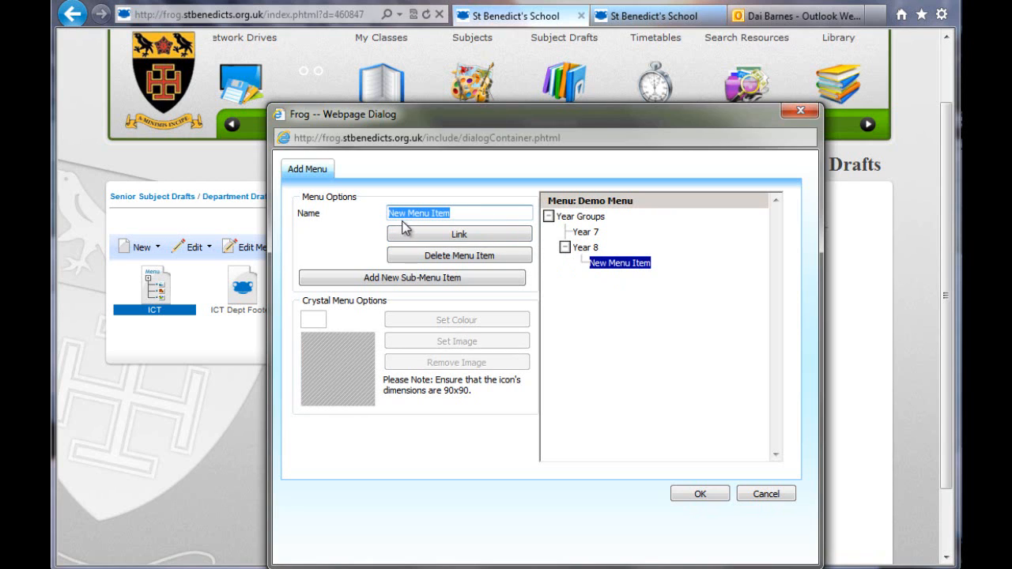
pyautogui.write('Year 9')
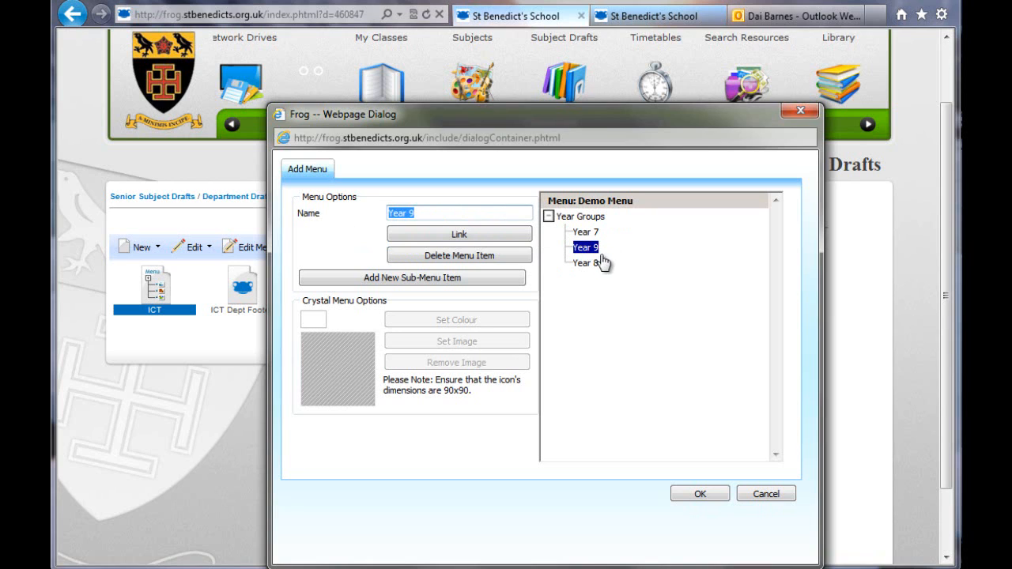
pyautogui.click(585, 263)
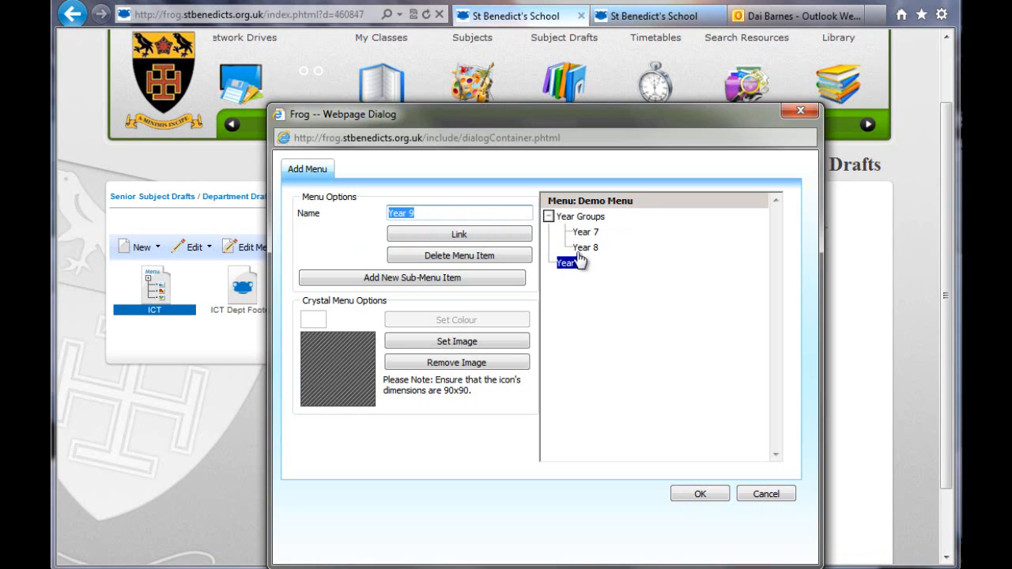
pyautogui.click(568, 263)
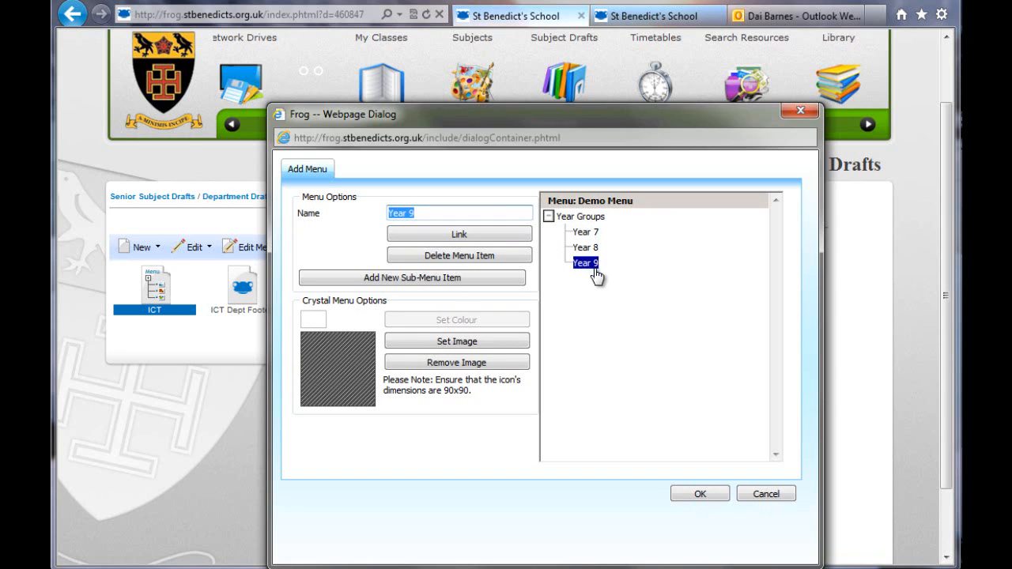
pyautogui.moveTo(589, 264)
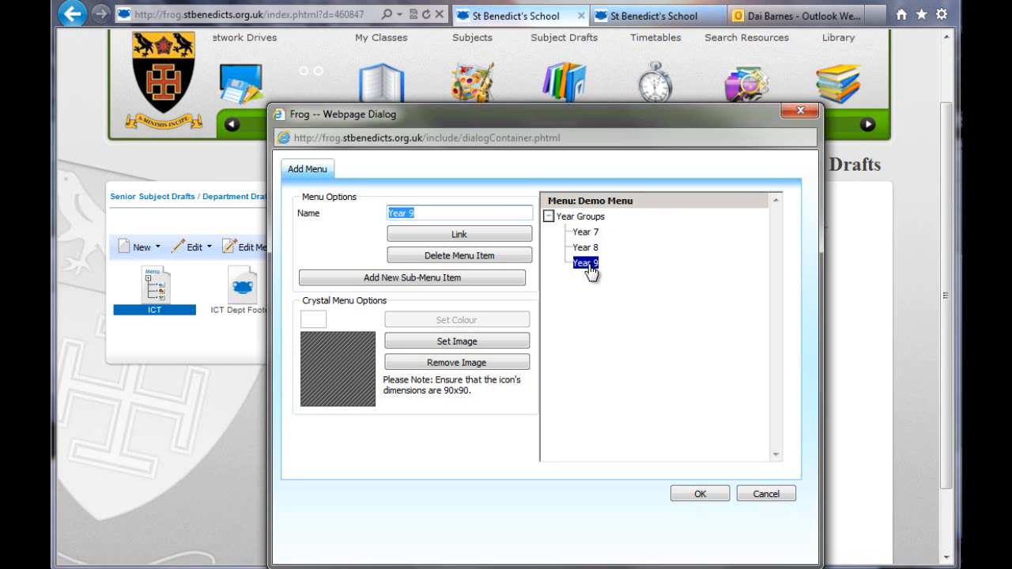
pyautogui.moveTo(580, 227)
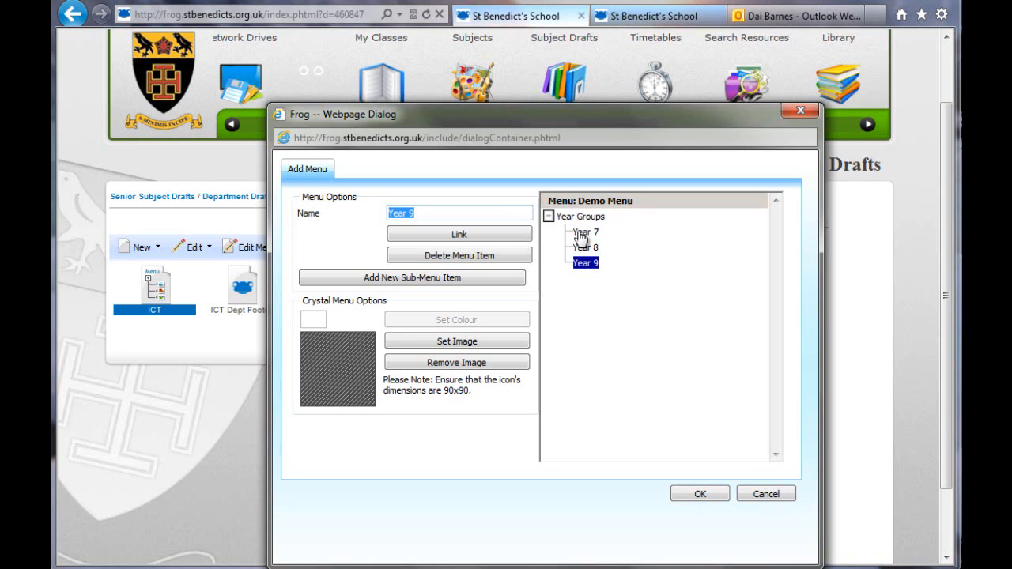
# Link Year 7 via Shortcuts to Senior Subject Drafts > ICT Drafts > DB > Demo Website.
pyautogui.click(584, 232)
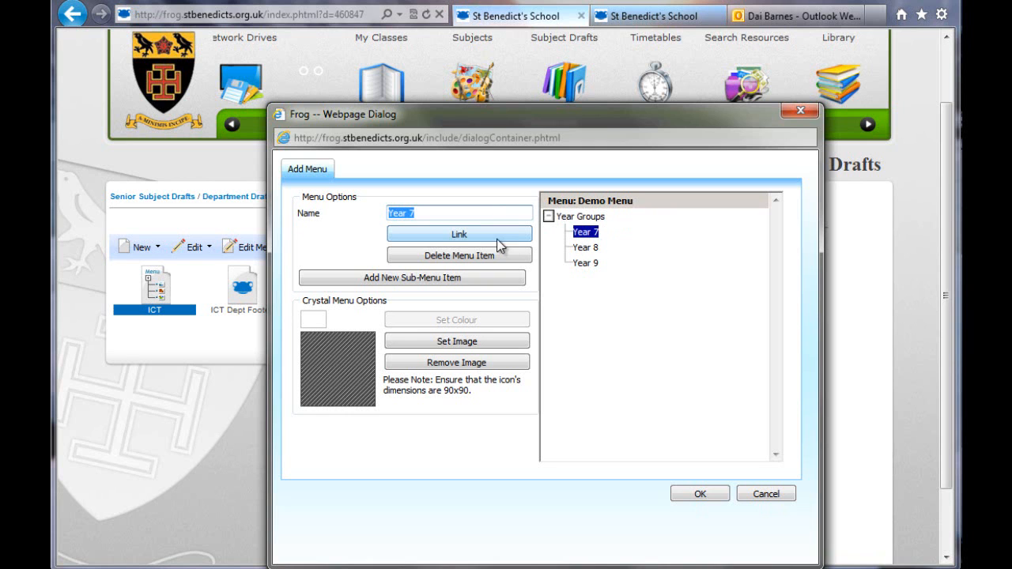
pyautogui.click(459, 234)
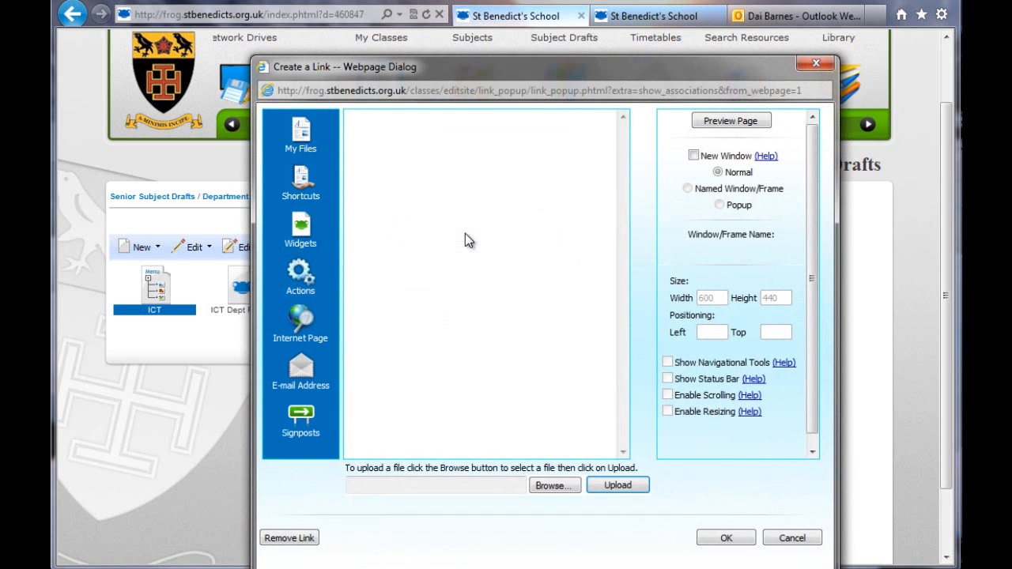
pyautogui.click(300, 182)
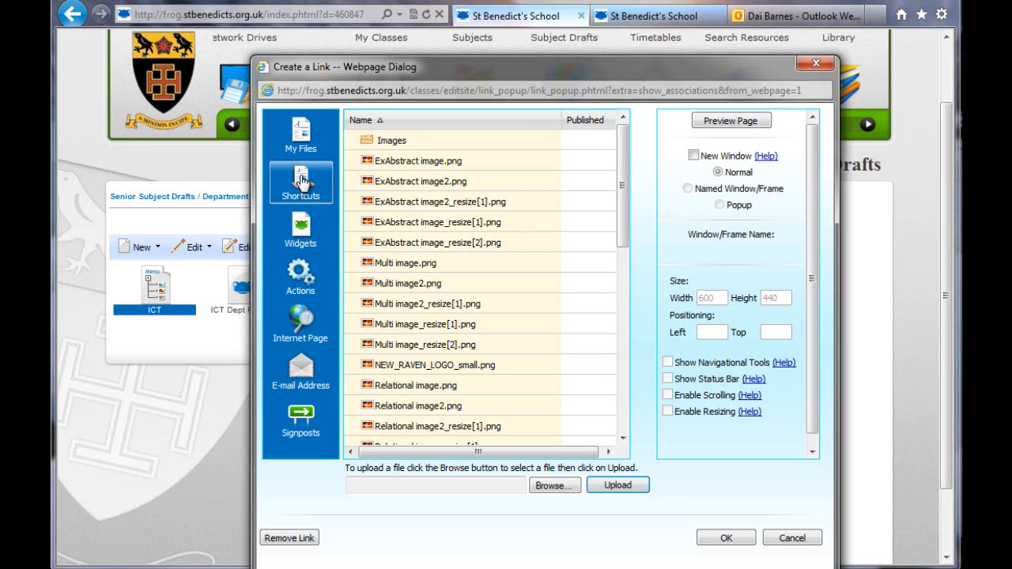
pyautogui.click(300, 182)
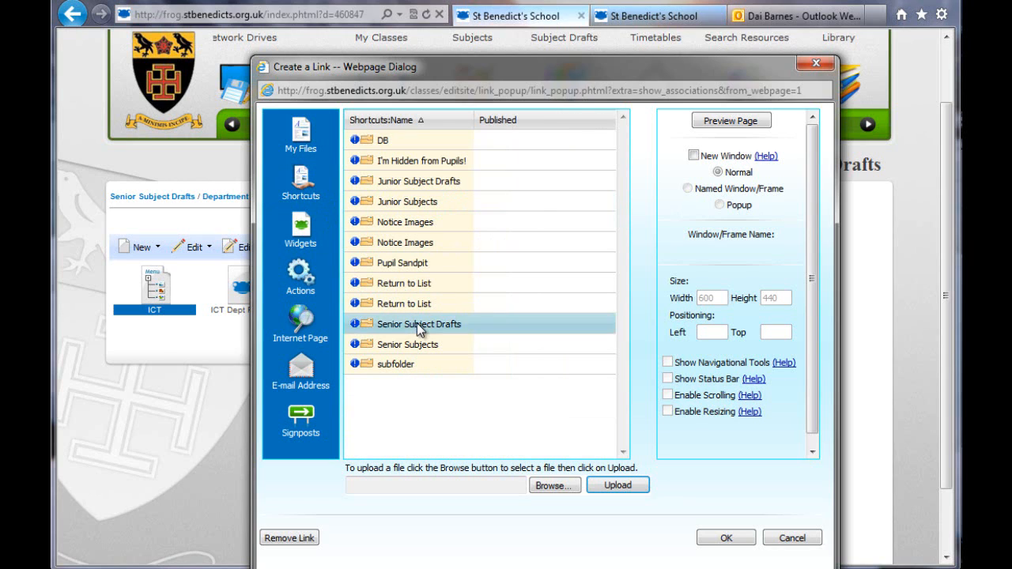
pyautogui.doubleClick(419, 324)
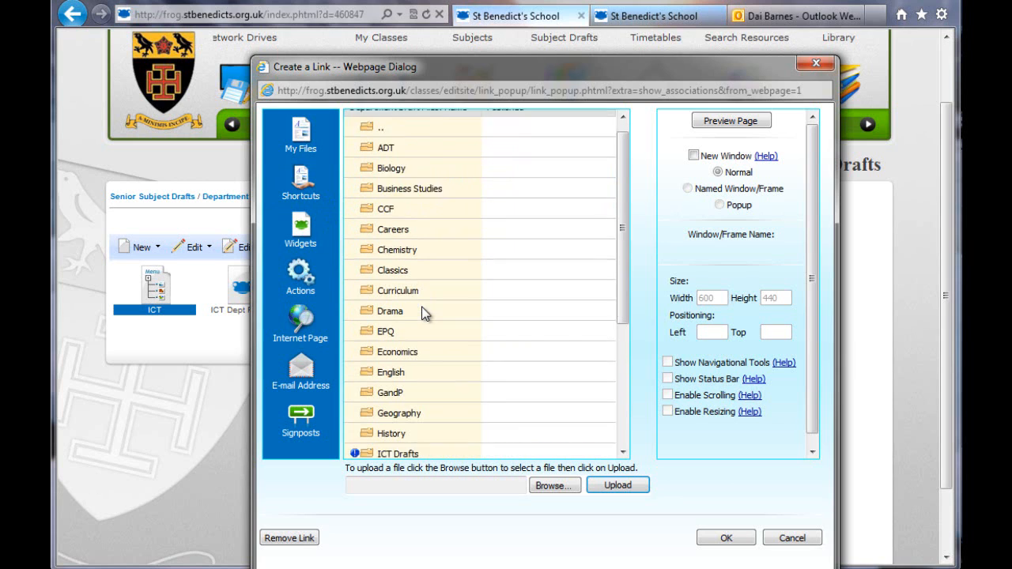
pyautogui.doubleClick(398, 453)
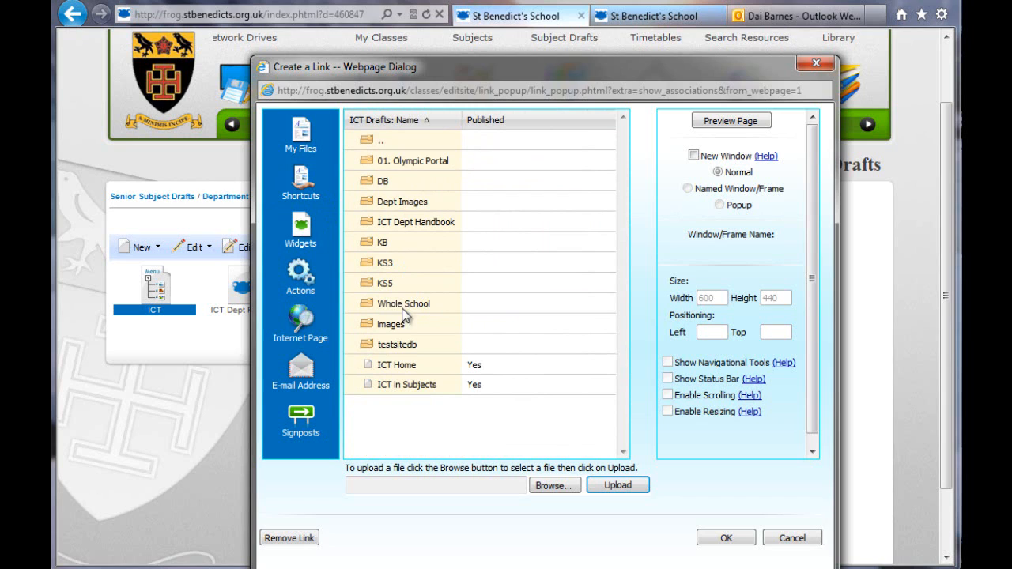
pyautogui.moveTo(386, 140)
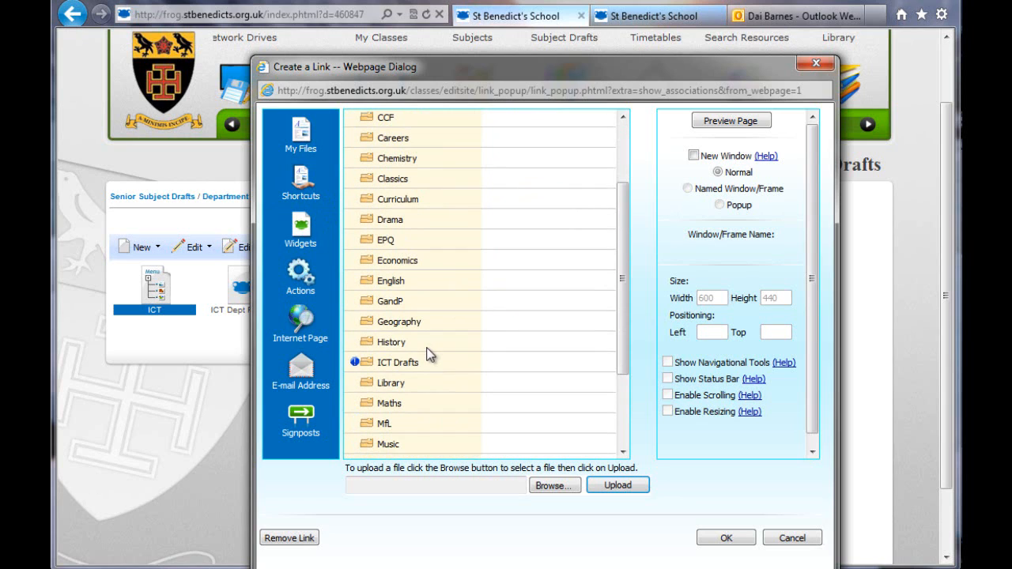
pyautogui.doubleClick(399, 362)
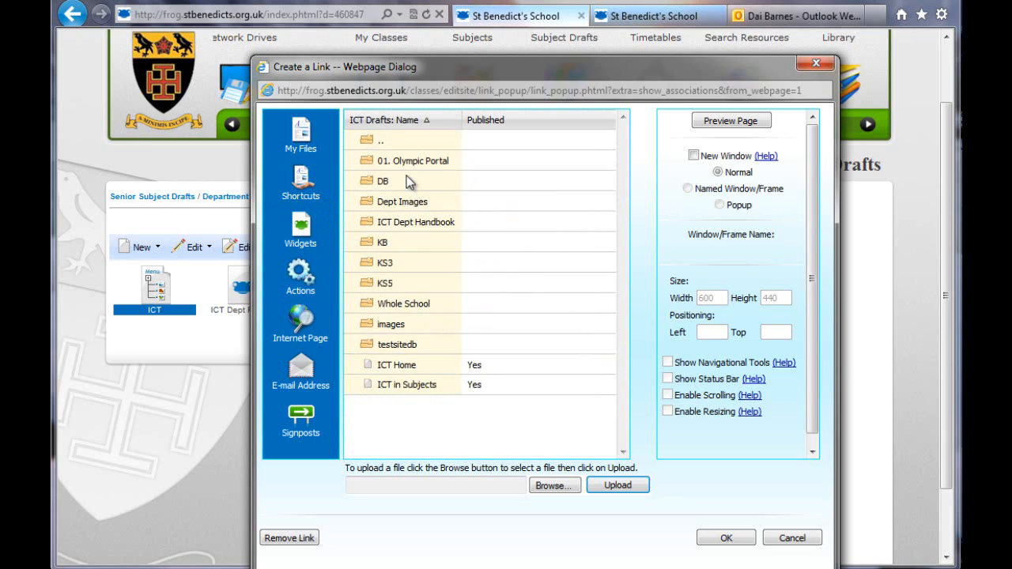
pyautogui.doubleClick(384, 180)
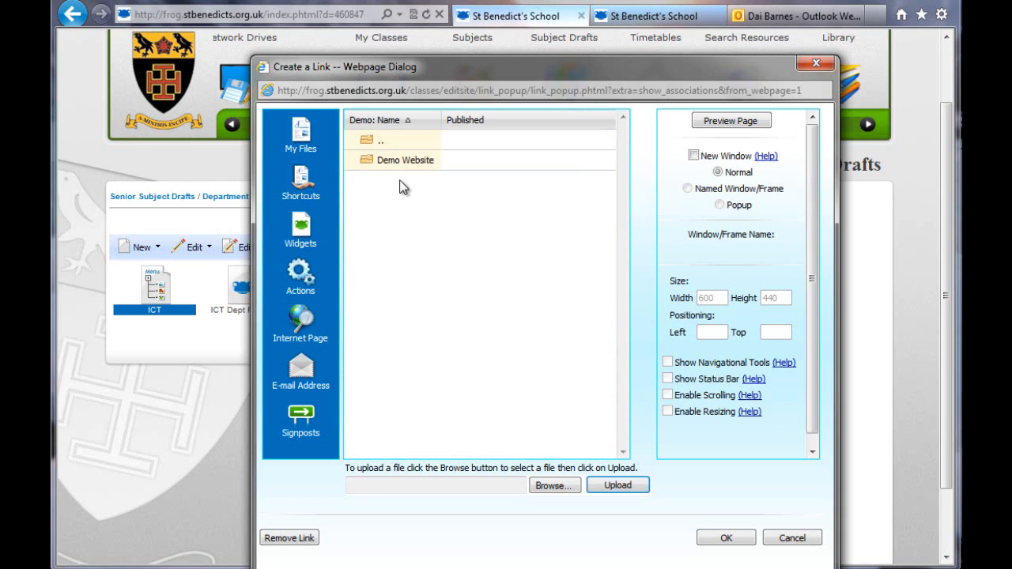
pyautogui.doubleClick(406, 160)
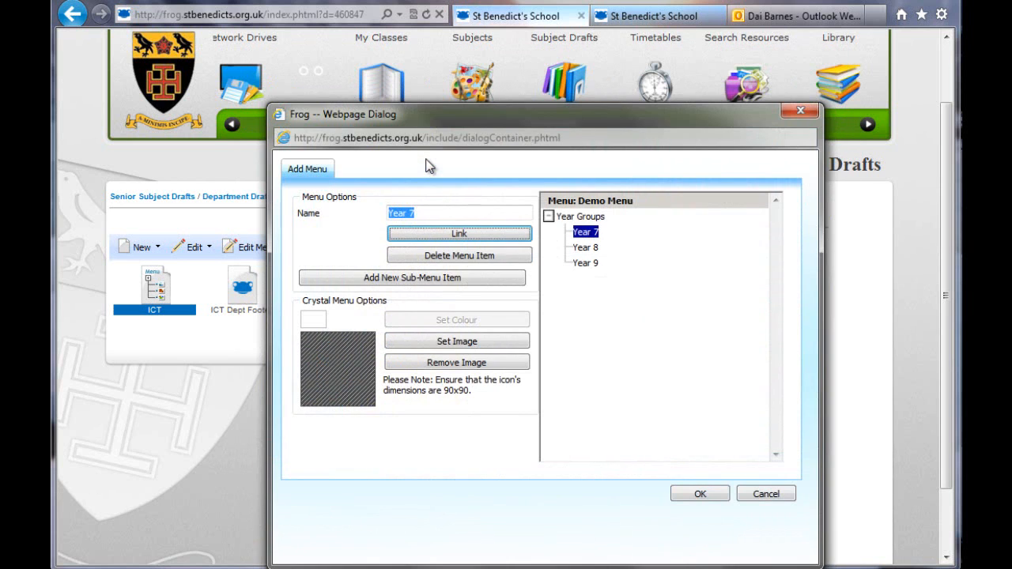
# Link Year 8 via Shortcuts to the Demo Website > Pages folder.
pyautogui.click(585, 248)
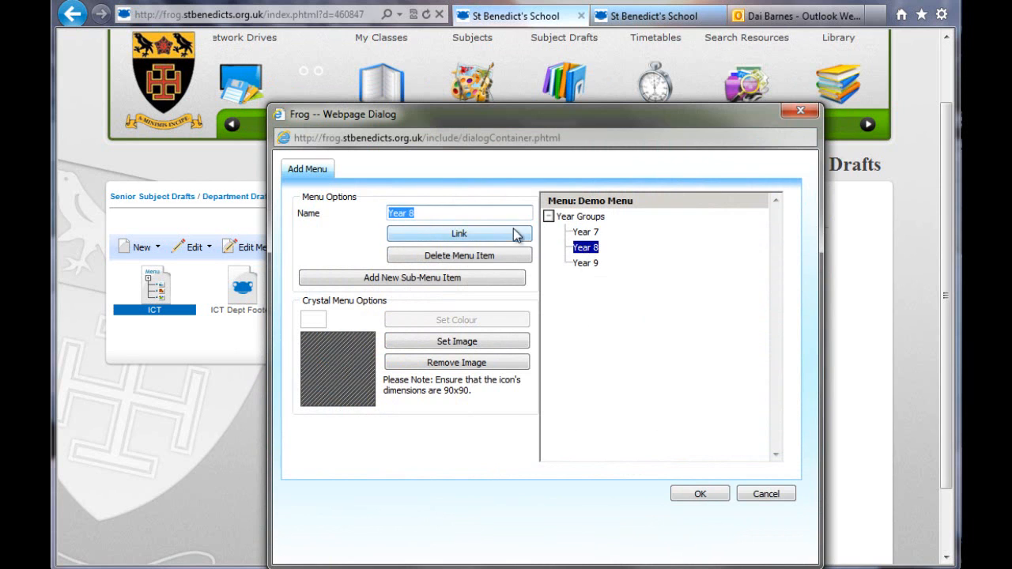
pyautogui.click(458, 234)
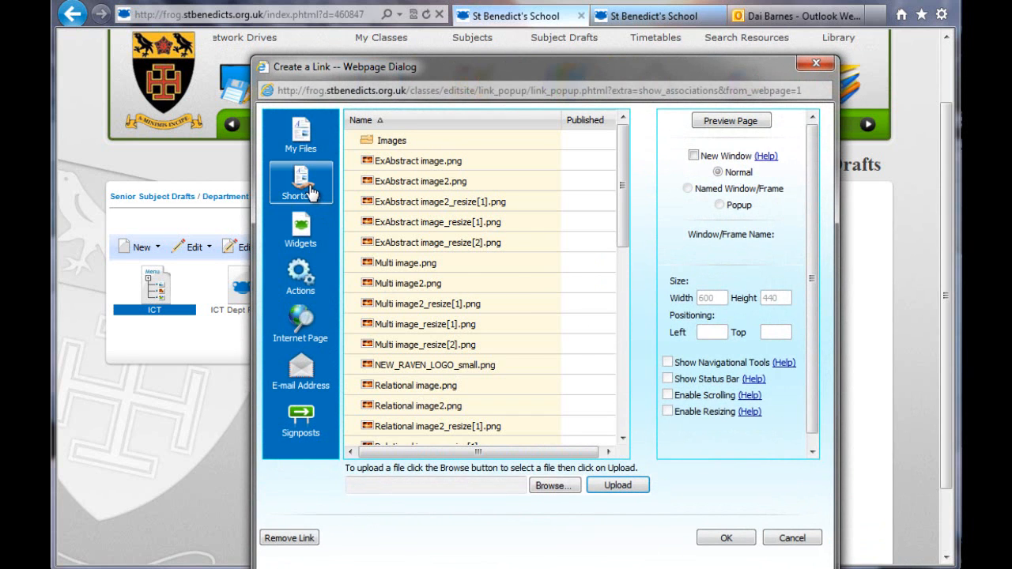
pyautogui.click(301, 182)
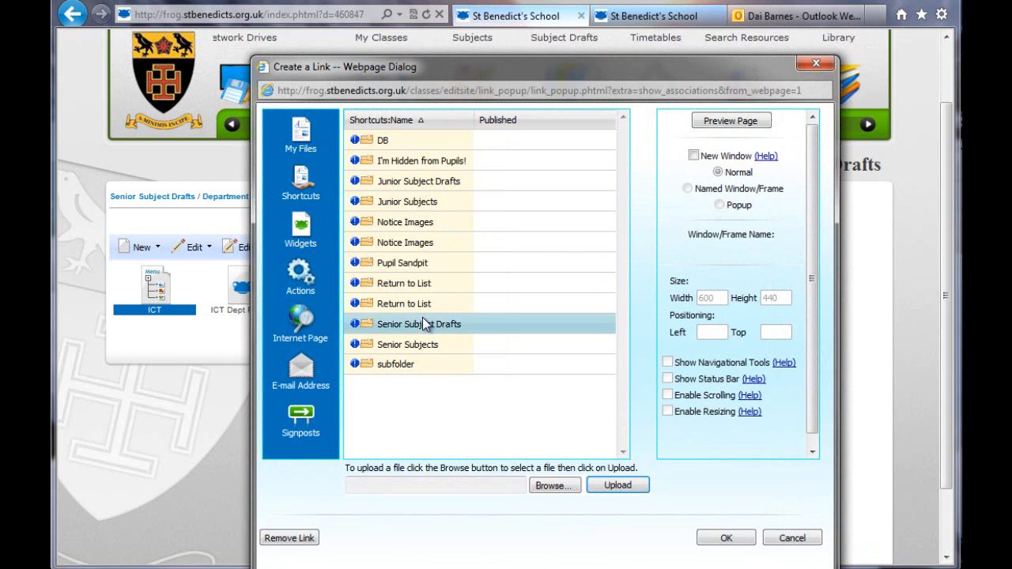
pyautogui.doubleClick(419, 324)
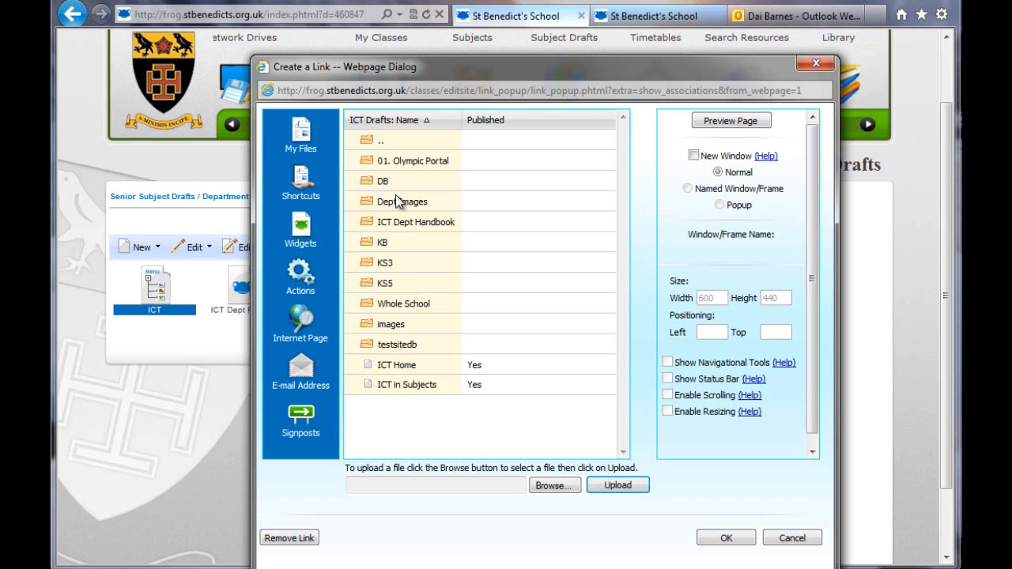
pyautogui.doubleClick(382, 180)
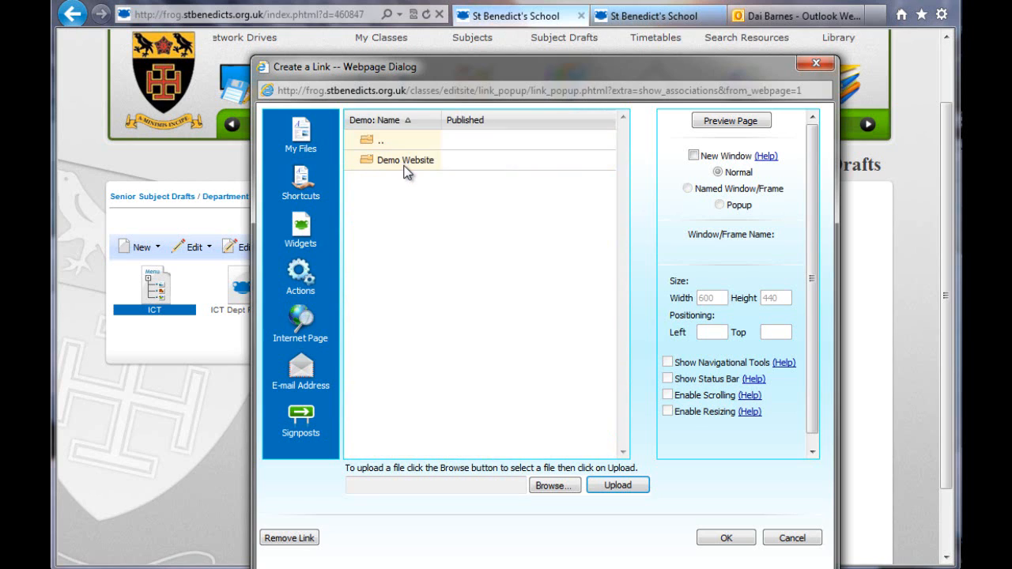
pyautogui.doubleClick(405, 160)
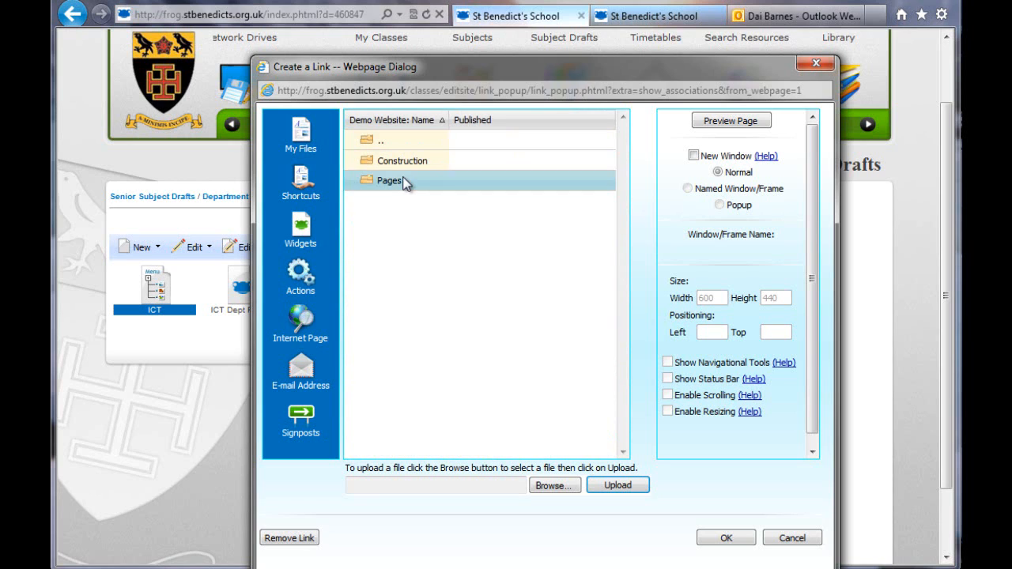
pyautogui.doubleClick(388, 180)
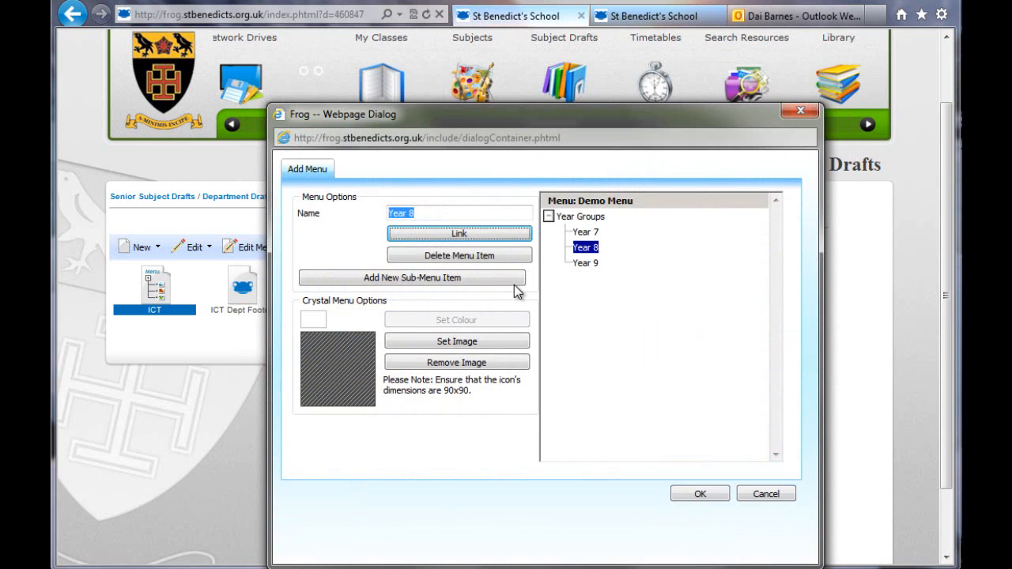
pyautogui.moveTo(574, 274)
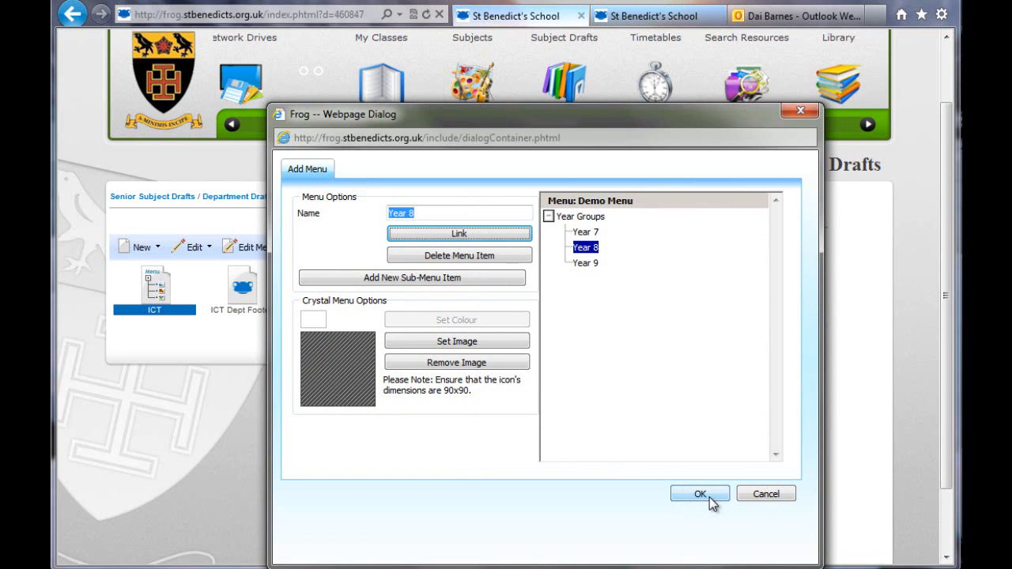
# Save Demo Menu and preview it in the Construction folder.
pyautogui.click(699, 493)
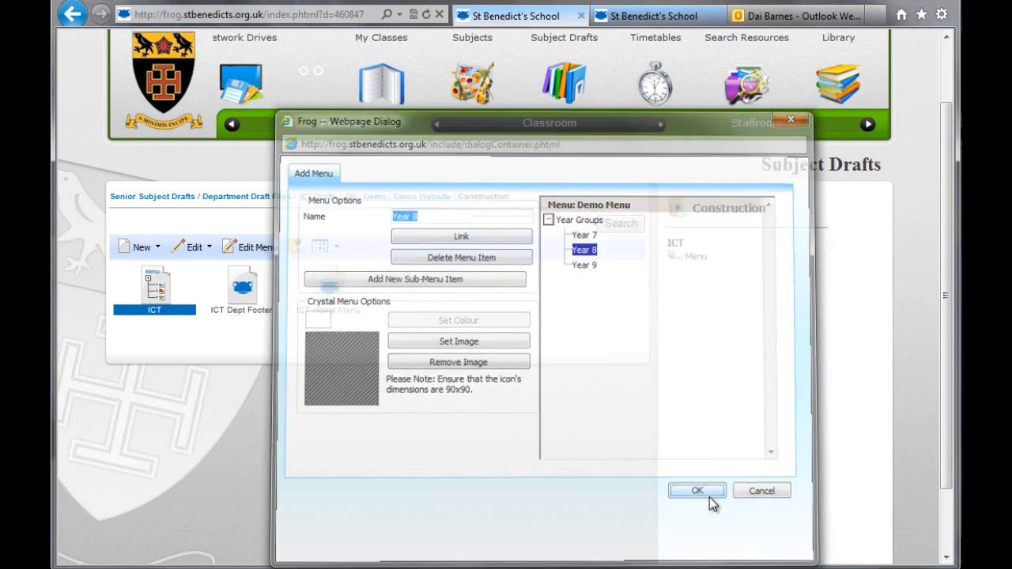
pyautogui.click(696, 491)
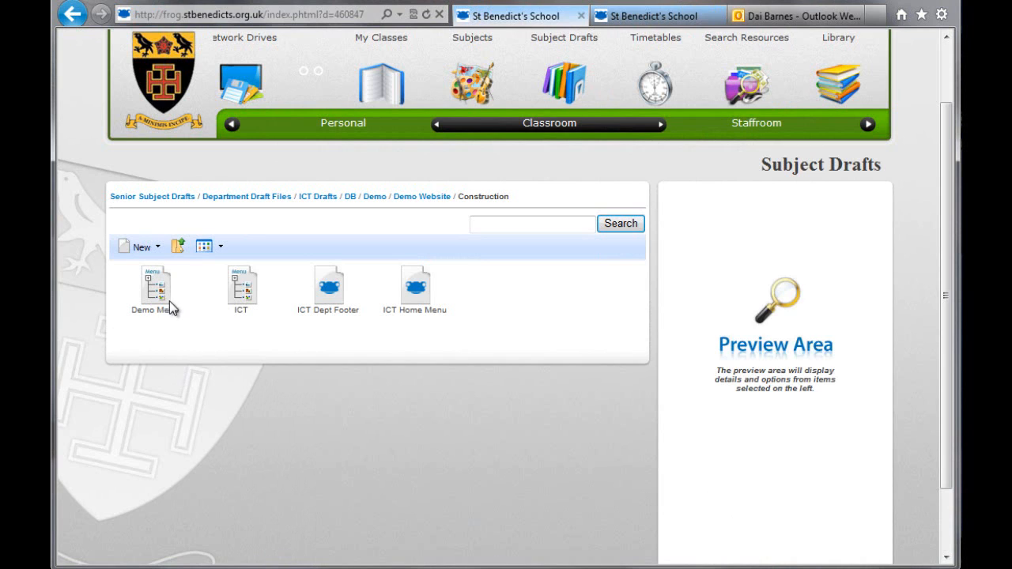
pyautogui.click(154, 289)
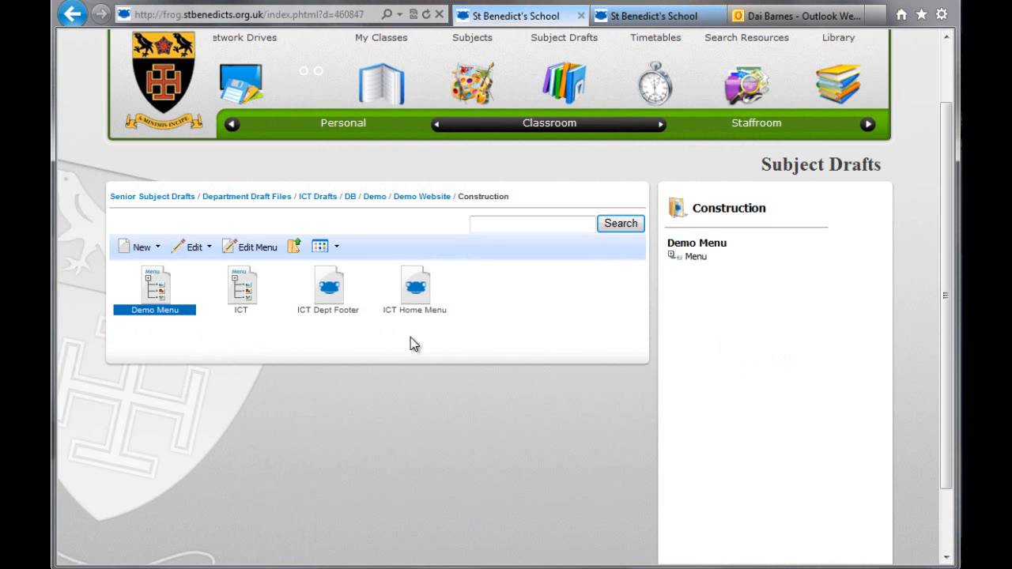
pyautogui.click(415, 284)
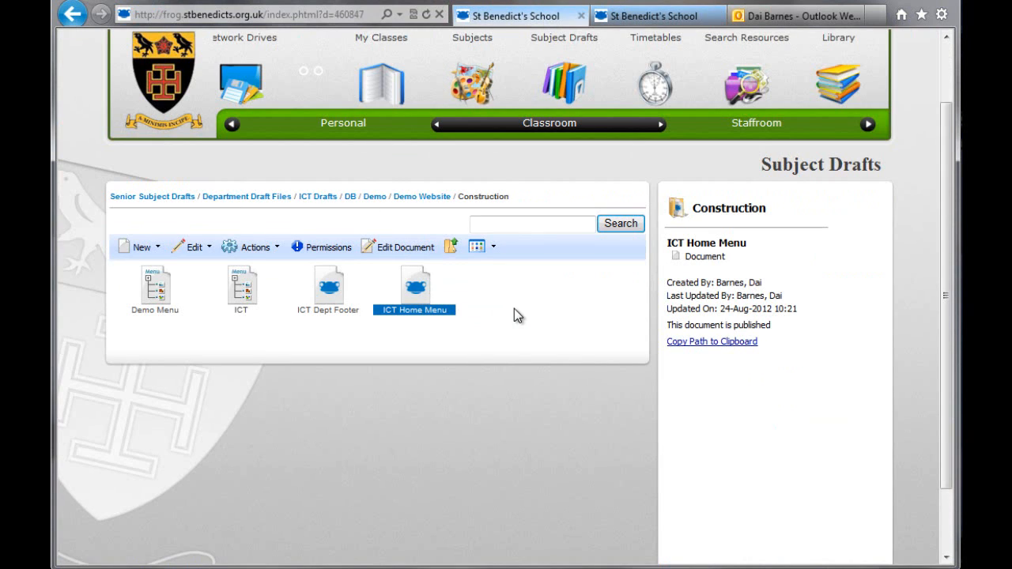
pyautogui.moveTo(260, 316)
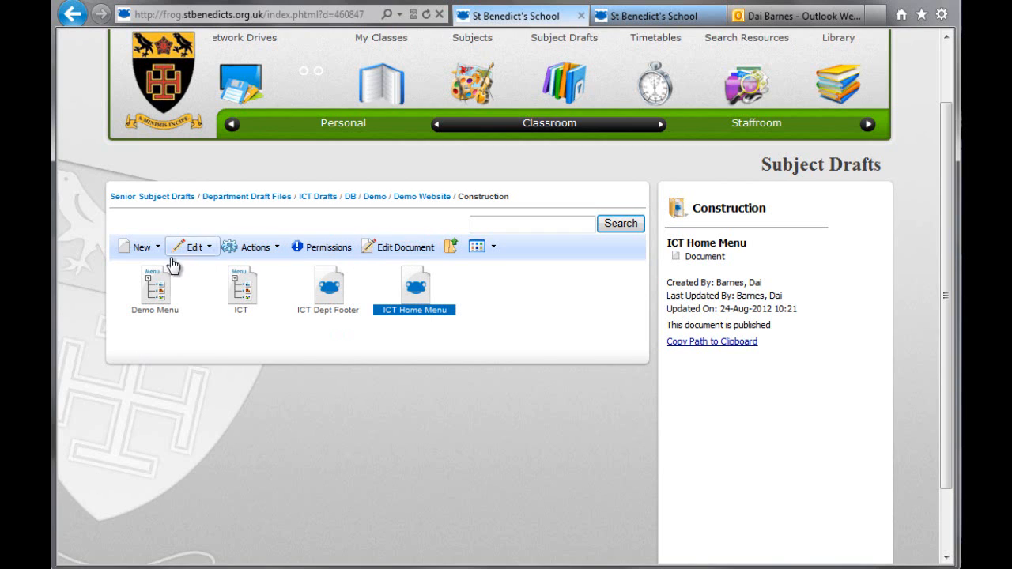
# Create a new Frog web page named 'Demo Site Menu' and select it.
pyautogui.click(139, 247)
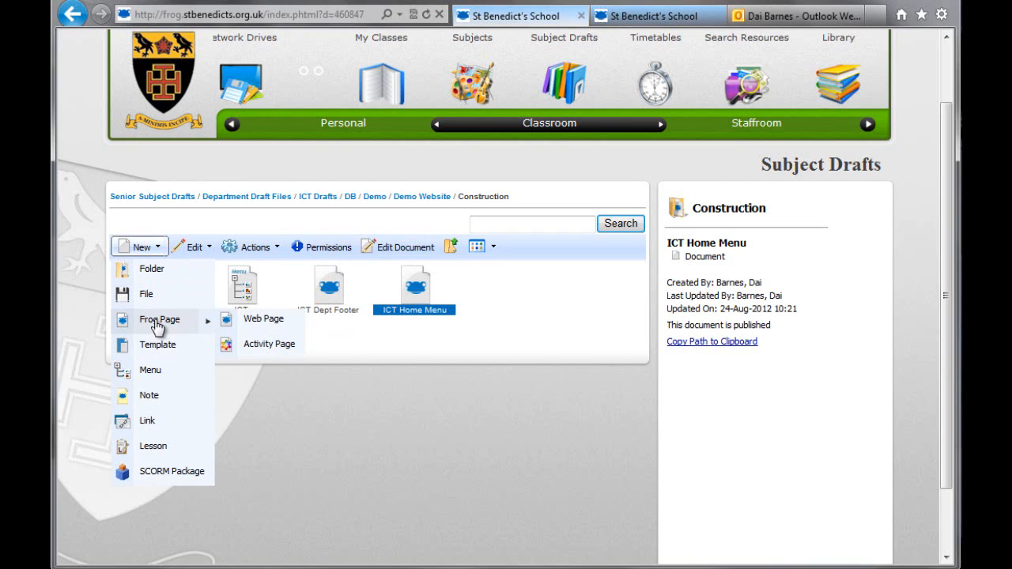
pyautogui.click(262, 319)
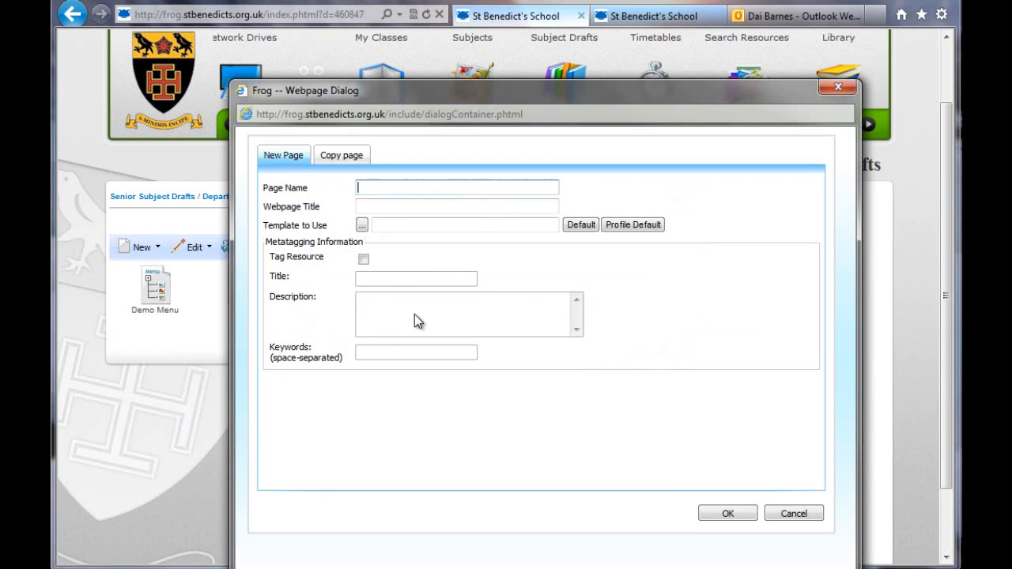
pyautogui.write('Demo Site Menu')
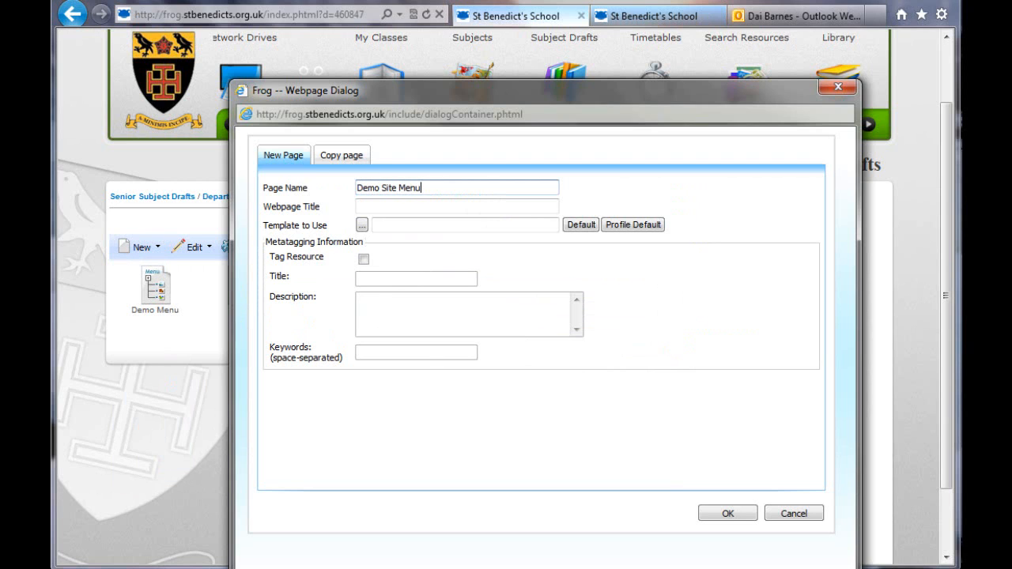
pyautogui.click(727, 513)
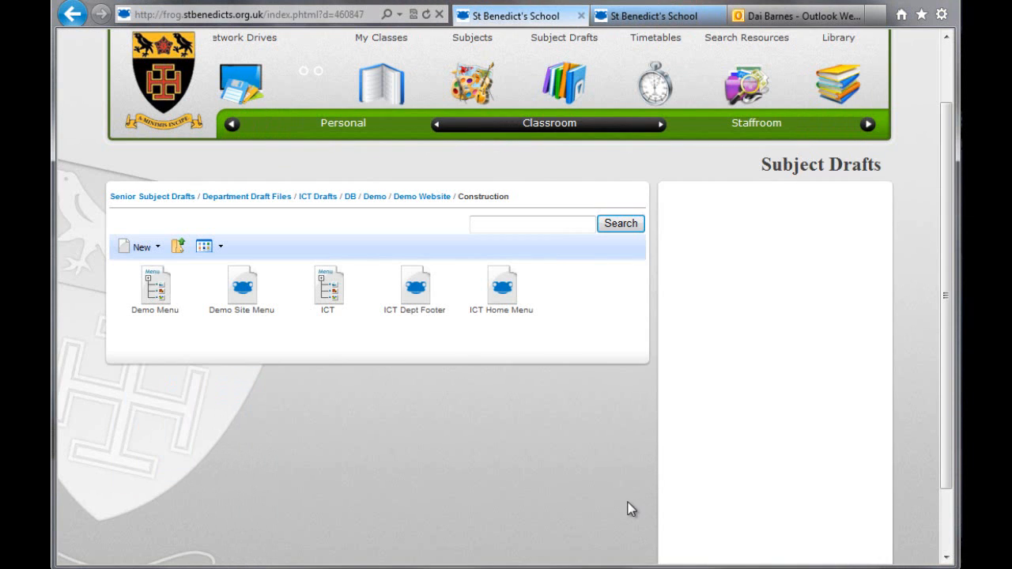
pyautogui.click(241, 286)
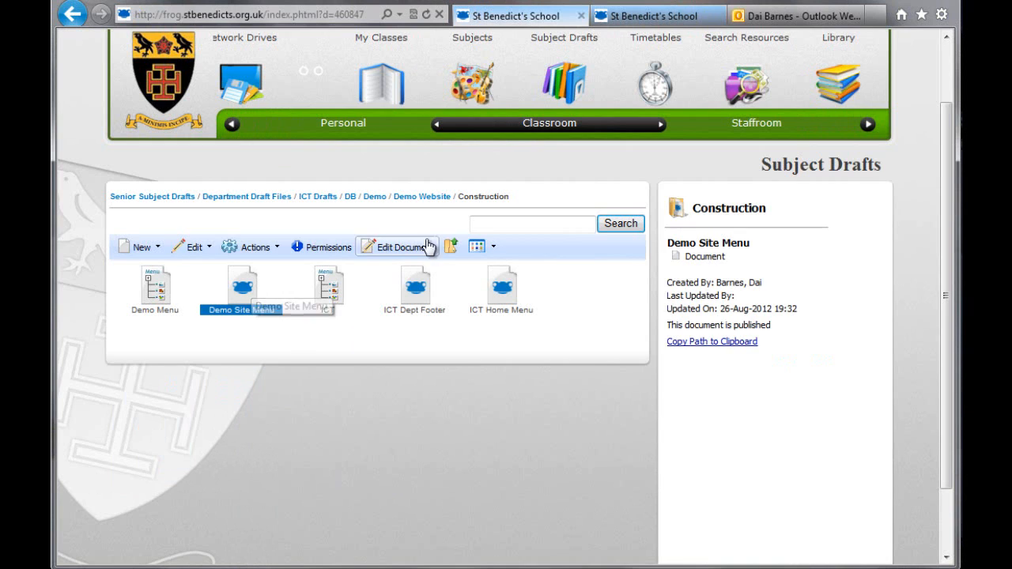
# Edit Demo Site Menu and browse the Collaboration and Structure brick categories.
pyautogui.click(395, 247)
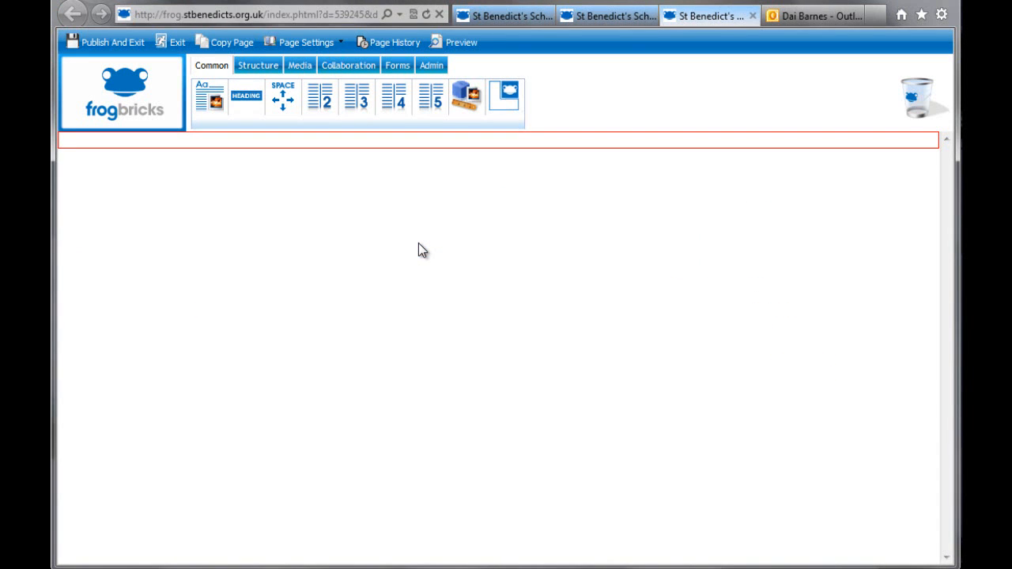
pyautogui.moveTo(382, 198)
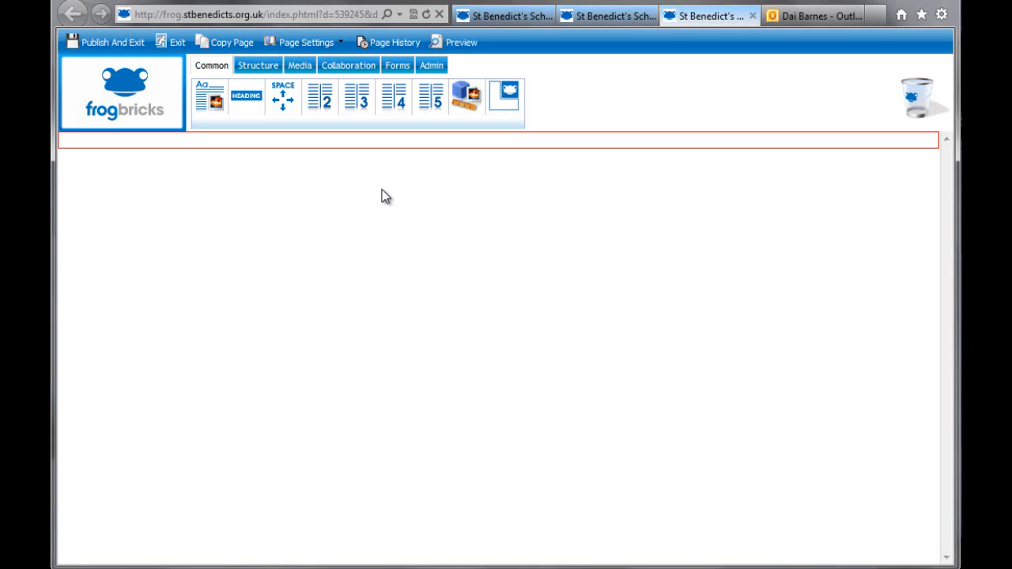
pyautogui.moveTo(366, 174)
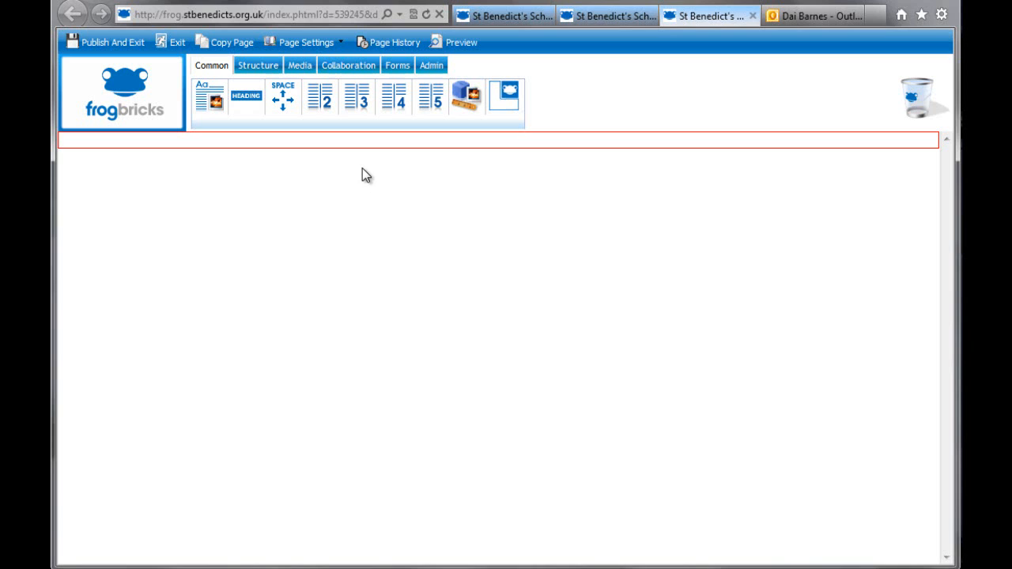
pyautogui.moveTo(288, 149)
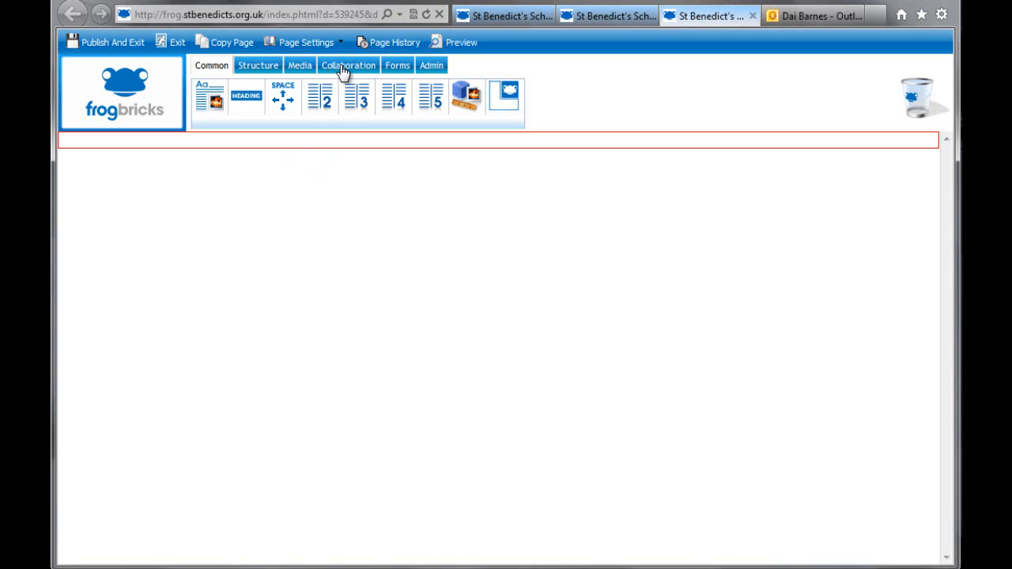
pyautogui.click(348, 65)
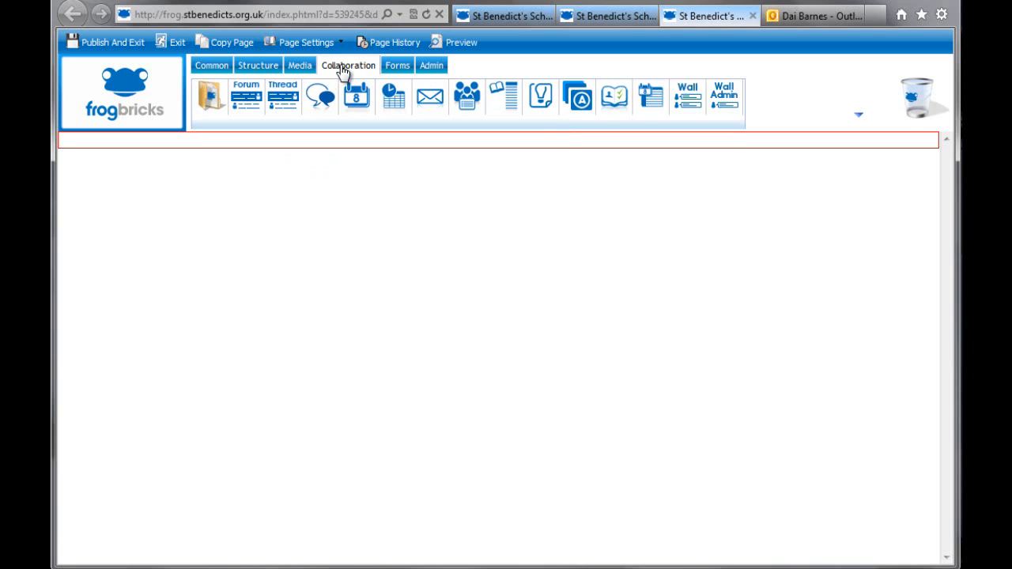
pyautogui.click(258, 65)
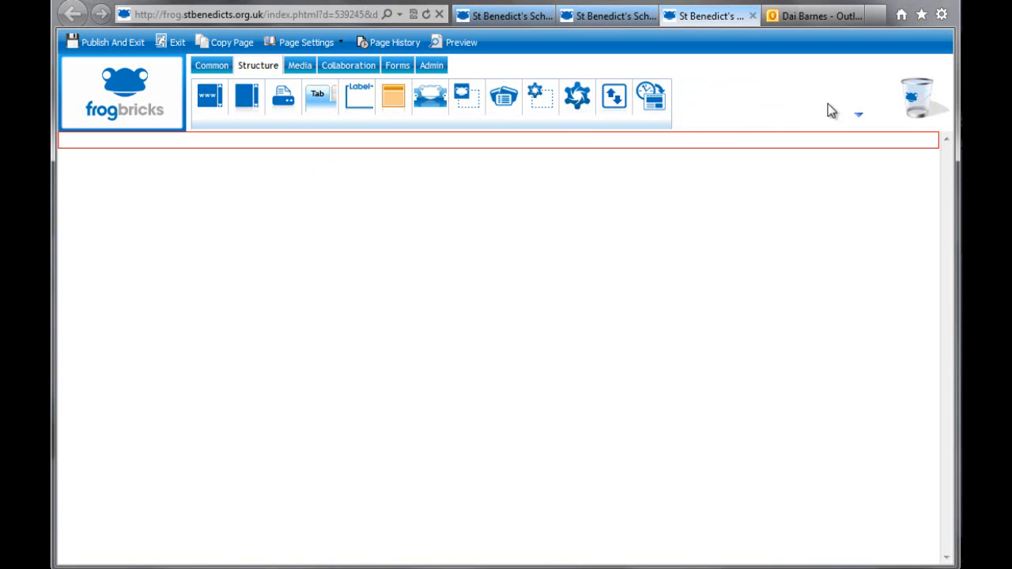
pyautogui.moveTo(845, 114)
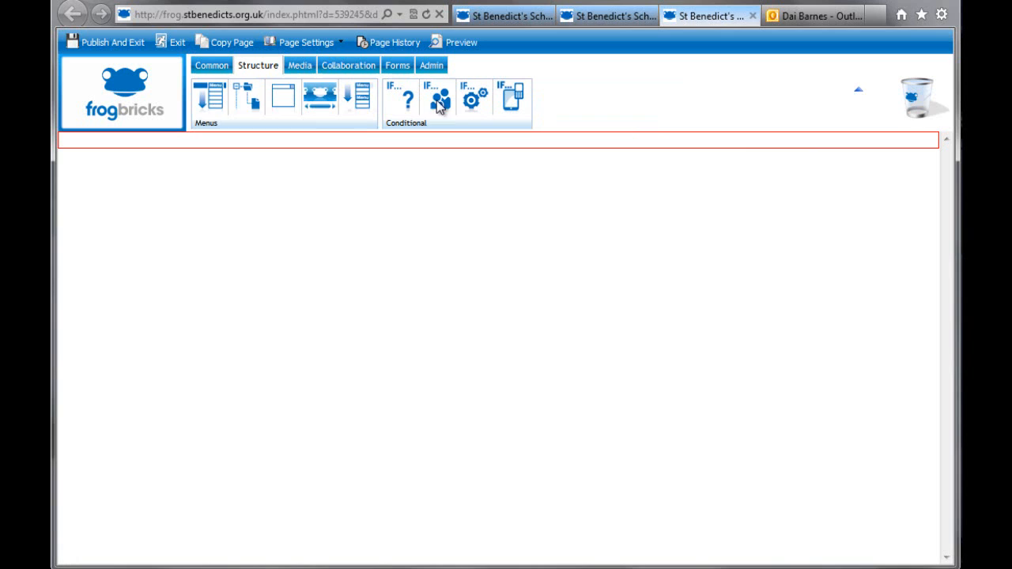
pyautogui.moveTo(210, 99)
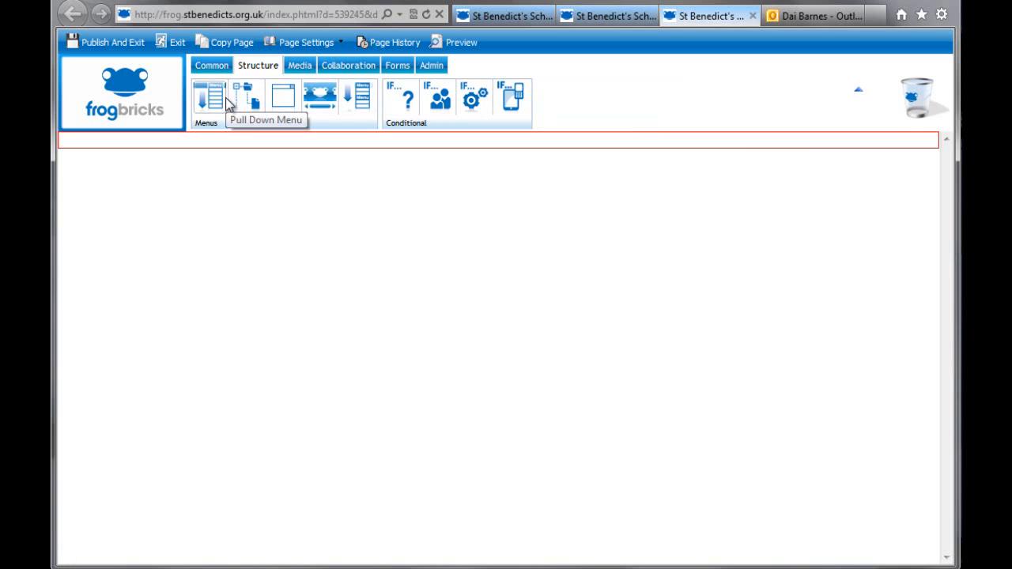
pyautogui.moveTo(249, 101)
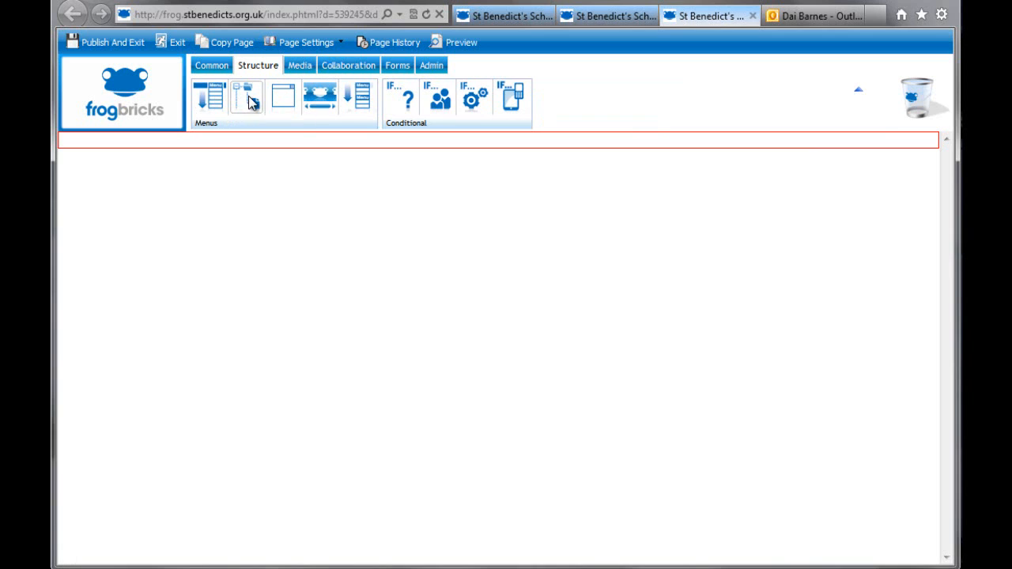
pyautogui.moveTo(283, 102)
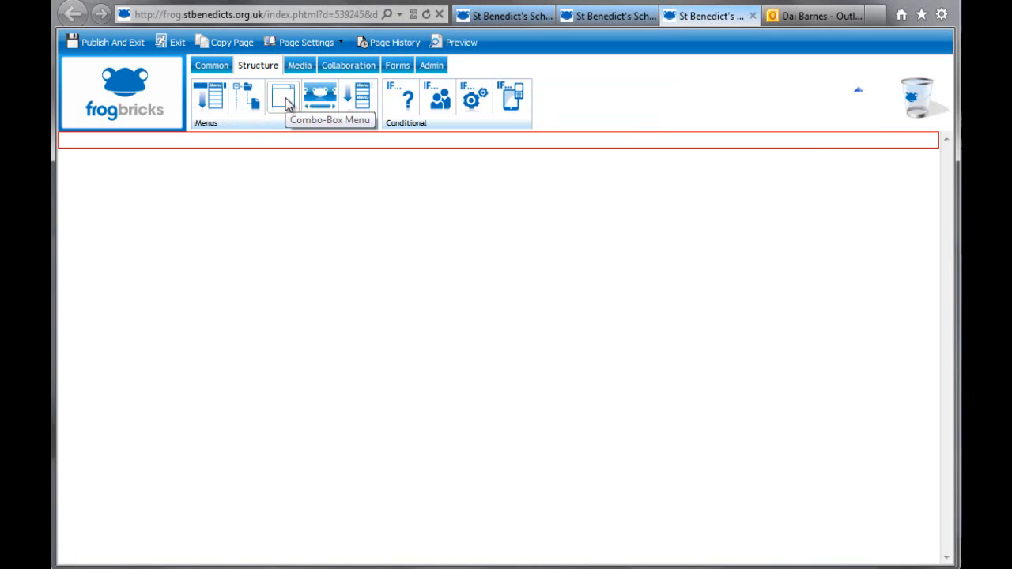
pyautogui.moveTo(321, 93)
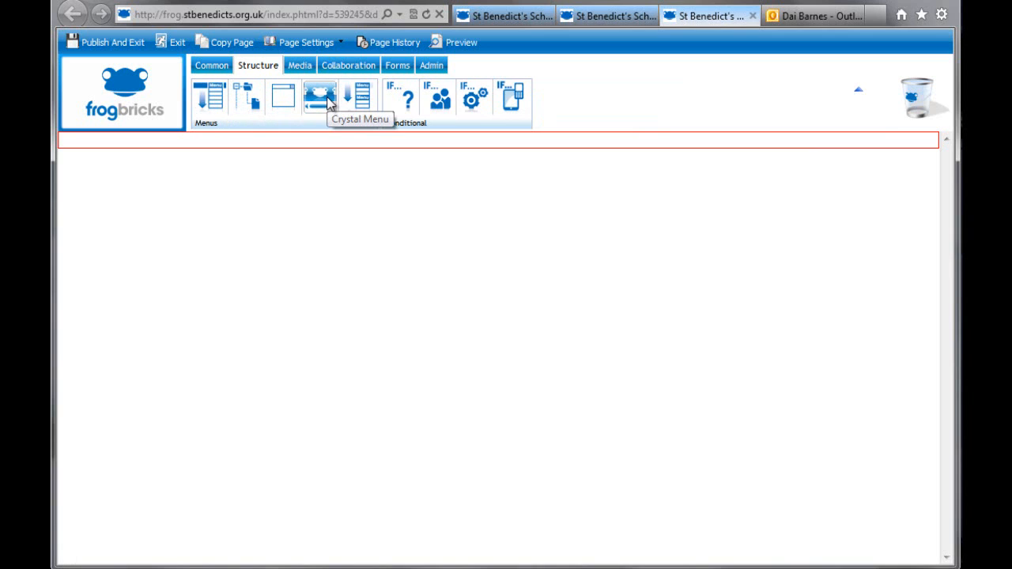
pyautogui.moveTo(358, 99)
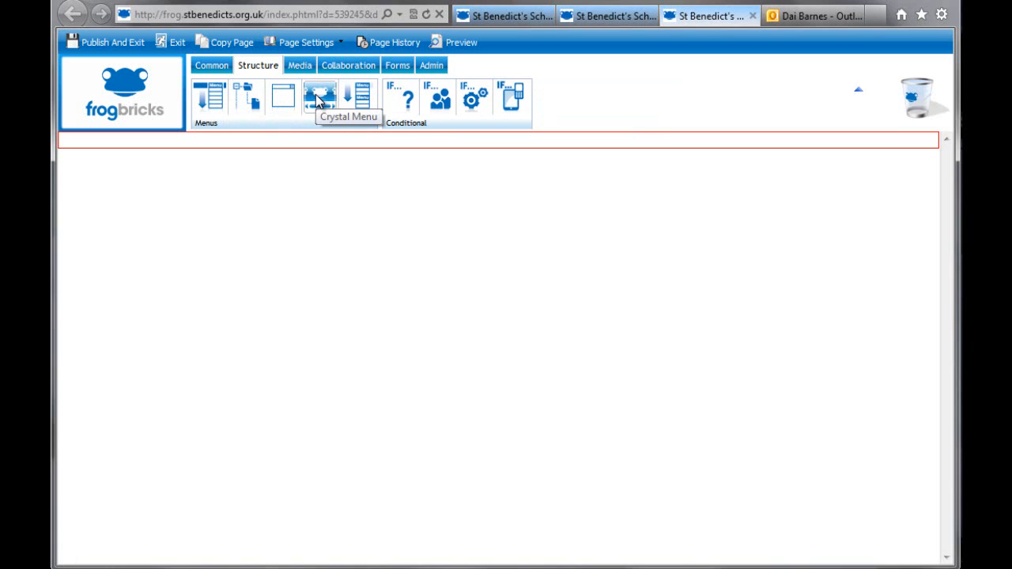
pyautogui.moveTo(210, 97)
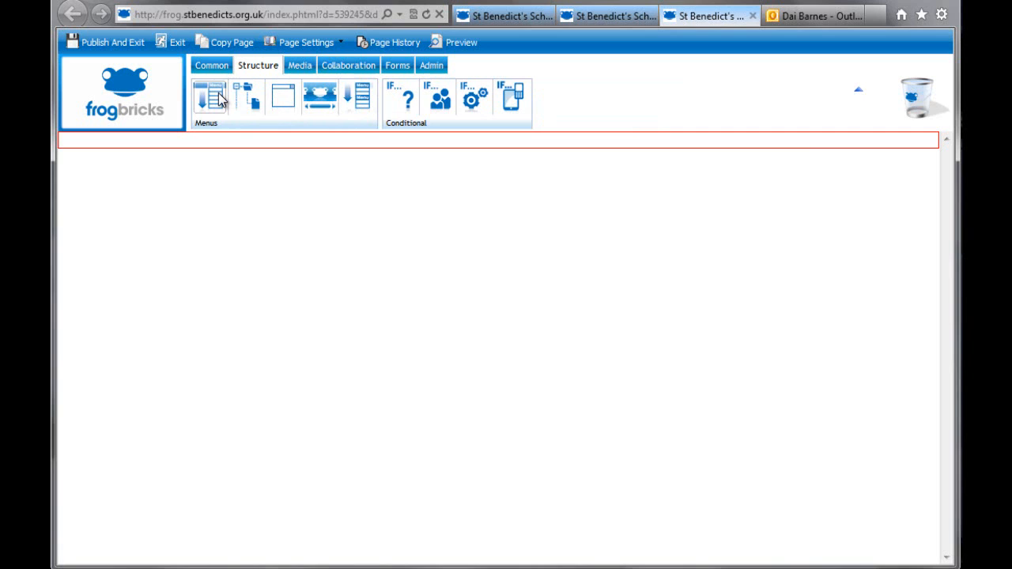
# Drag a Pull Down Menu brick to the top of the page and open its wizard.
pyautogui.moveTo(211, 95); pyautogui.dragTo(139, 154)
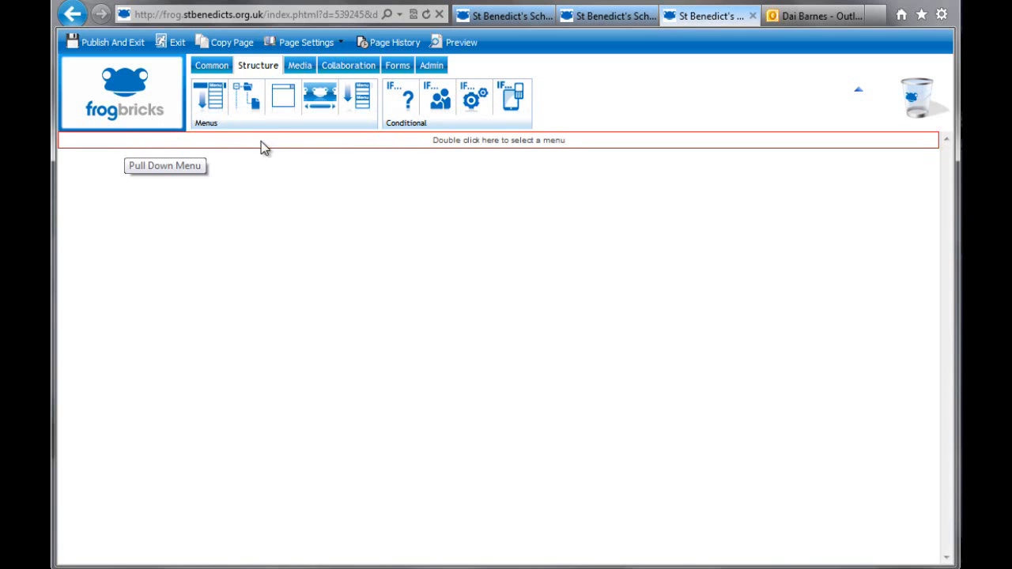
pyautogui.moveTo(235, 144)
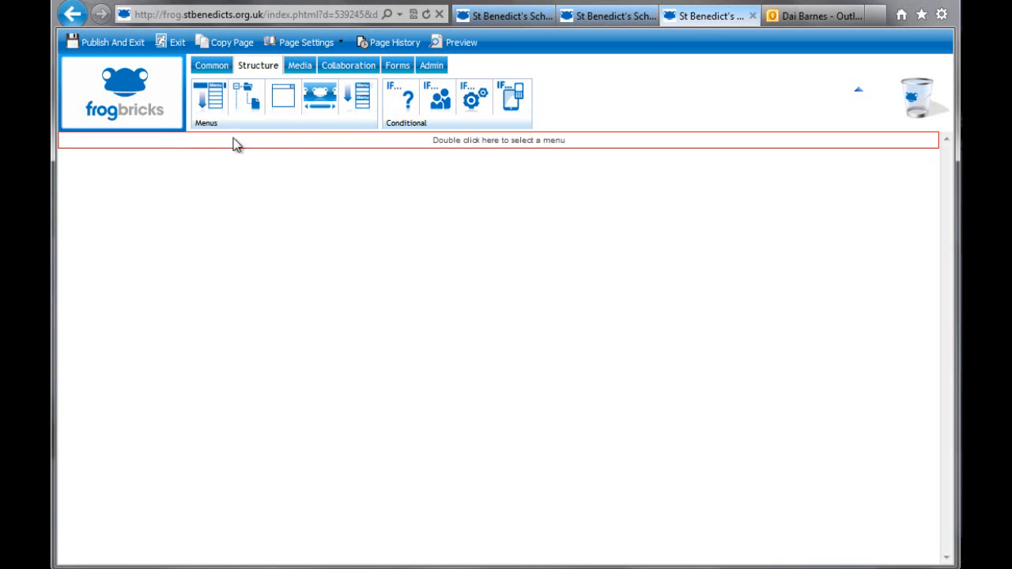
pyautogui.moveTo(509, 146)
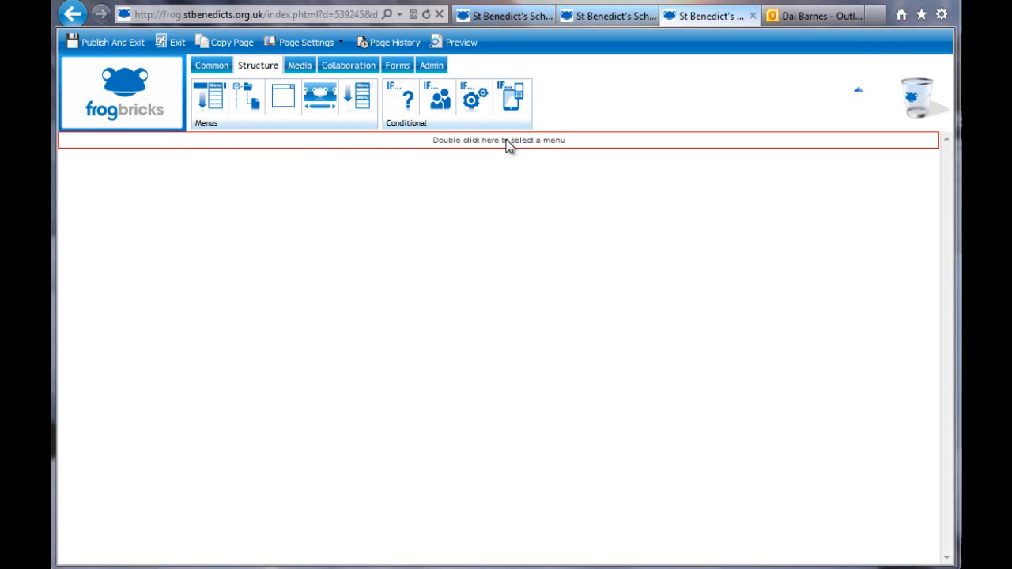
pyautogui.doubleClick(498, 140)
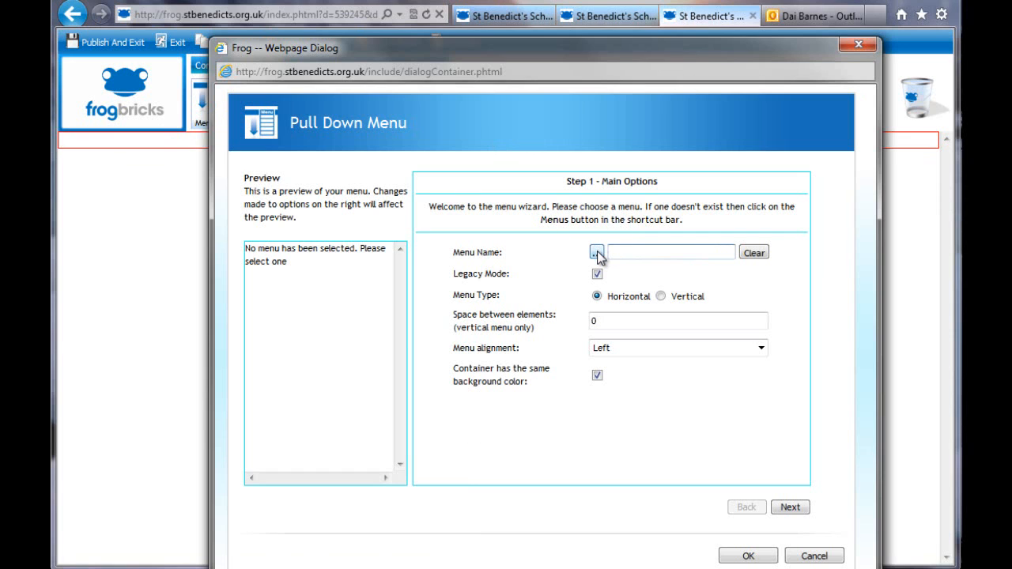
# Browse Shortcuts > Senior Subject Drafts > DB > Demo to choose Demo Menu for the pull-down brick.
pyautogui.click(597, 252)
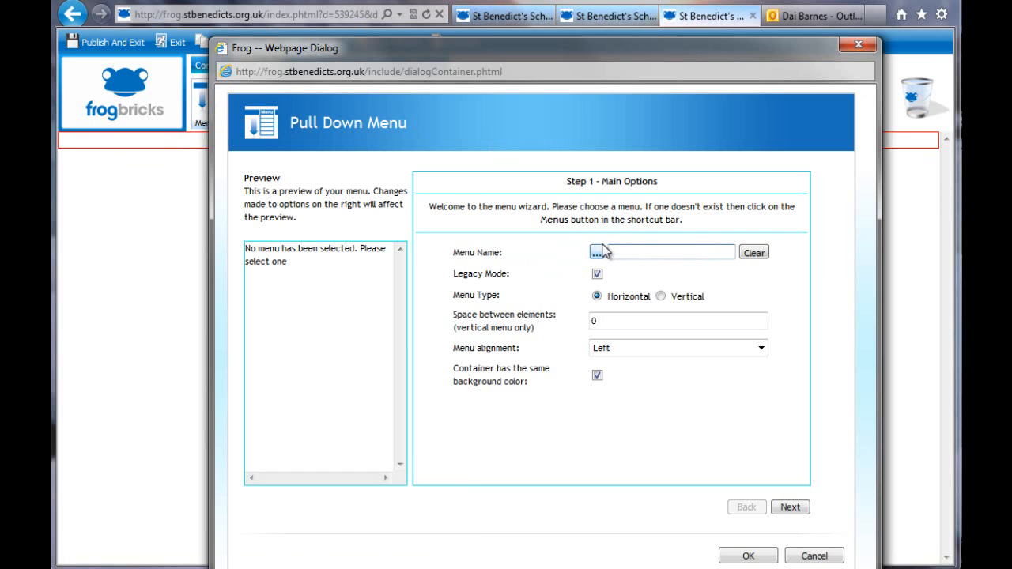
pyautogui.click(596, 251)
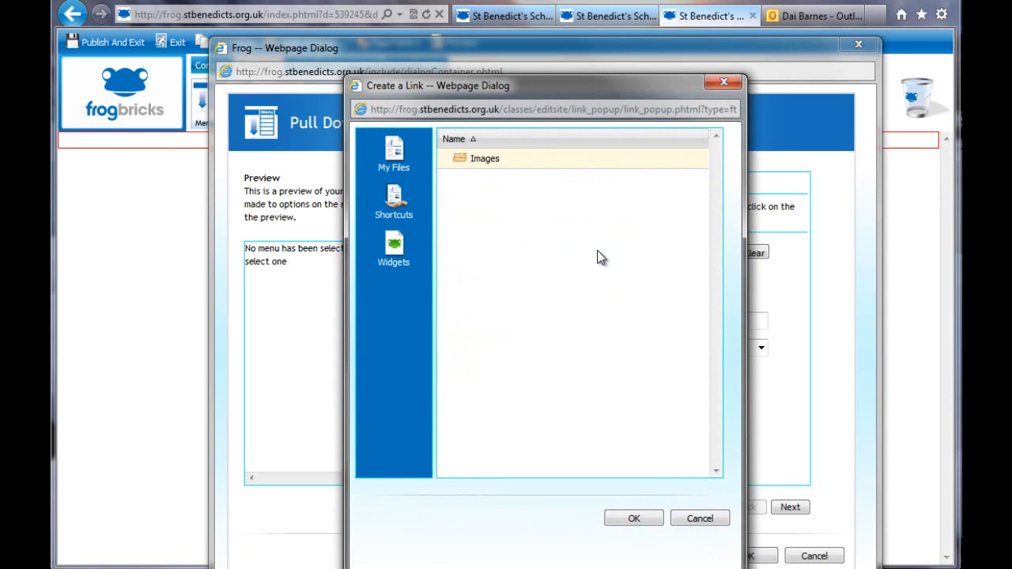
pyautogui.click(394, 202)
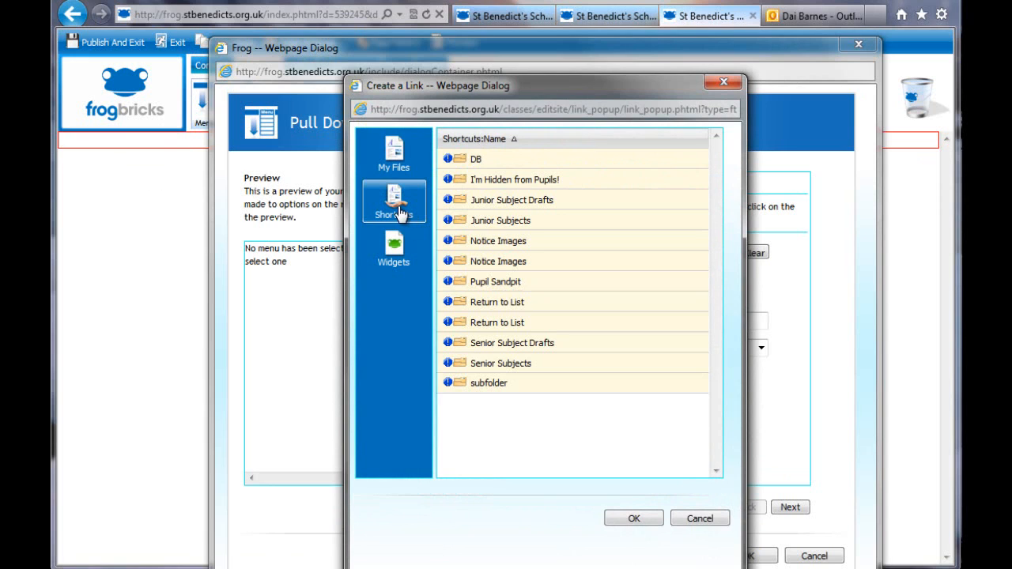
pyautogui.moveTo(485, 275)
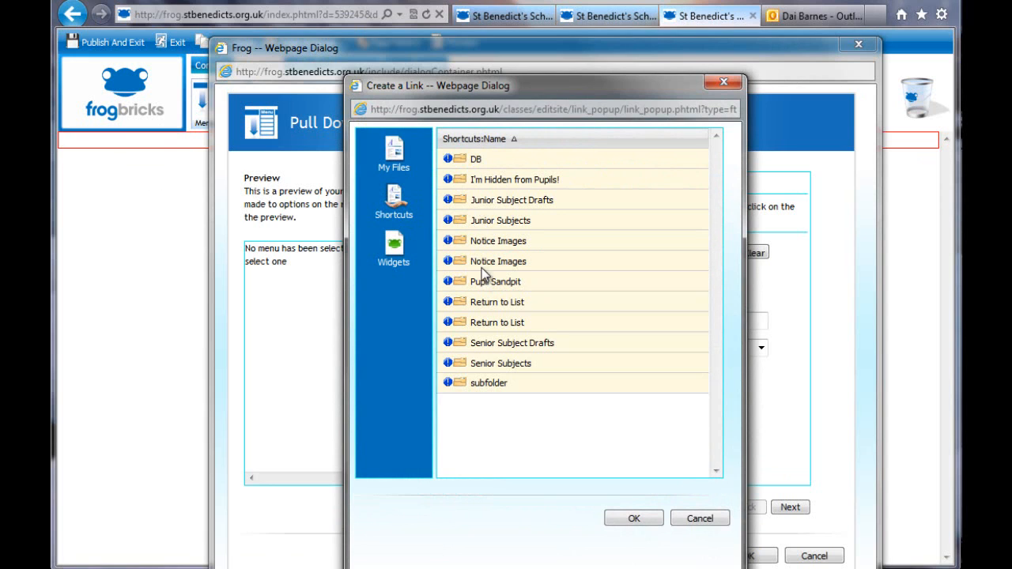
pyautogui.doubleClick(512, 342)
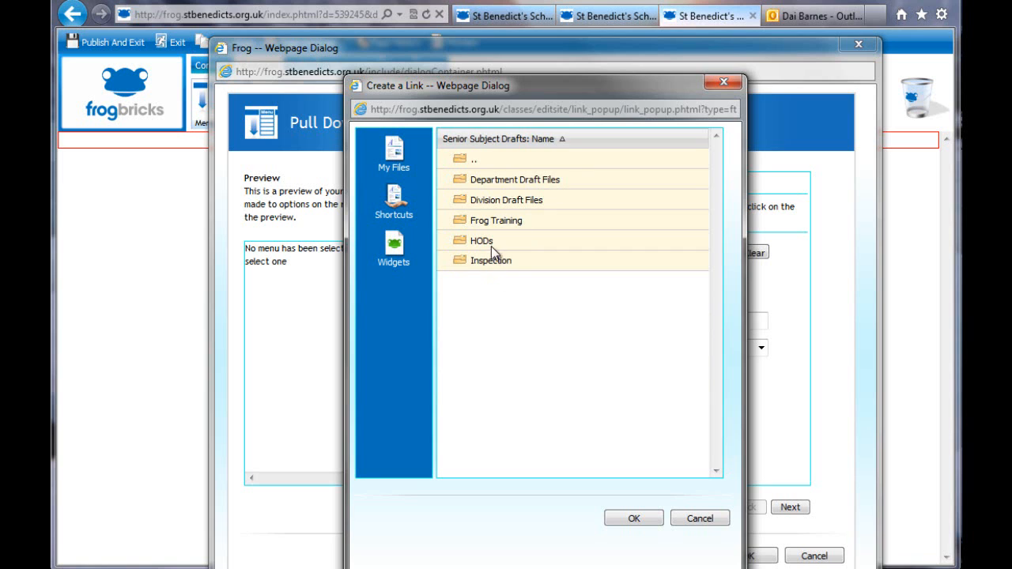
pyautogui.doubleClick(514, 179)
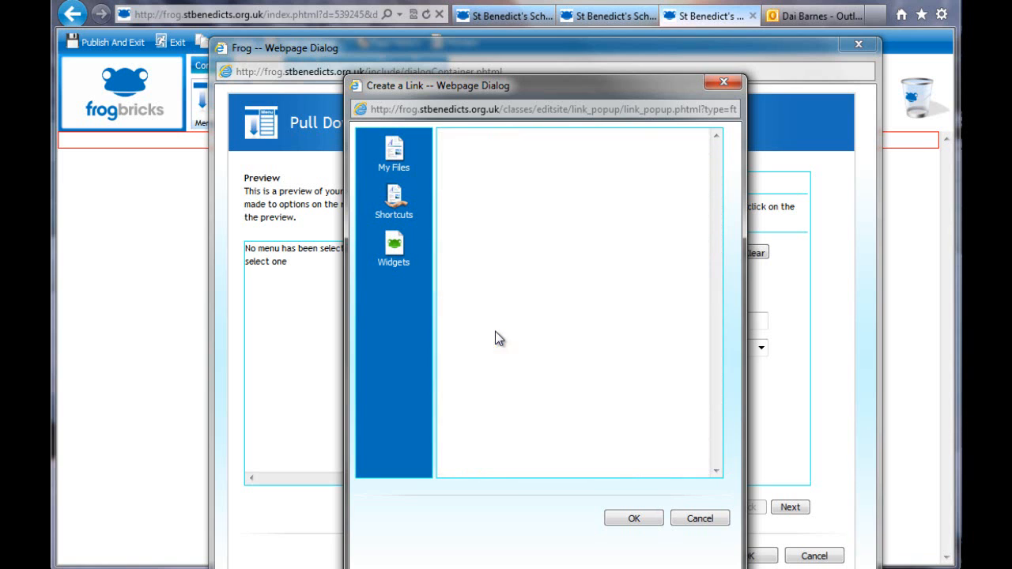
pyautogui.click(394, 155)
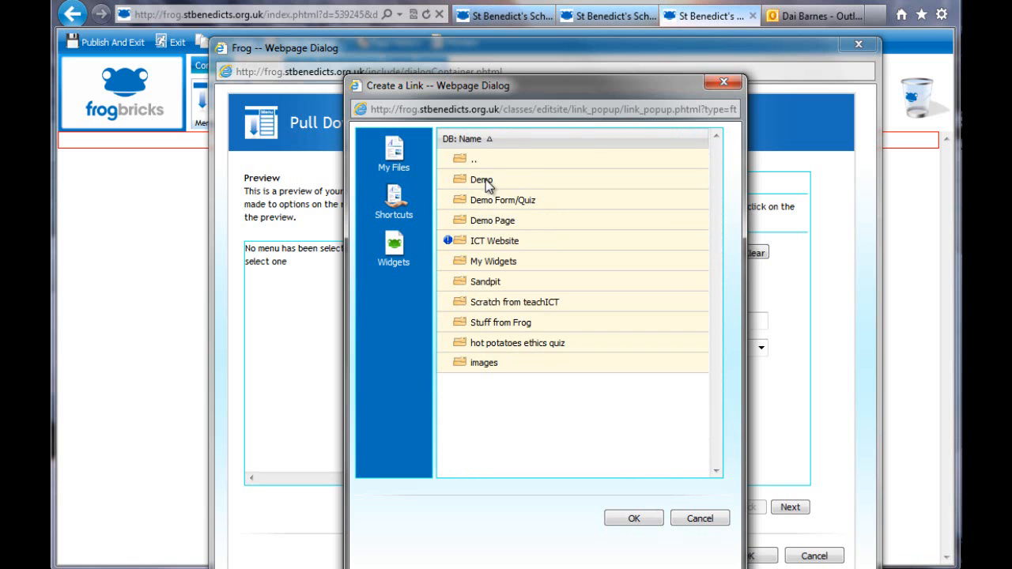
pyautogui.doubleClick(482, 179)
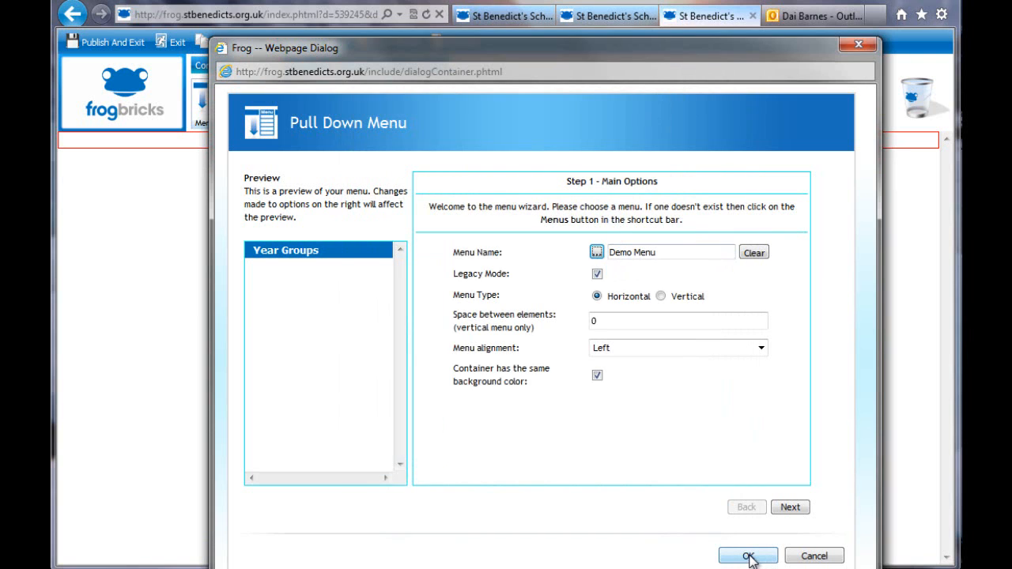
# Check the Year Groups items in the preview and confirm the Demo Menu wizard with OK.
pyautogui.click(748, 556)
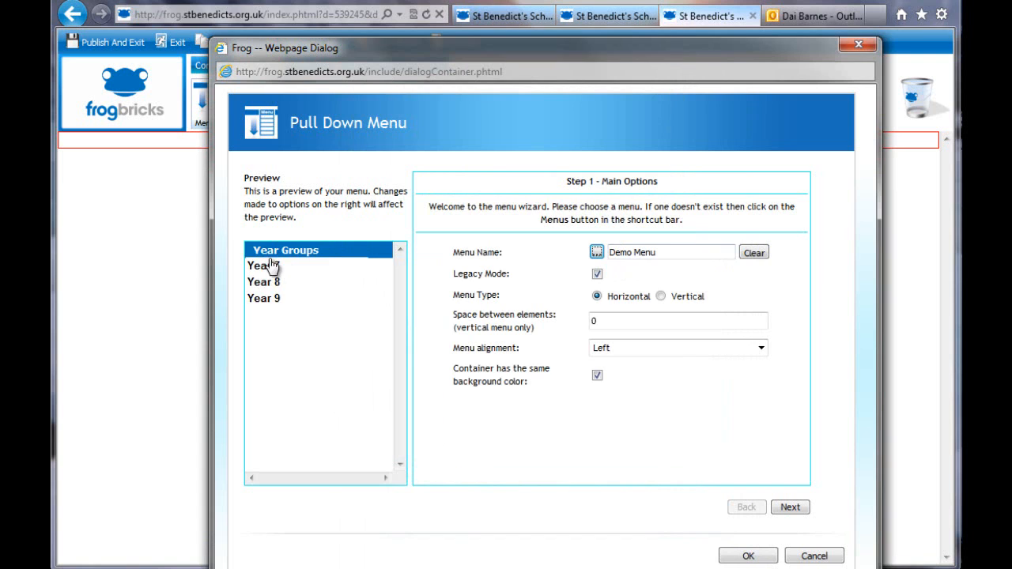
pyautogui.moveTo(296, 296)
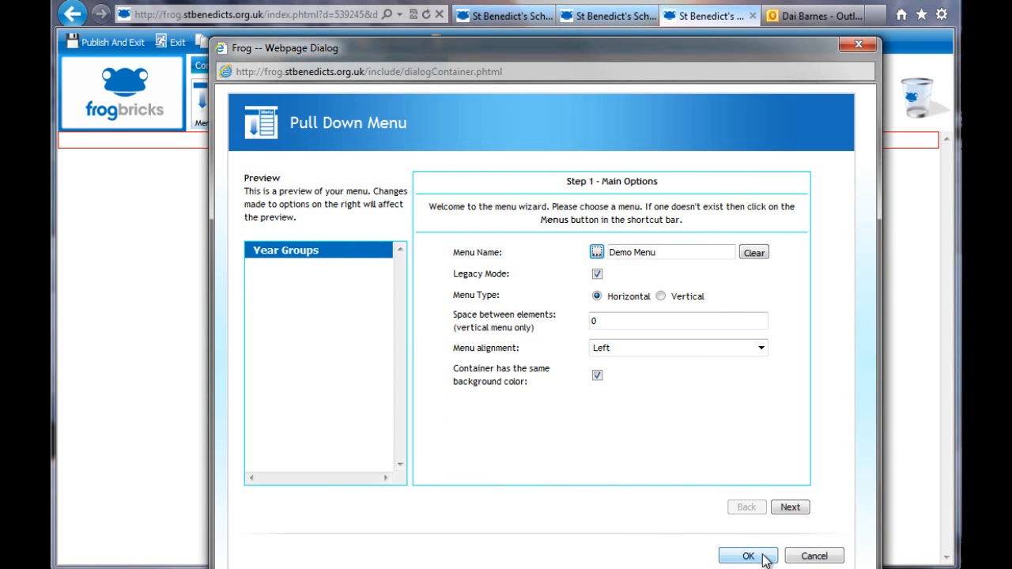
pyautogui.click(746, 556)
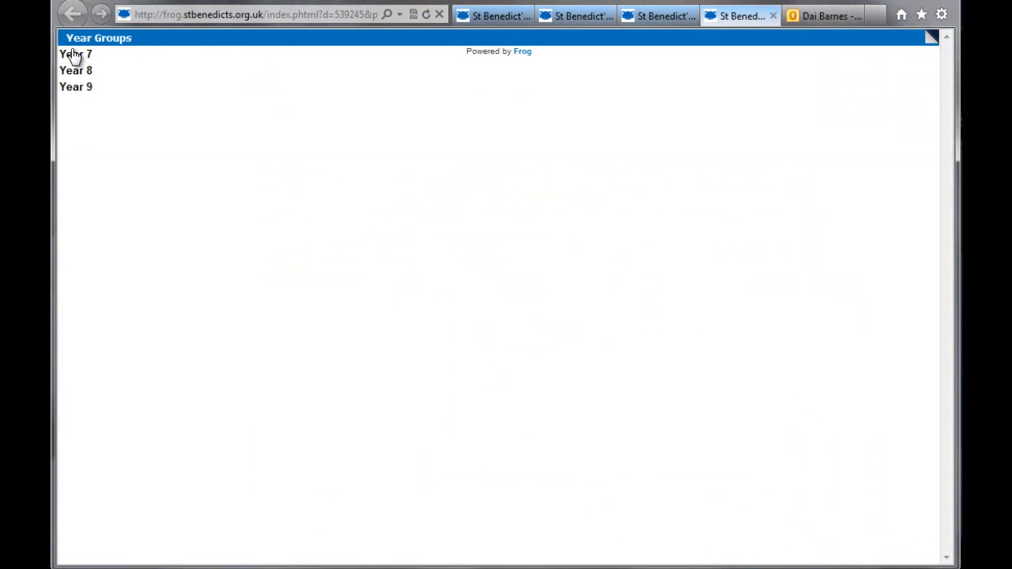
pyautogui.moveTo(78, 70)
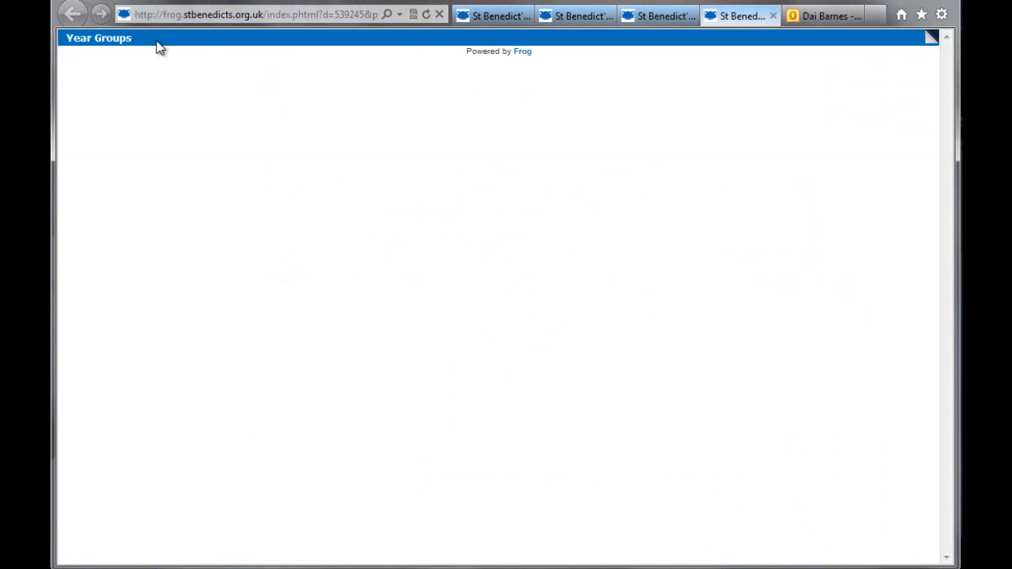
pyautogui.moveTo(585, 33)
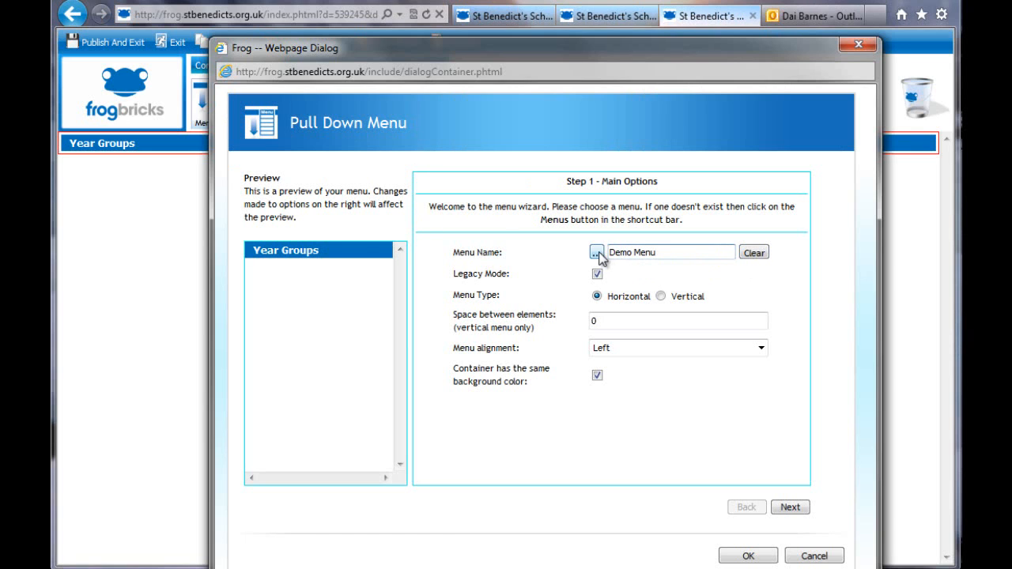
# Pick the ICT menu from Senior Subjects > ICT Drafts > DB and confirm it with OK.
pyautogui.click(597, 253)
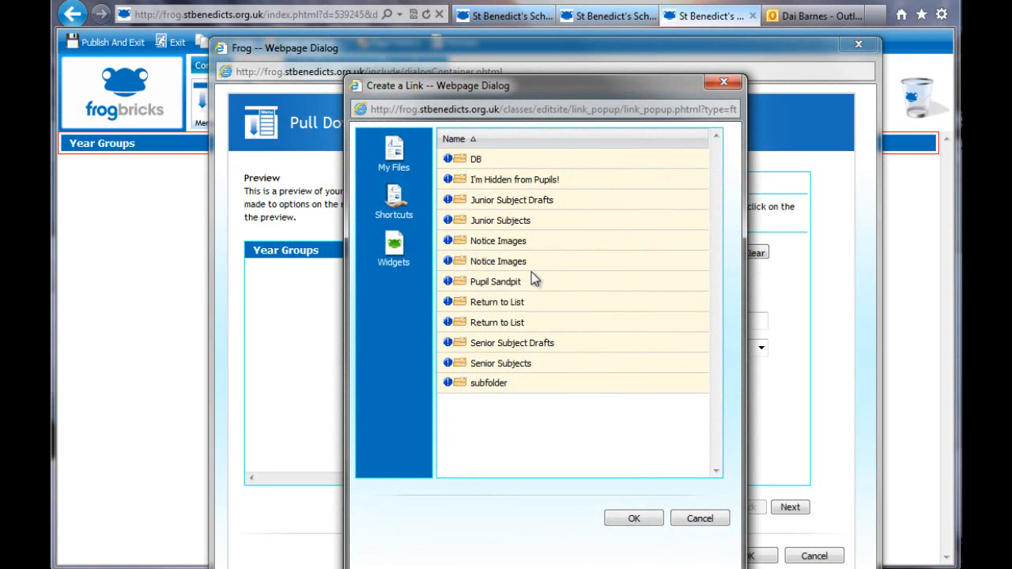
pyautogui.doubleClick(511, 342)
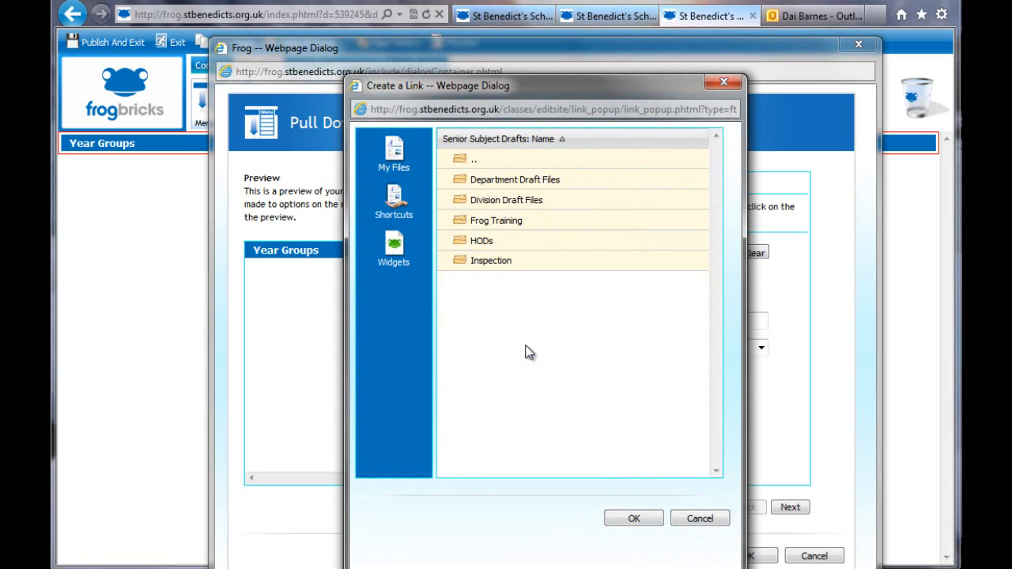
pyautogui.click(514, 180)
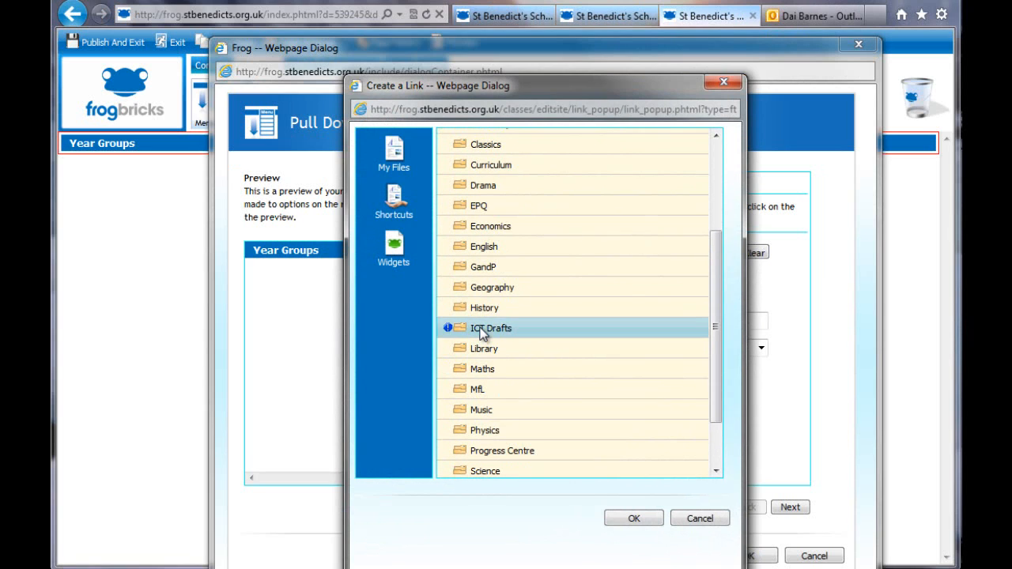
pyautogui.doubleClick(491, 328)
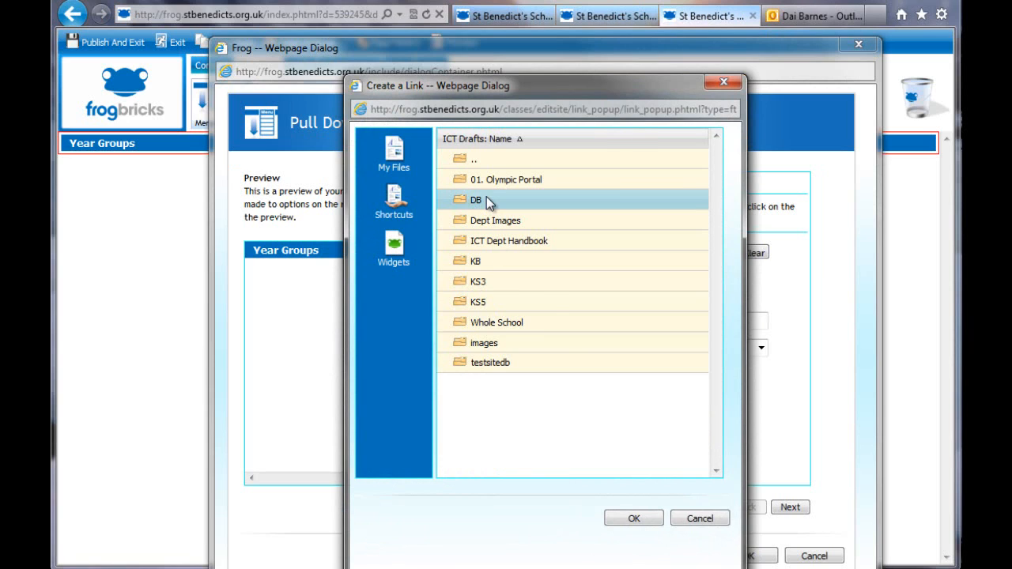
pyautogui.doubleClick(476, 200)
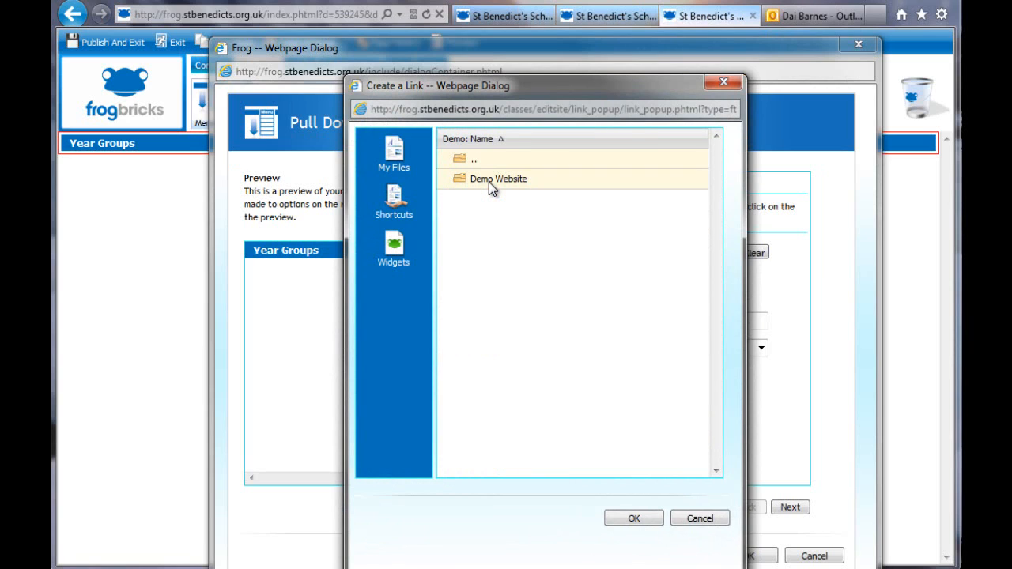
pyautogui.doubleClick(498, 178)
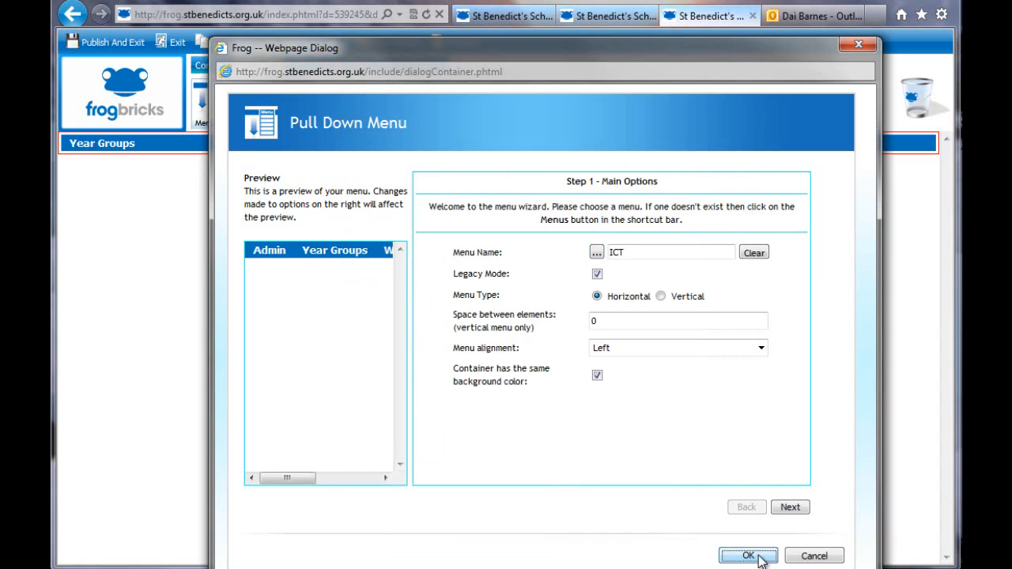
pyautogui.click(748, 556)
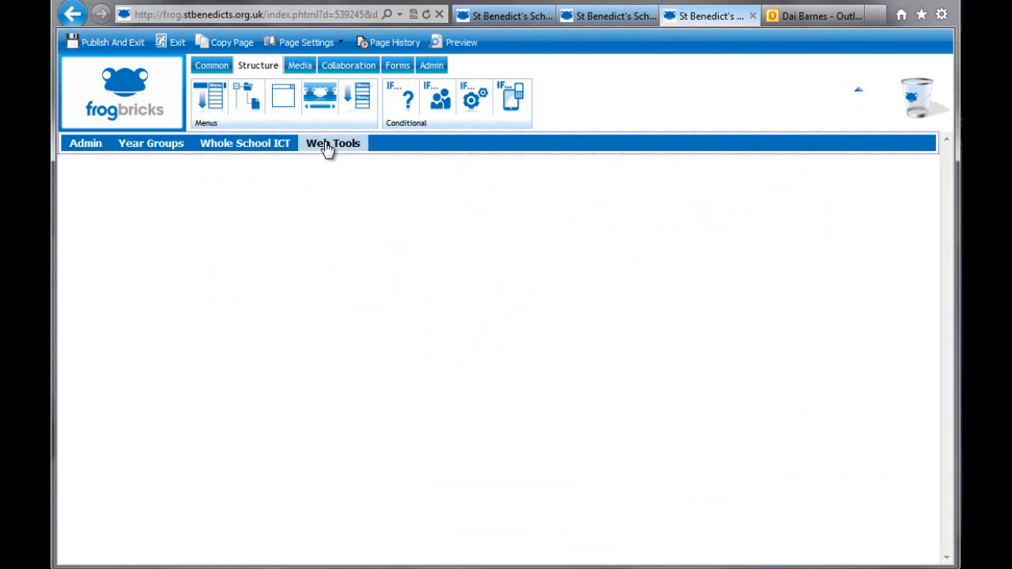
pyautogui.moveTo(333, 144)
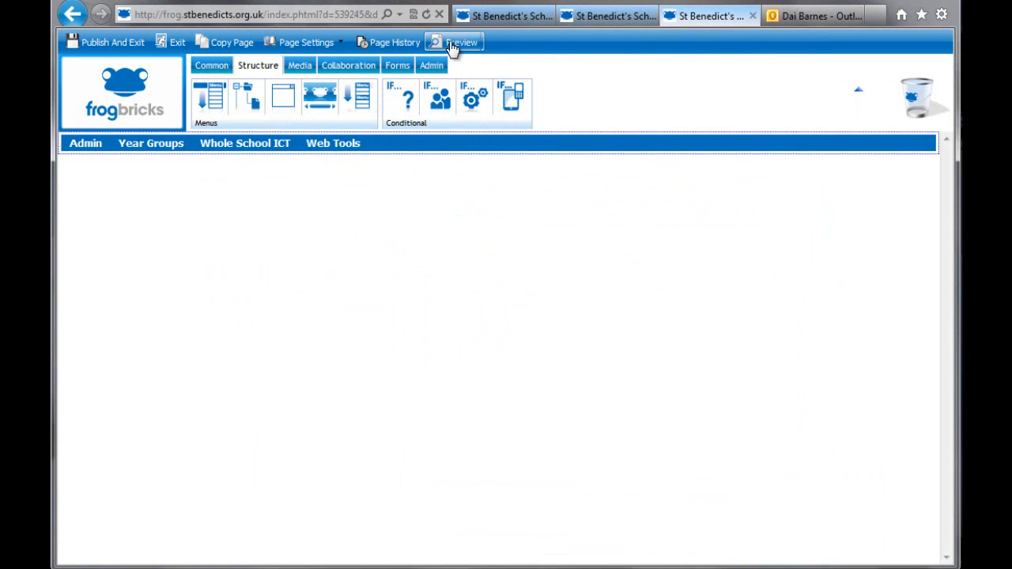
# Preview the page, then reopen the ICT menubar brick's Pull Down Menu wizard.
pyautogui.click(461, 42)
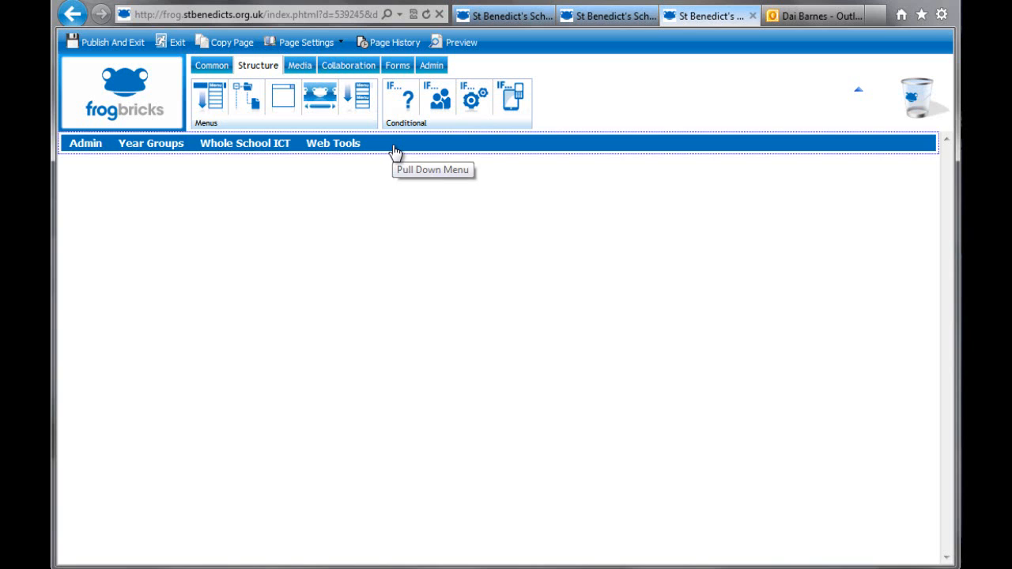
pyautogui.moveTo(420, 157)
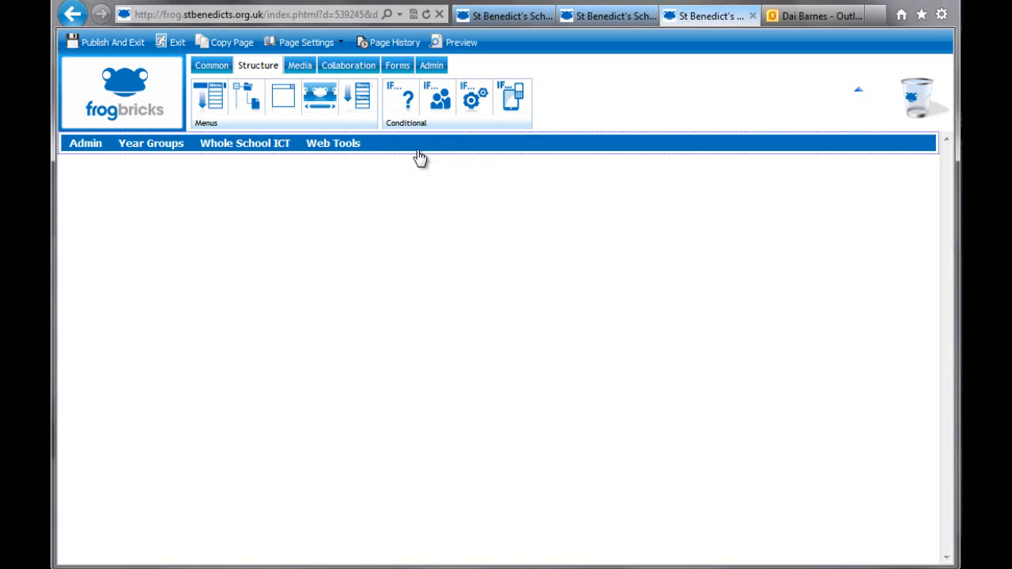
pyautogui.click(421, 143)
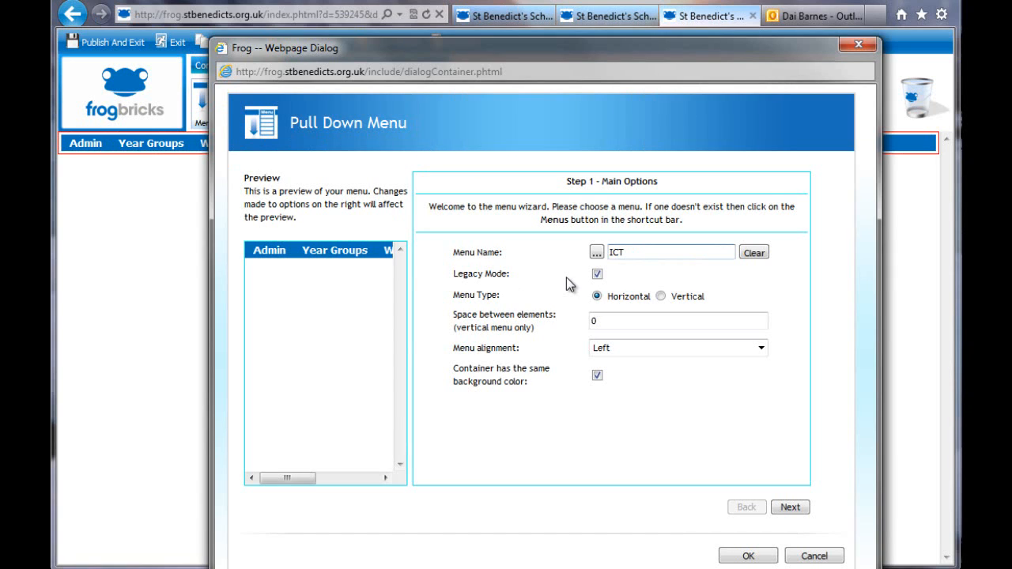
# Set the ICT menu type to Vertical and advance to Step 2 – The Menubar.
pyautogui.click(597, 296)
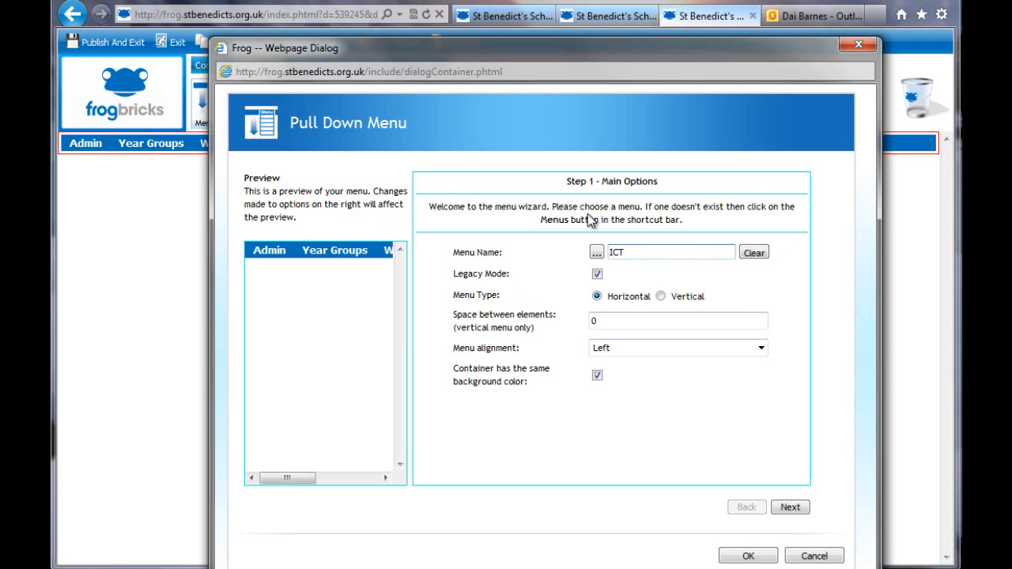
pyautogui.click(661, 296)
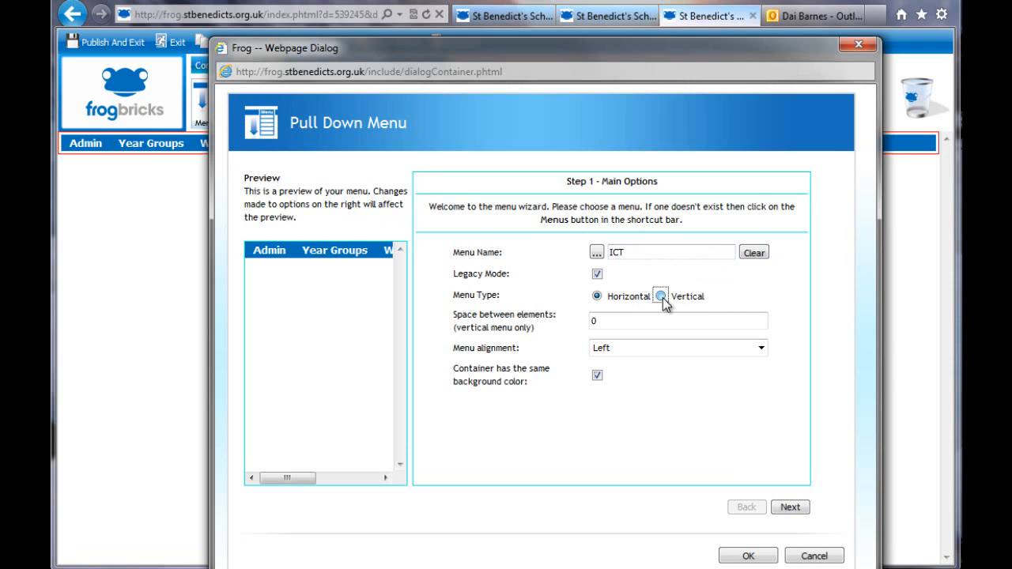
pyautogui.click(661, 295)
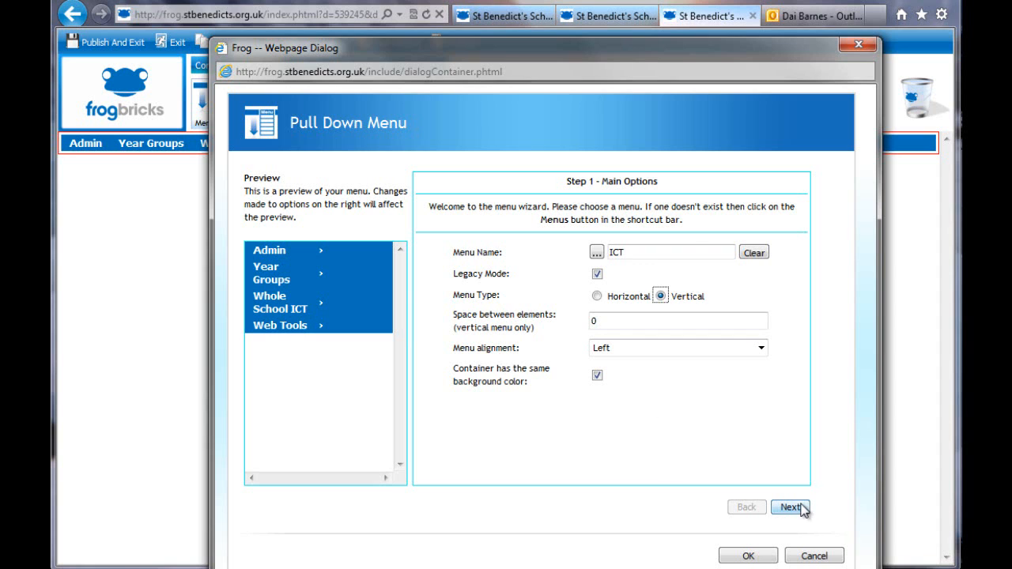
pyautogui.click(790, 507)
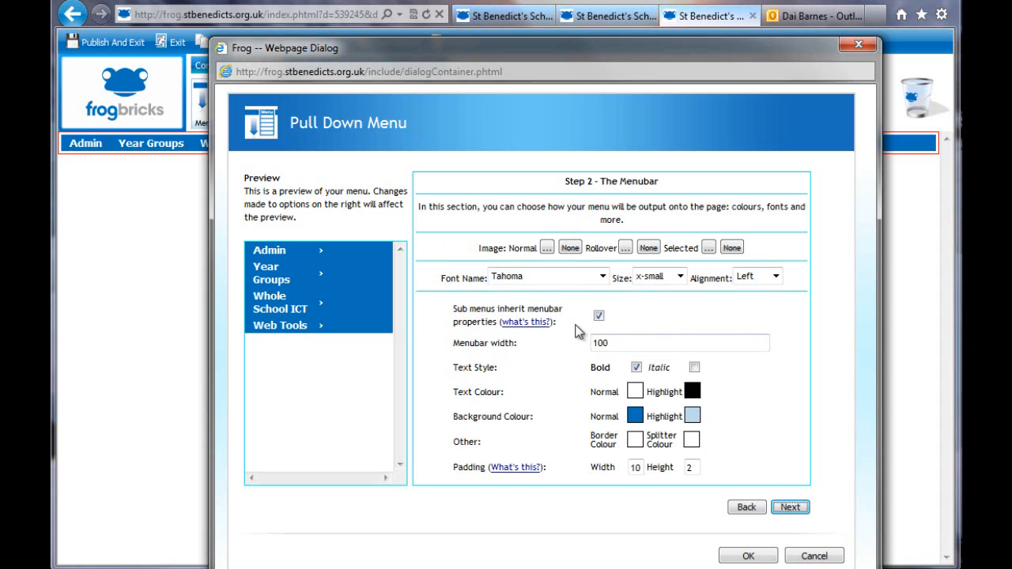
pyautogui.click(747, 507)
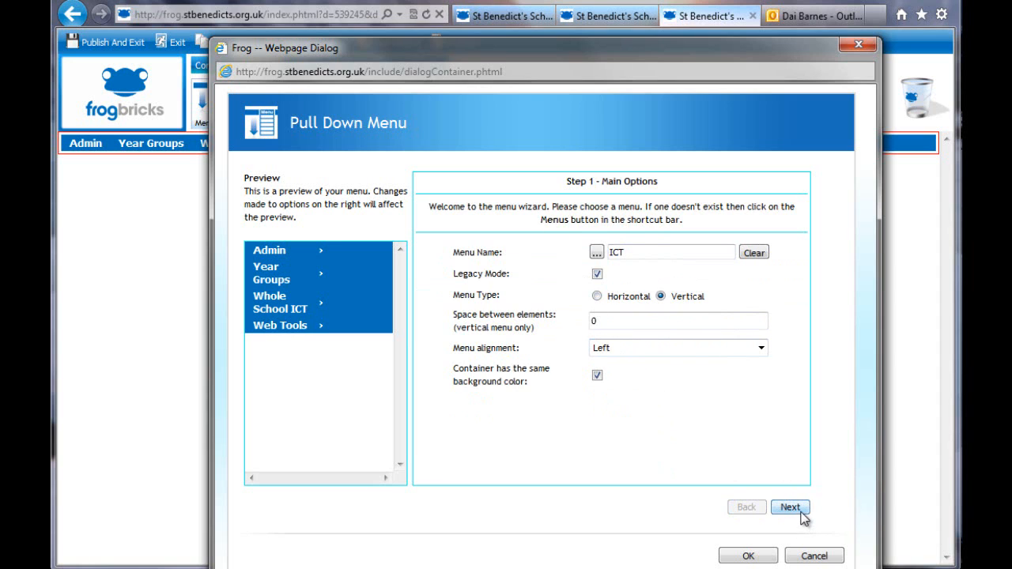
pyautogui.click(790, 507)
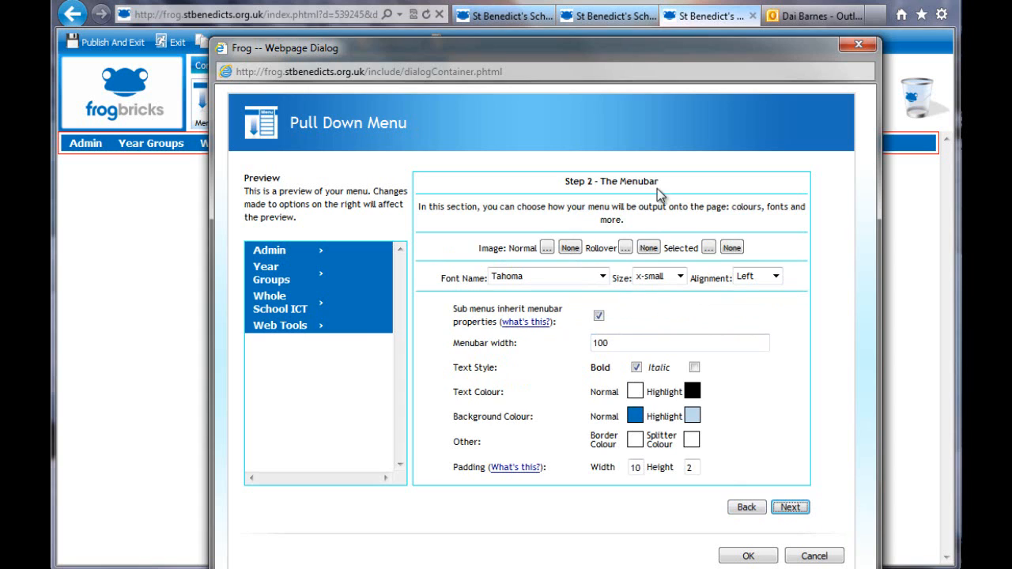
pyautogui.moveTo(423, 415)
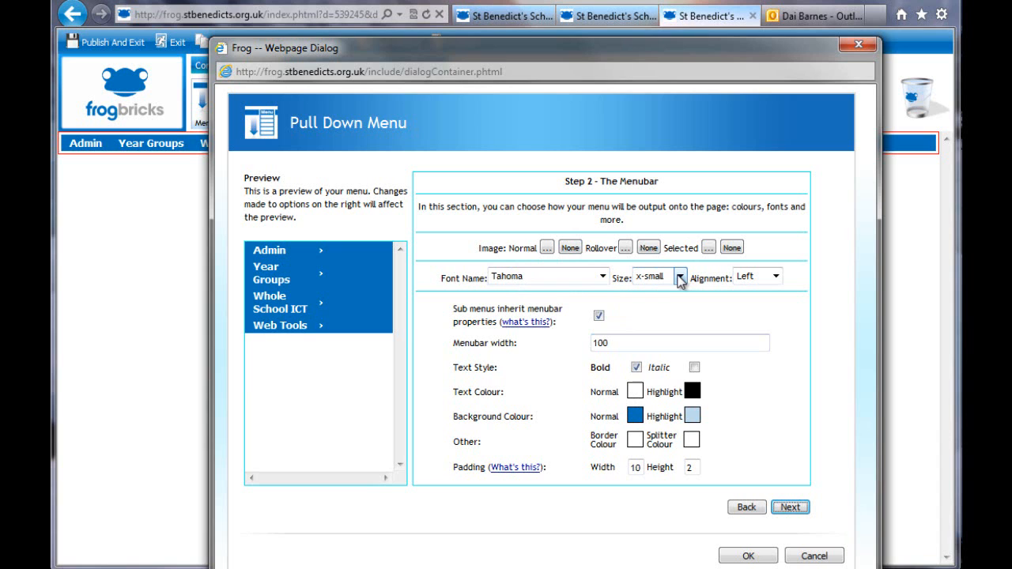
# Try several menubar text sizes, settle on small, and advance to Step 3 – Sub Menus.
pyautogui.click(680, 277)
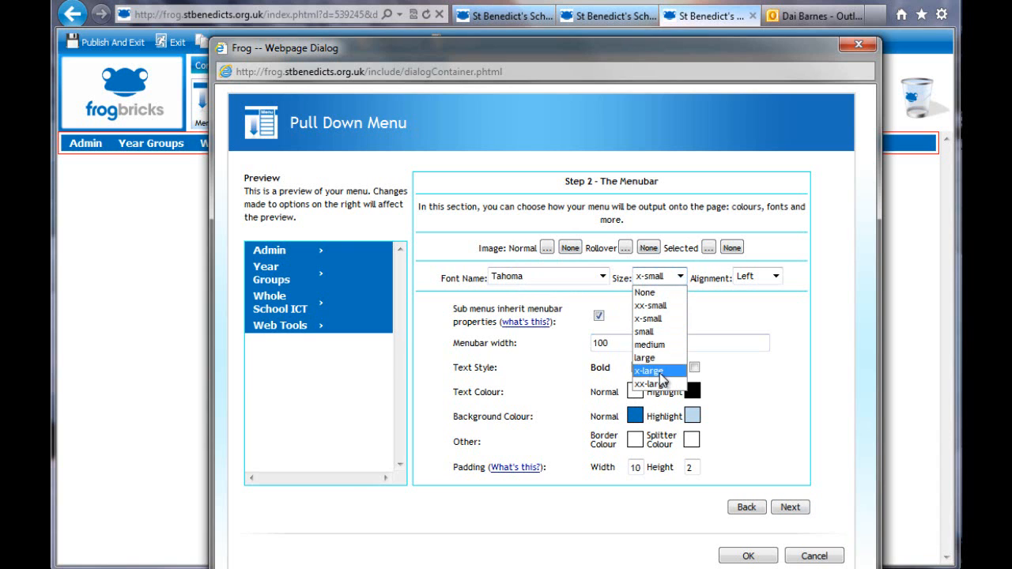
pyautogui.click(652, 384)
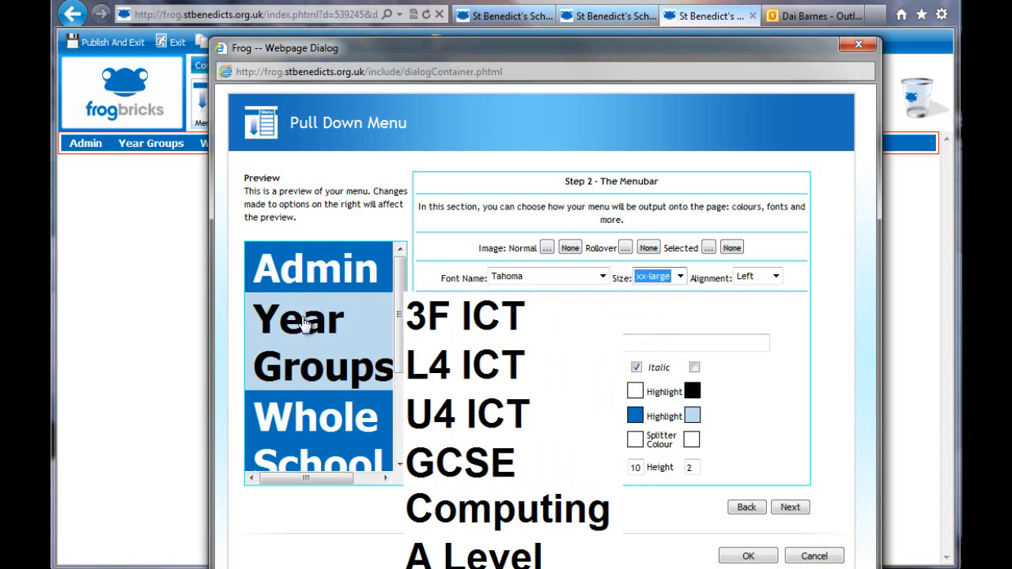
pyautogui.click(679, 276)
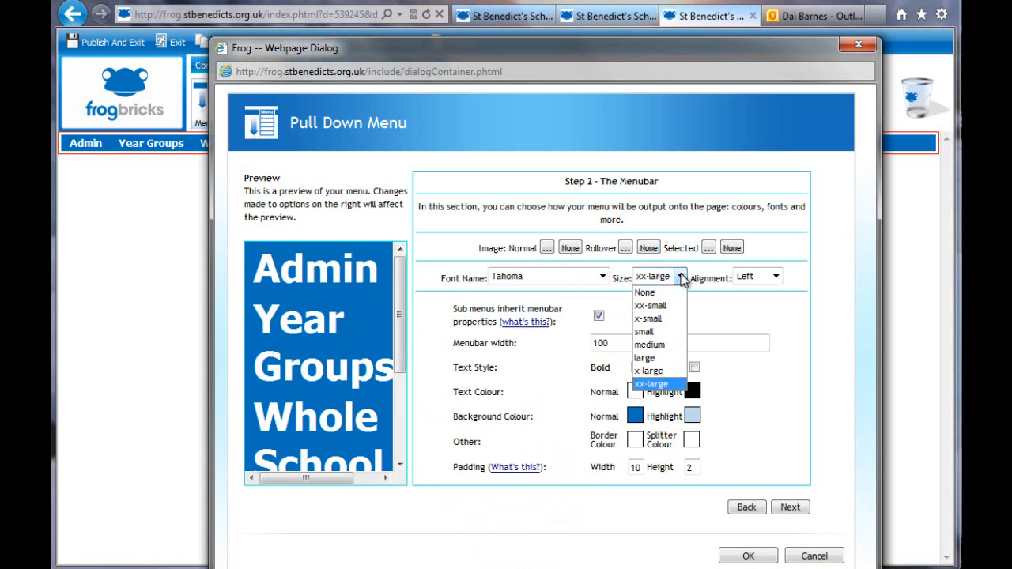
pyautogui.click(650, 305)
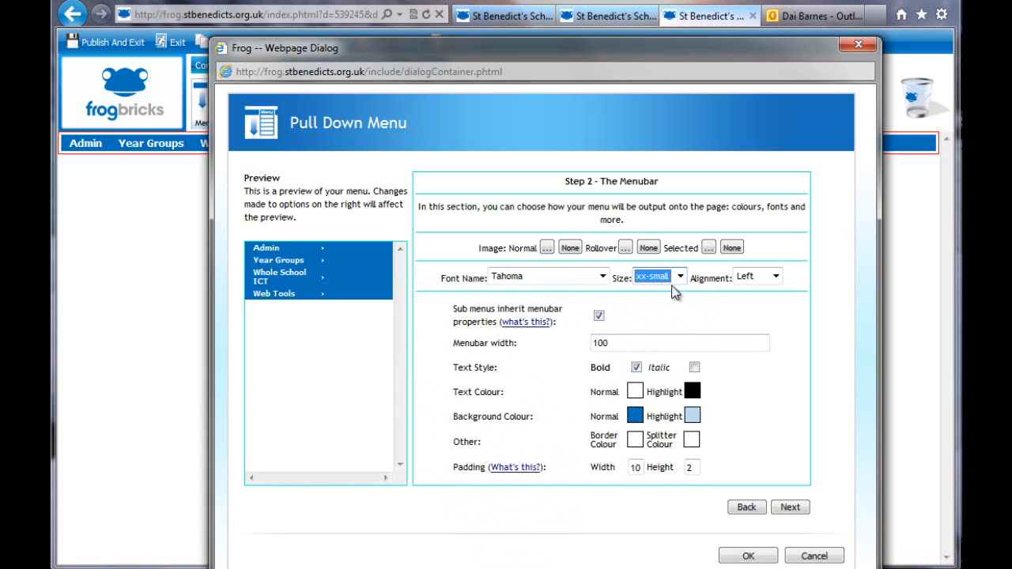
pyautogui.click(680, 277)
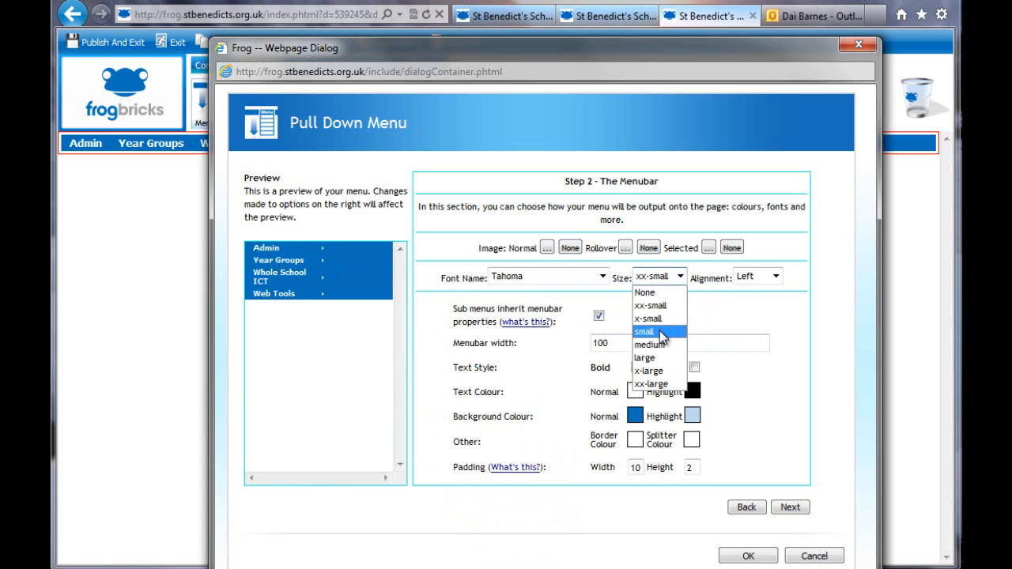
pyautogui.click(643, 331)
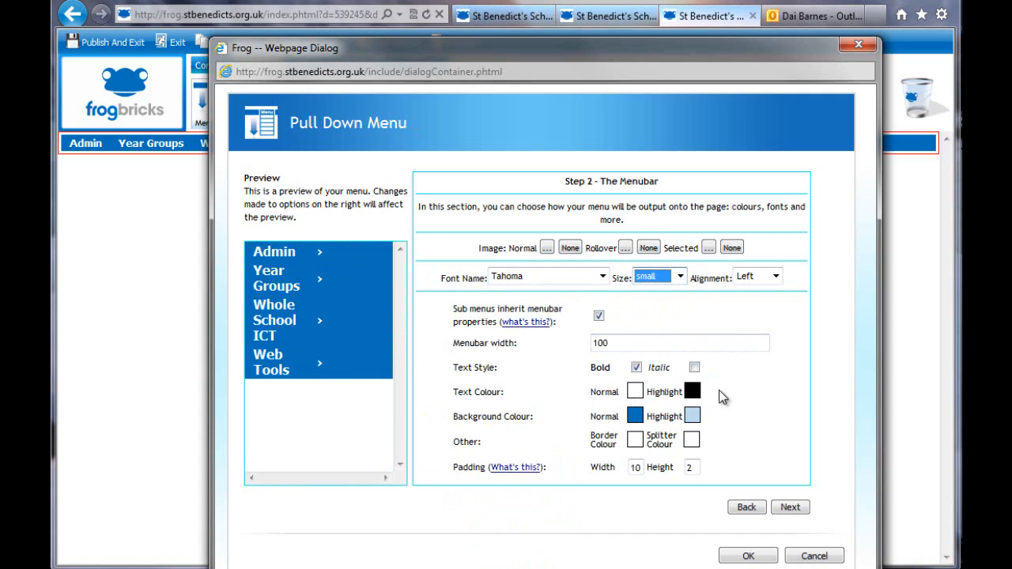
pyautogui.click(790, 507)
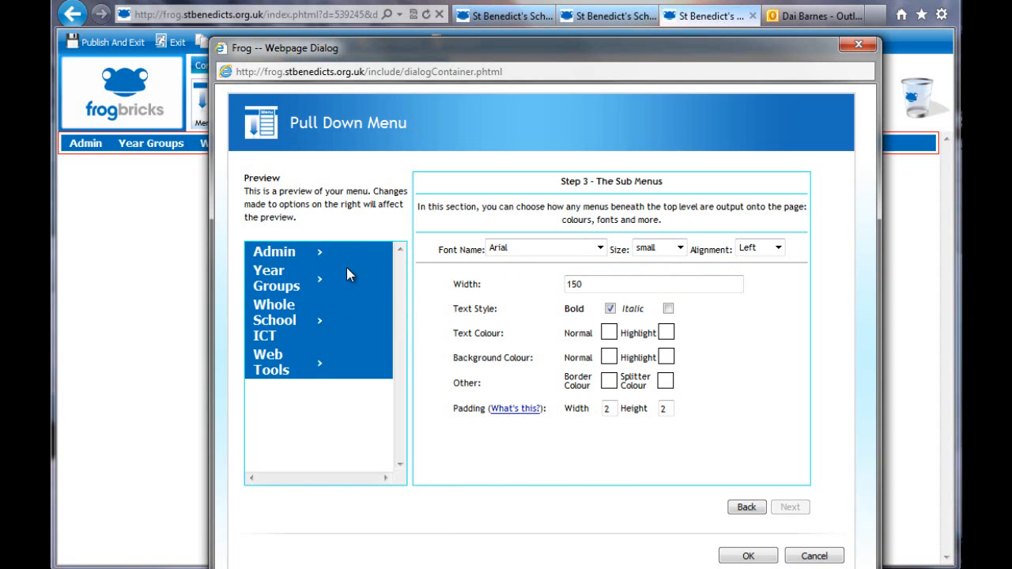
pyautogui.moveTo(507, 342)
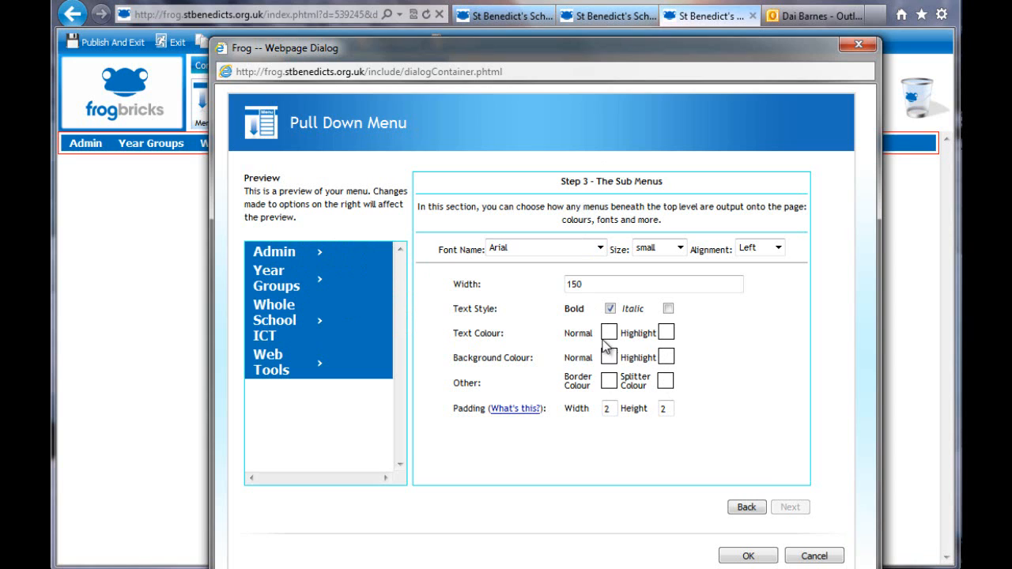
pyautogui.moveTo(747, 507)
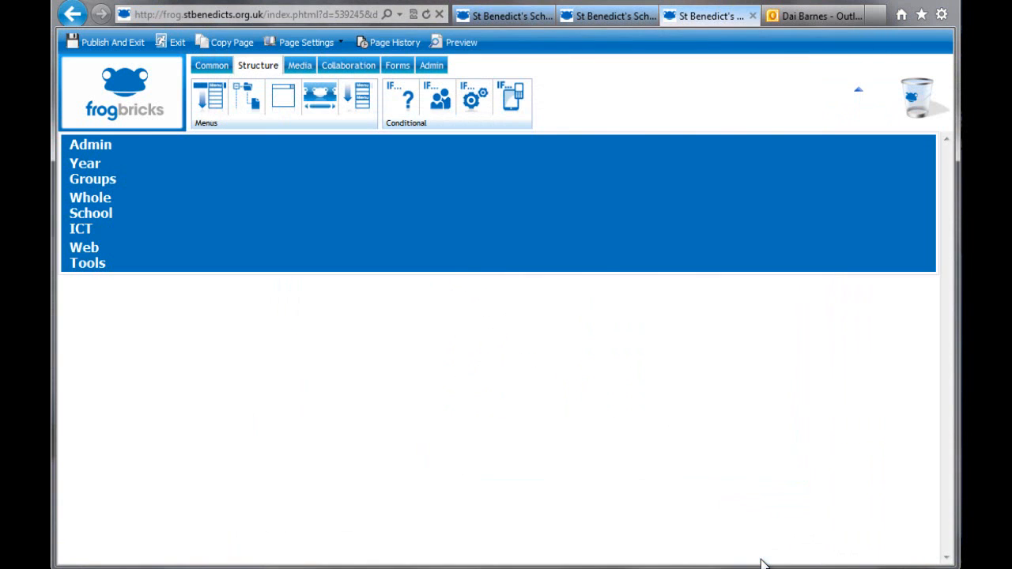
pyautogui.moveTo(145, 186)
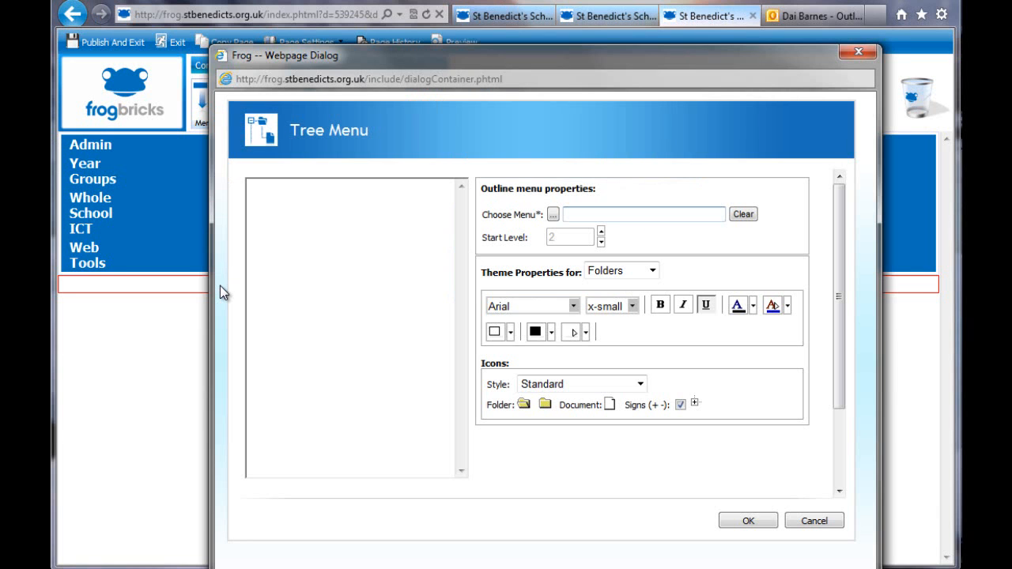
# Select the ICT menu from Shortcuts for the tree brick, expanding and collapsing Admin in the preview.
pyautogui.click(553, 214)
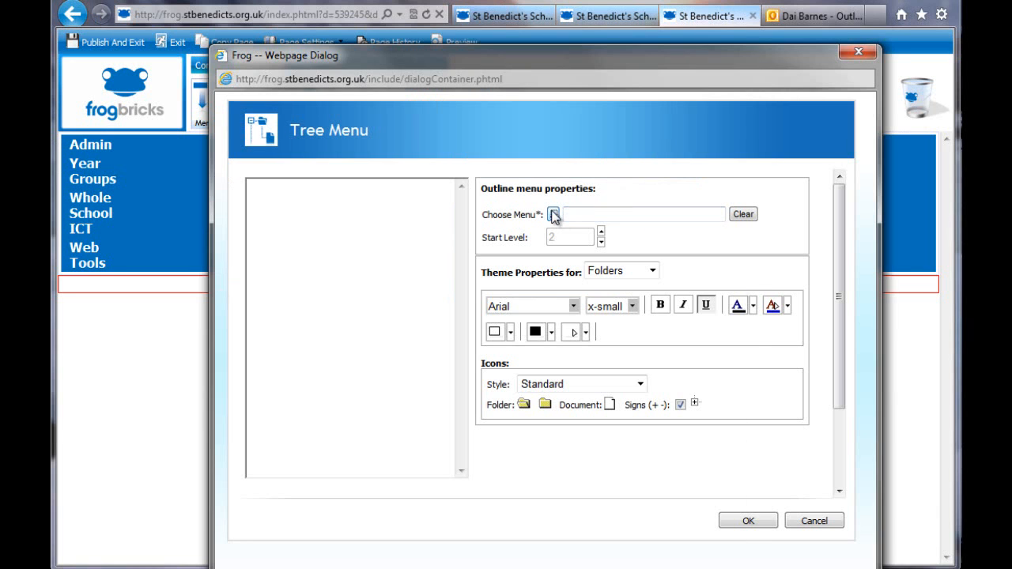
pyautogui.click(553, 214)
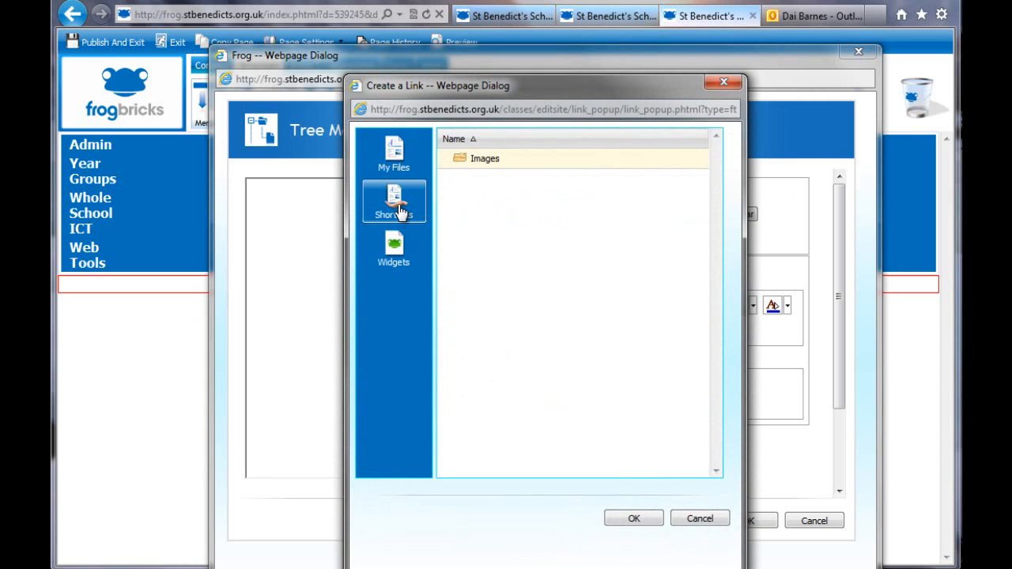
pyautogui.click(394, 202)
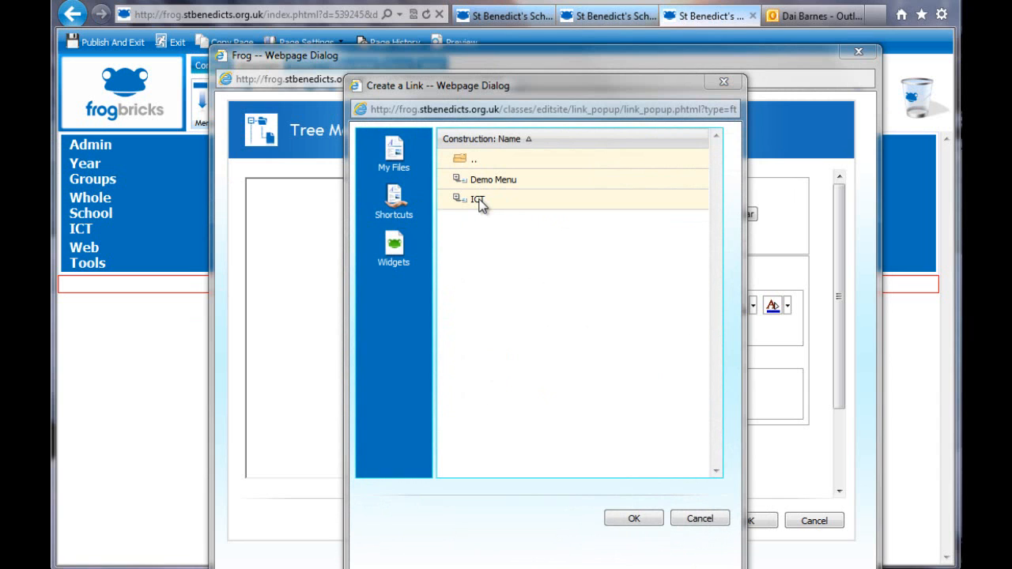
pyautogui.moveTo(489, 204)
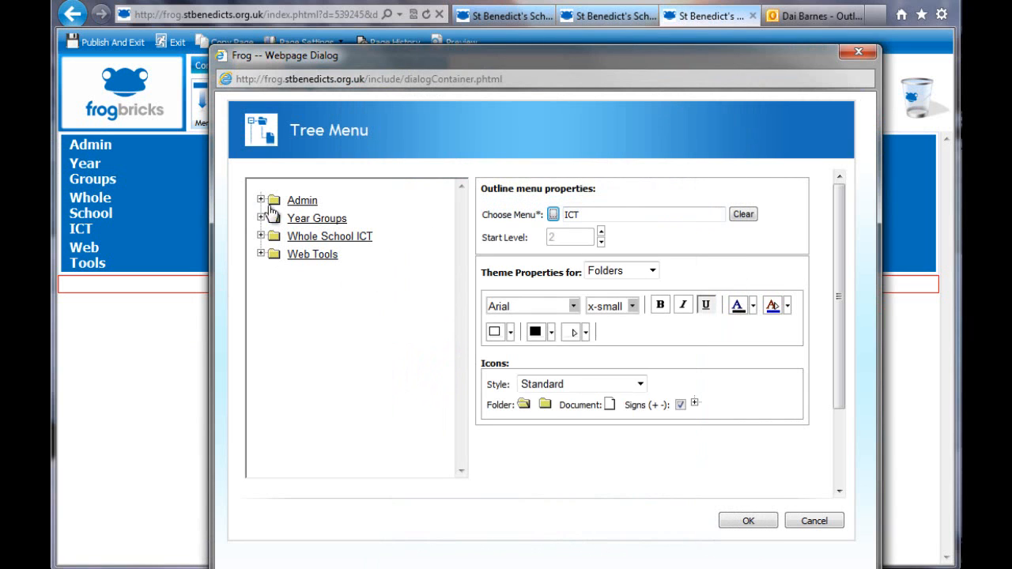
pyautogui.click(261, 199)
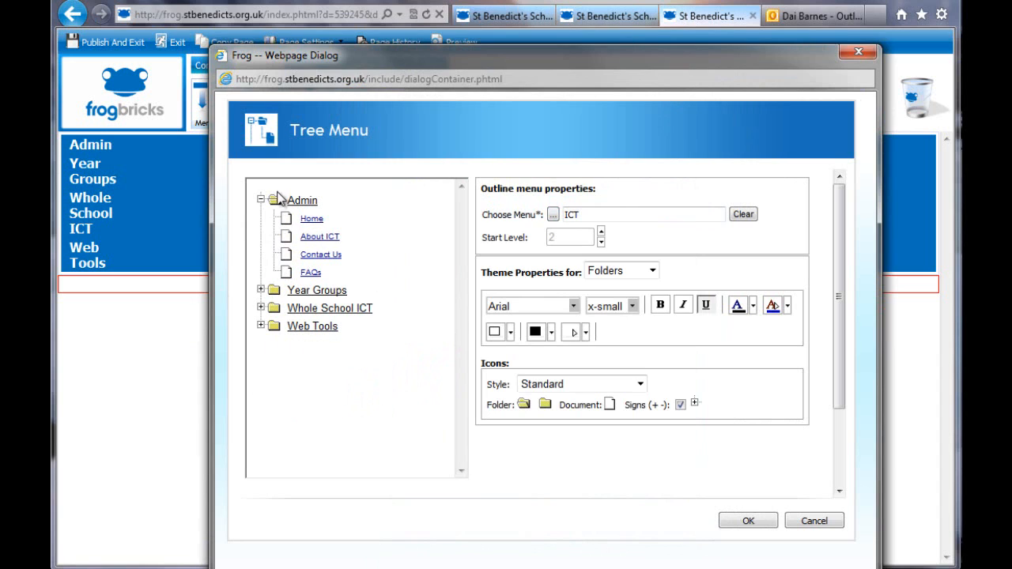
pyautogui.click(261, 199)
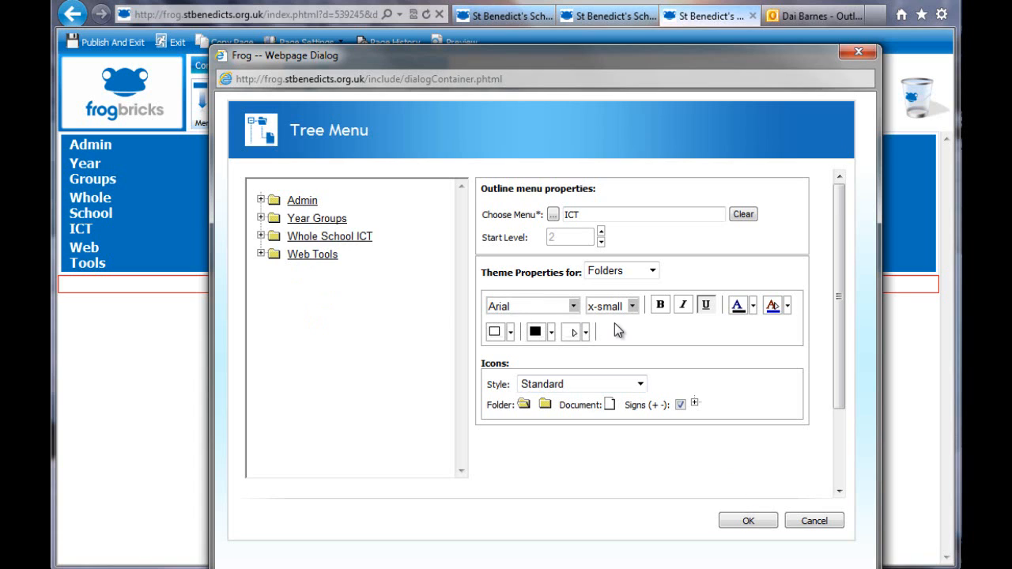
# Give folders small text, a #0f5666 background and new text/border colours, then add the tree menu.
pyautogui.click(632, 306)
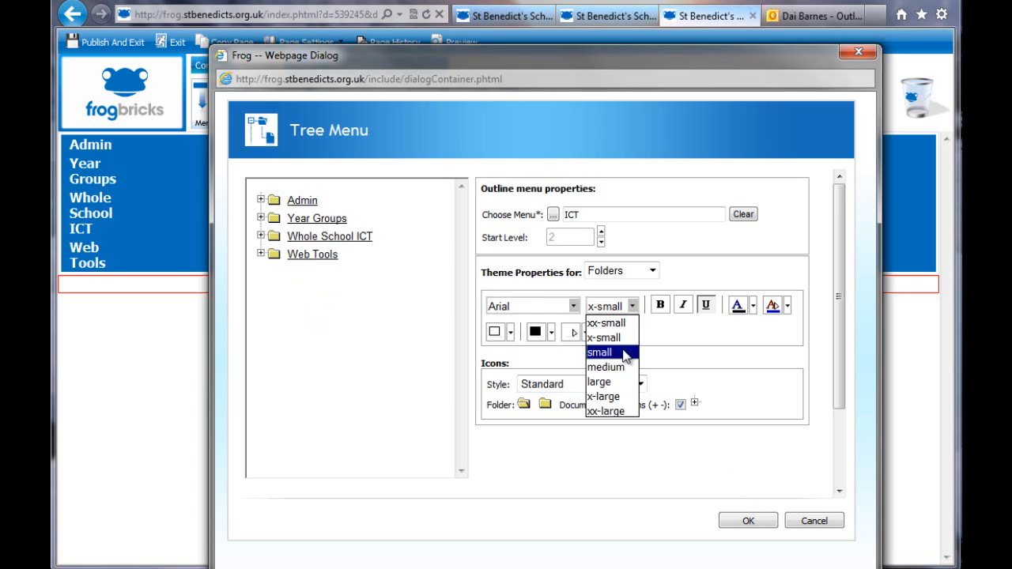
pyautogui.click(600, 352)
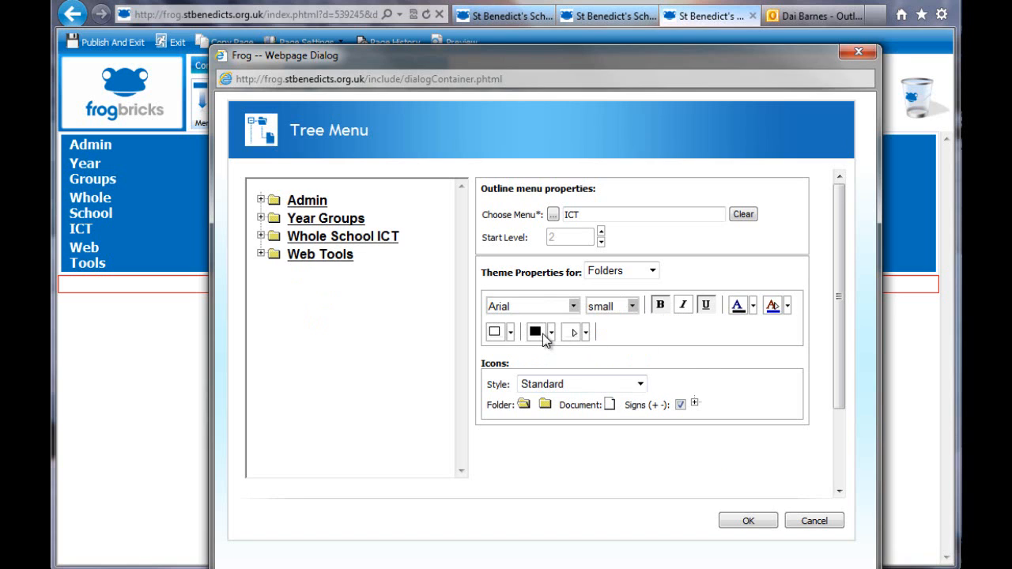
pyautogui.click(552, 331)
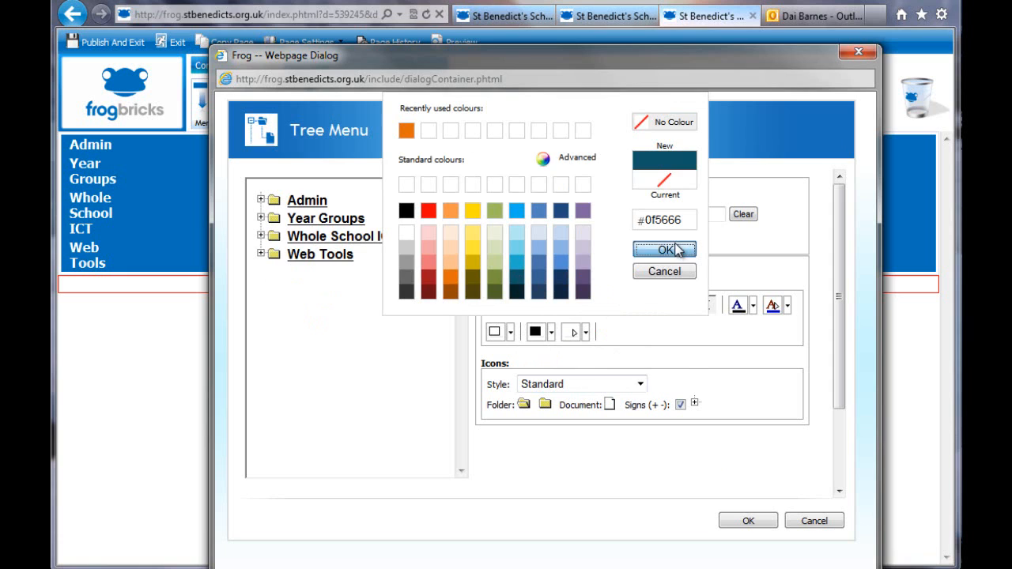
pyautogui.click(664, 249)
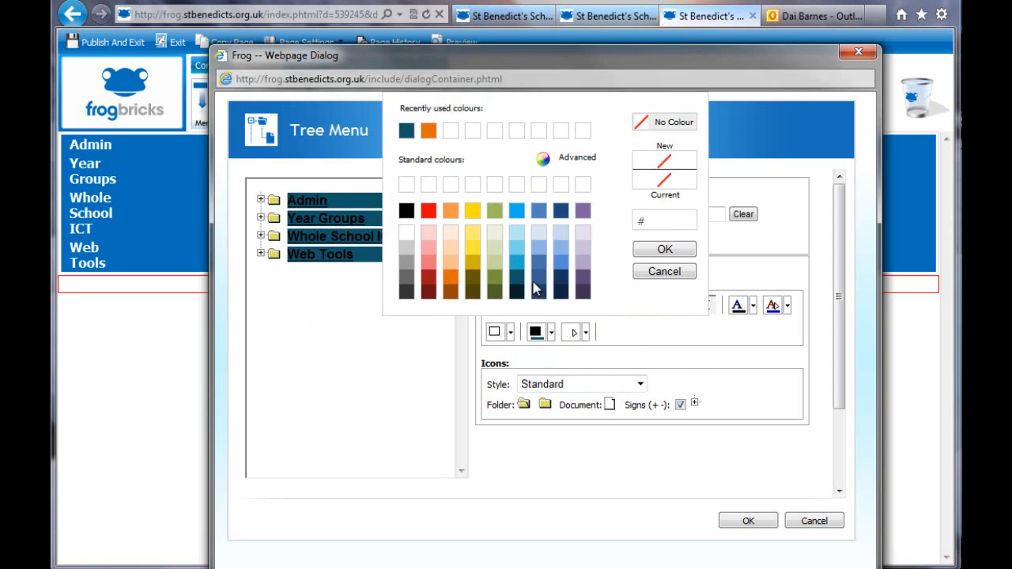
pyautogui.click(472, 273)
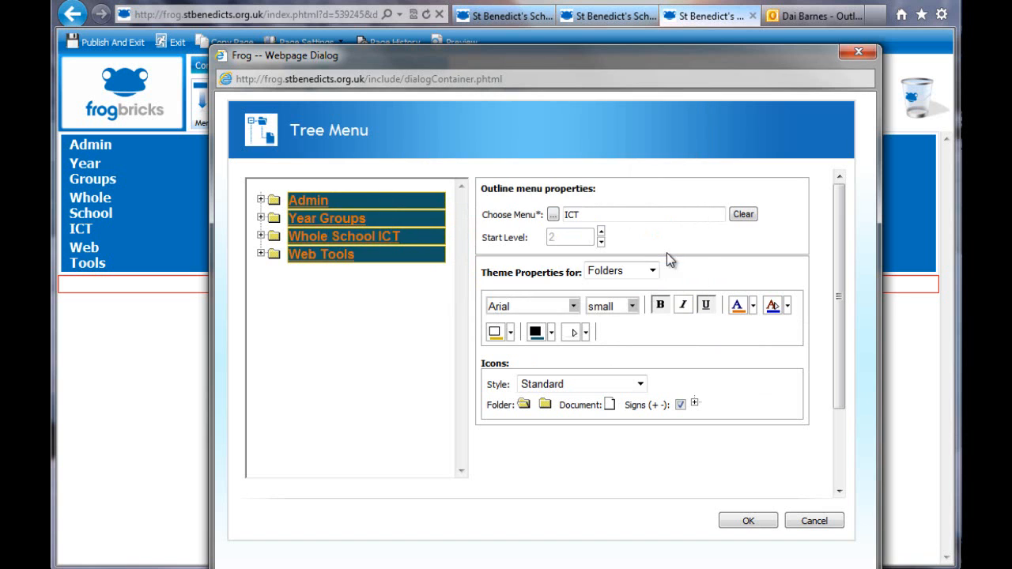
pyautogui.click(747, 520)
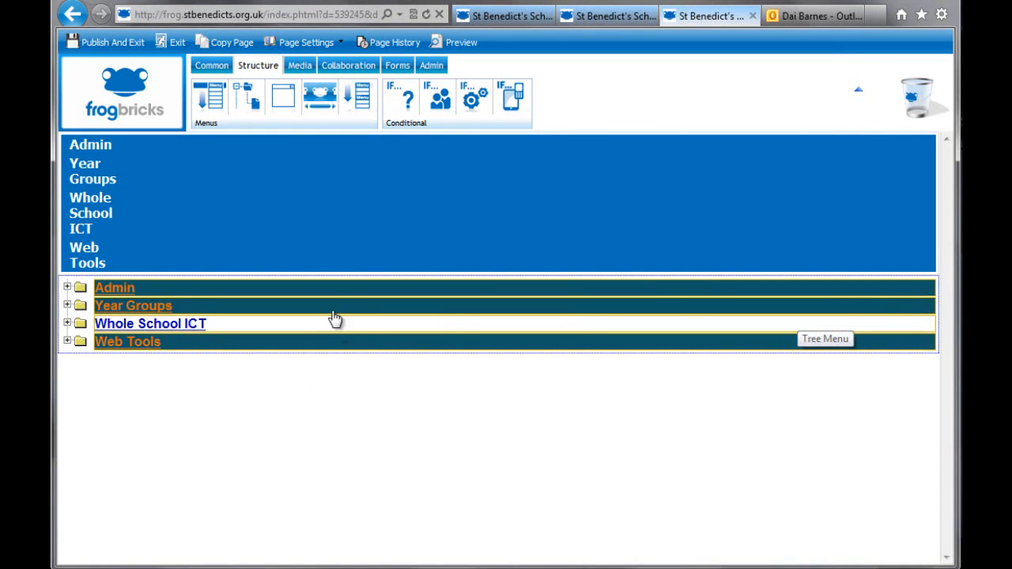
# Insert a 2 Columns brick with Column 1 at 20% width and Column 2 enabled.
pyautogui.click(211, 64)
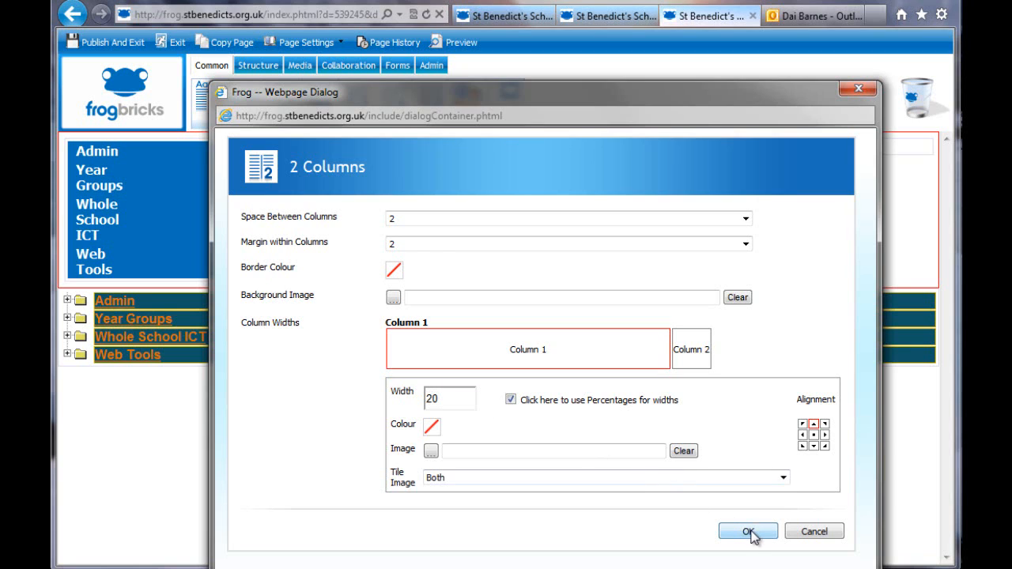
pyautogui.click(692, 349)
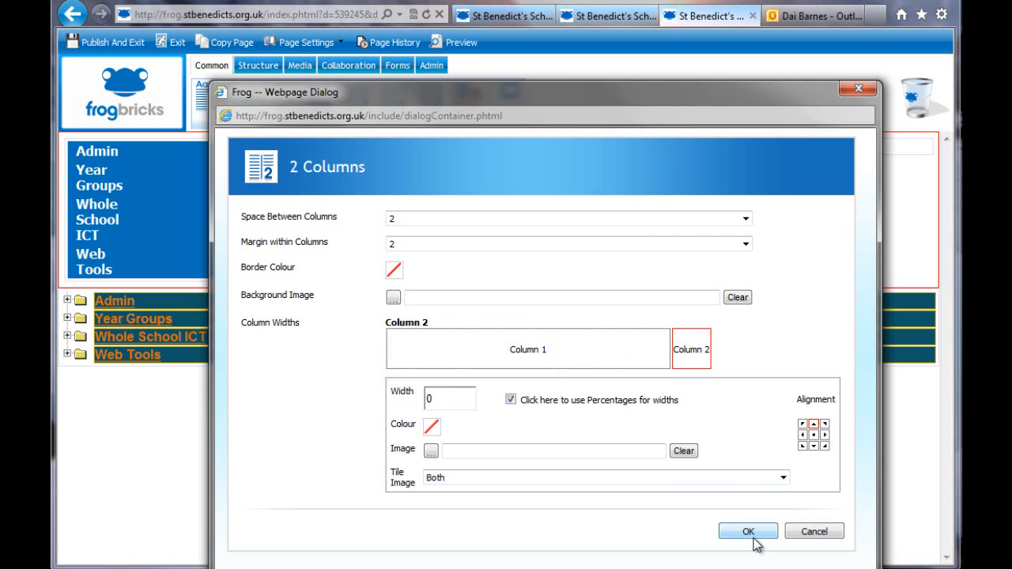
pyautogui.click(748, 531)
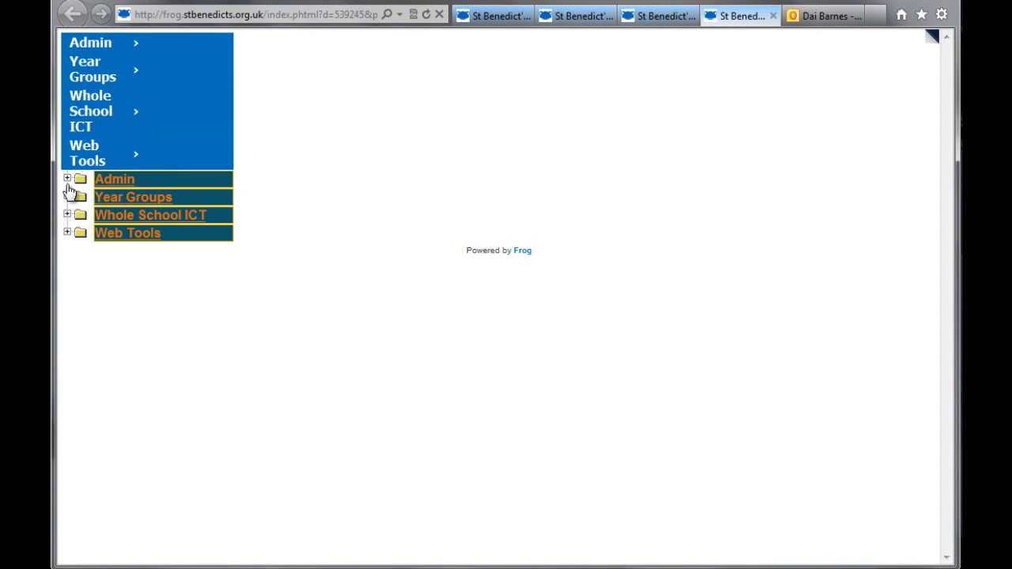
# In the preview, expand the tree menu's Admin folder, then return to the editor.
pyautogui.click(67, 178)
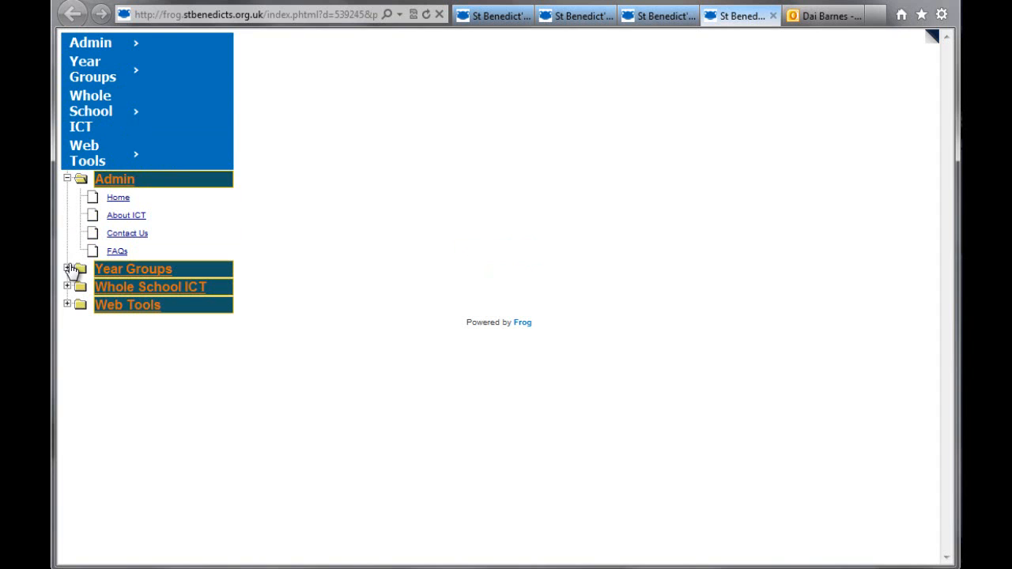
pyautogui.click(68, 269)
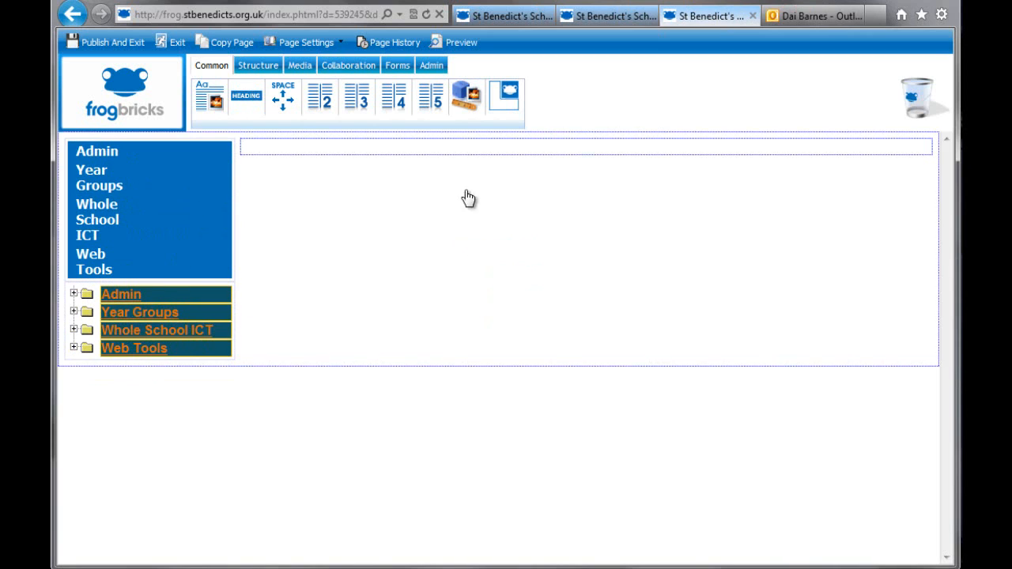
# Link the combo-box brick to the ICT menu and test its Click Here drop-down.
pyautogui.click(257, 65)
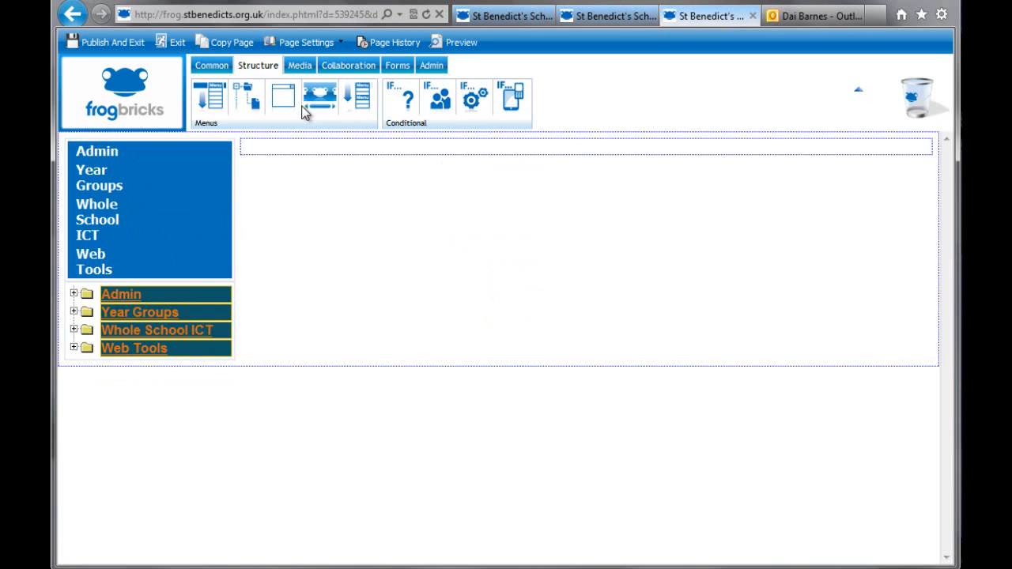
pyautogui.moveTo(284, 97)
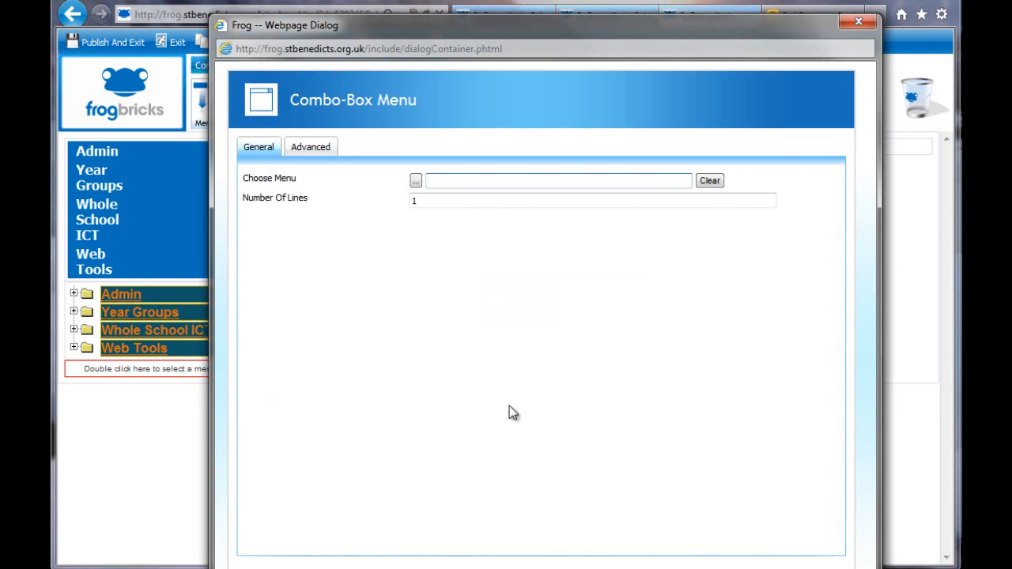
pyautogui.write('ICT')
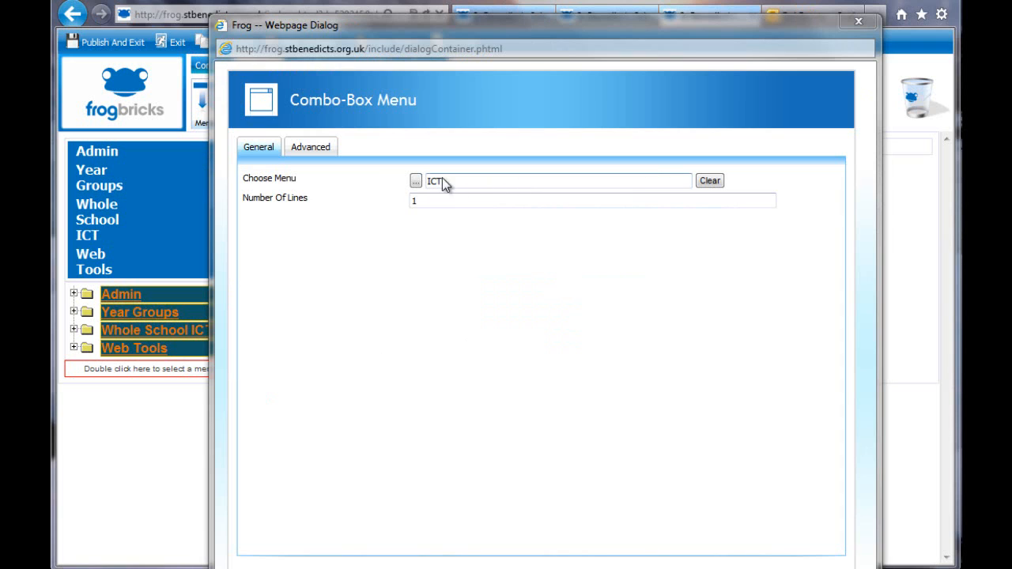
pyautogui.click(310, 146)
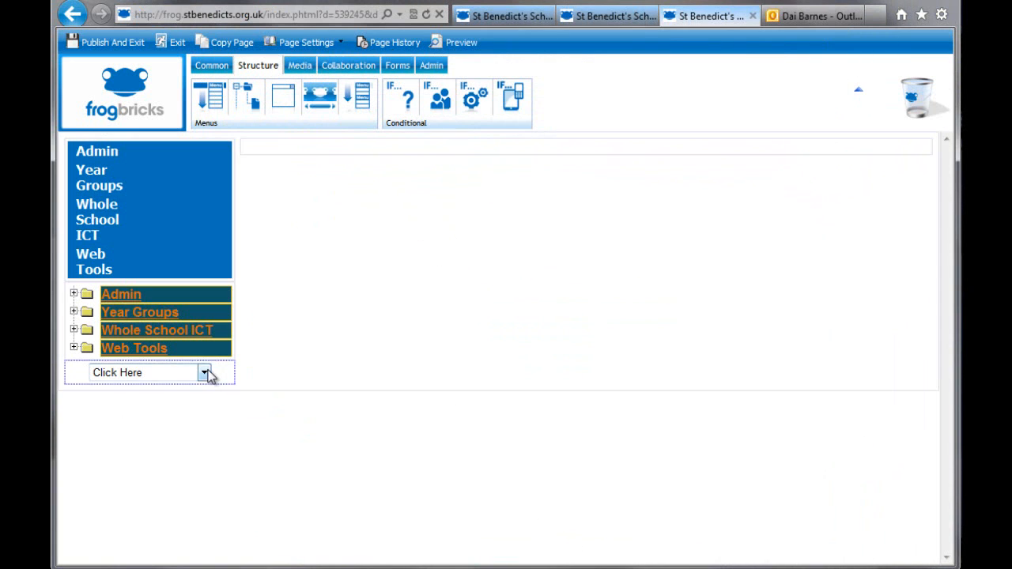
pyautogui.click(205, 373)
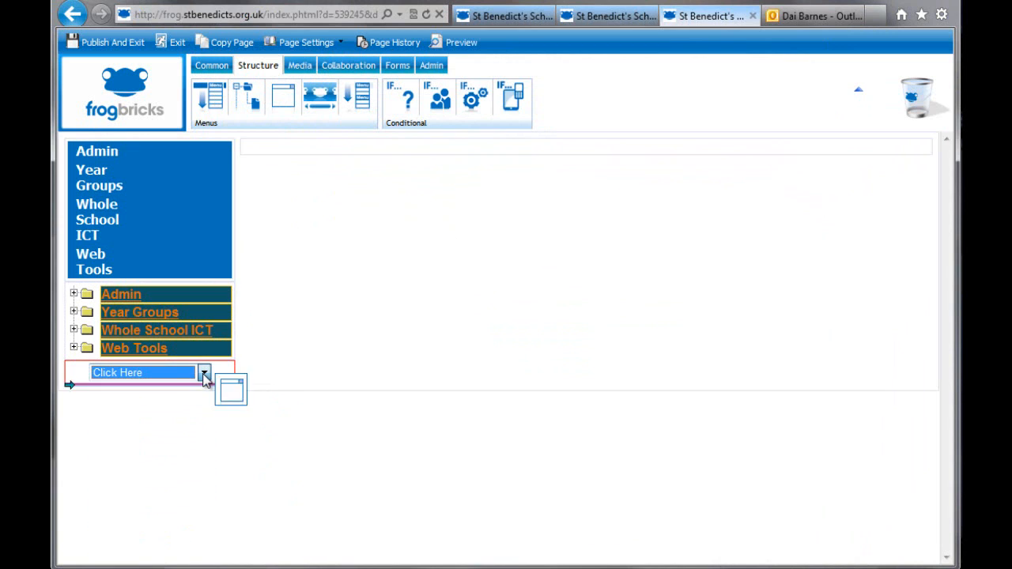
pyautogui.click(204, 372)
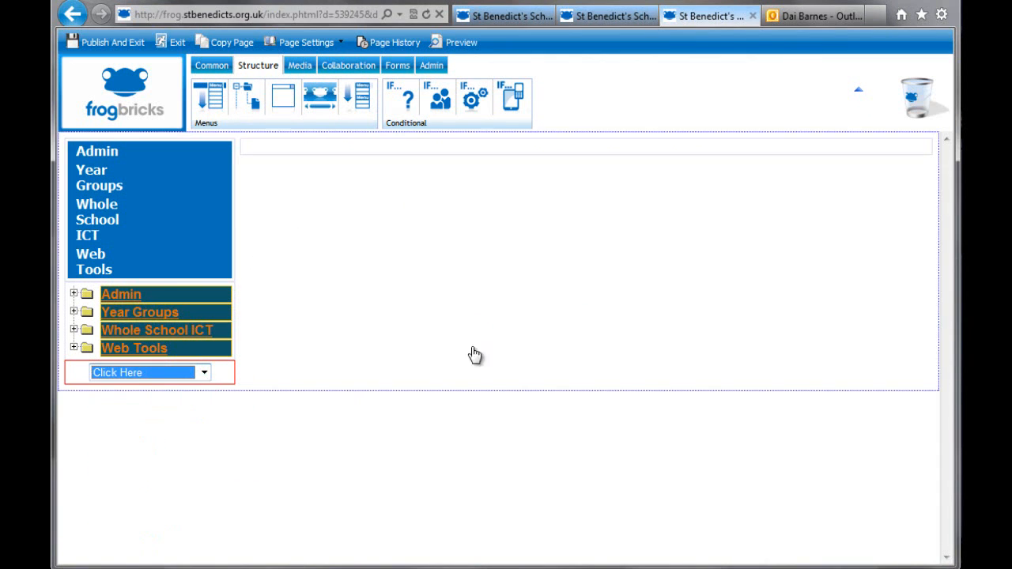
pyautogui.moveTo(348, 327)
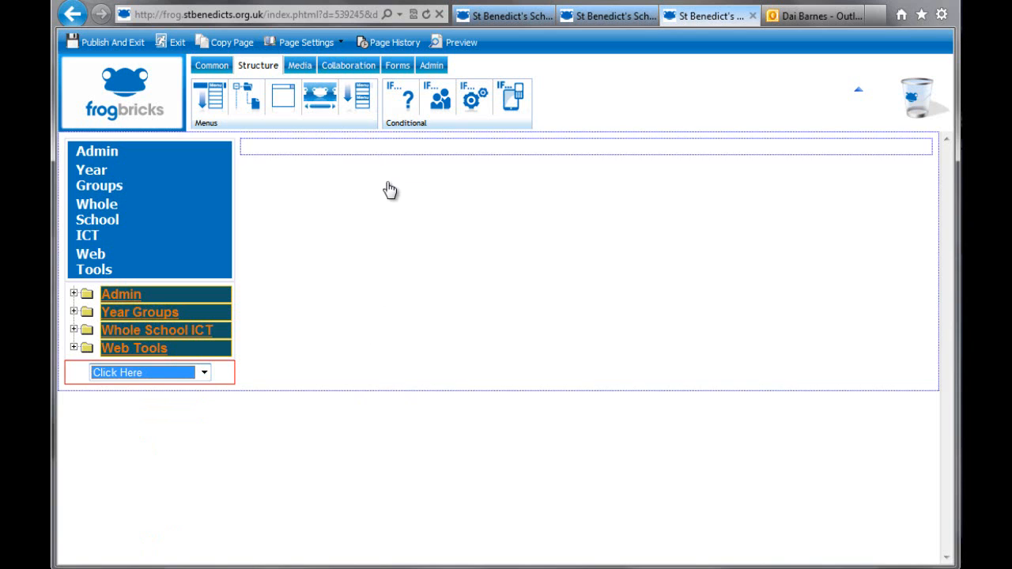
pyautogui.moveTo(360, 99)
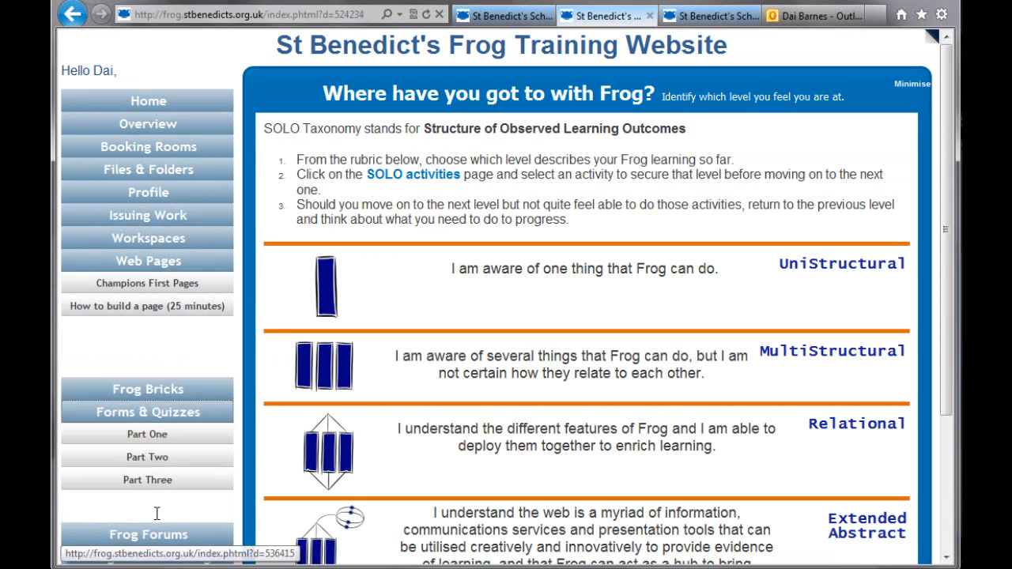
# Return to the page editor to place an Accordion Menu brick under the combo box.
pyautogui.click(148, 147)
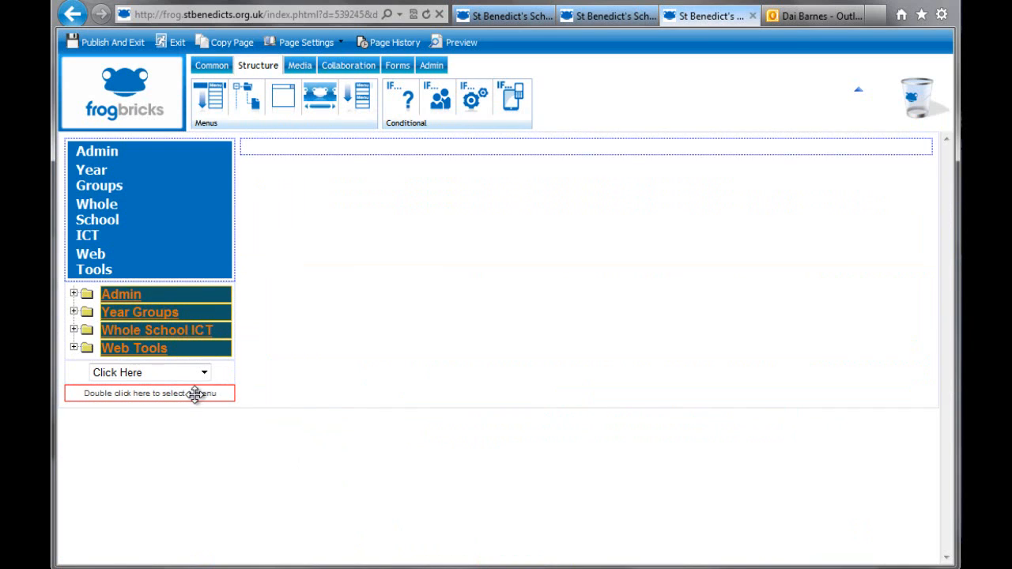
# Set the accordion brick to the ICT menu, review Menu and Sub-Menu Options, and apply.
pyautogui.doubleClick(149, 393)
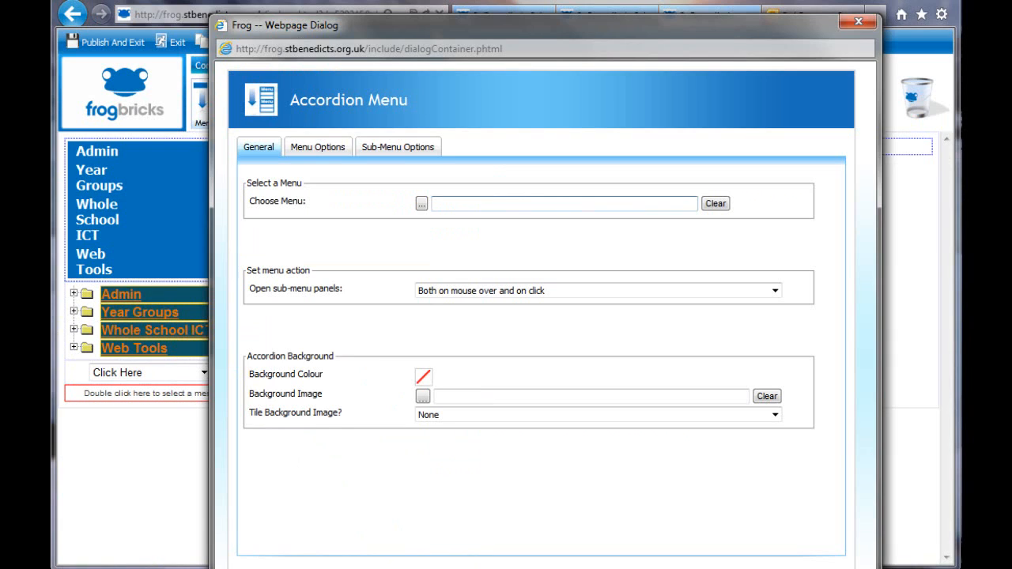
pyautogui.click(421, 203)
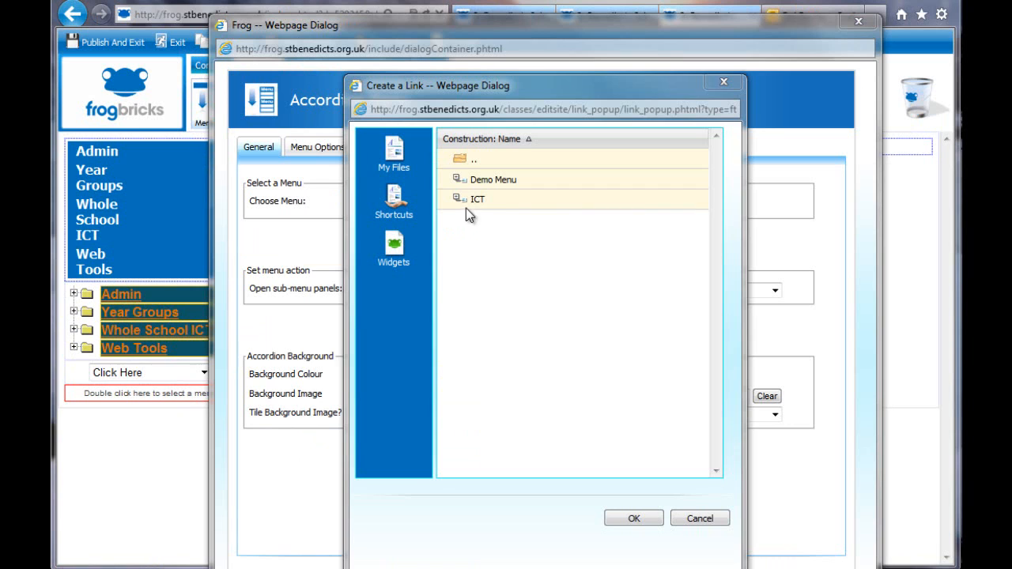
pyautogui.click(478, 199)
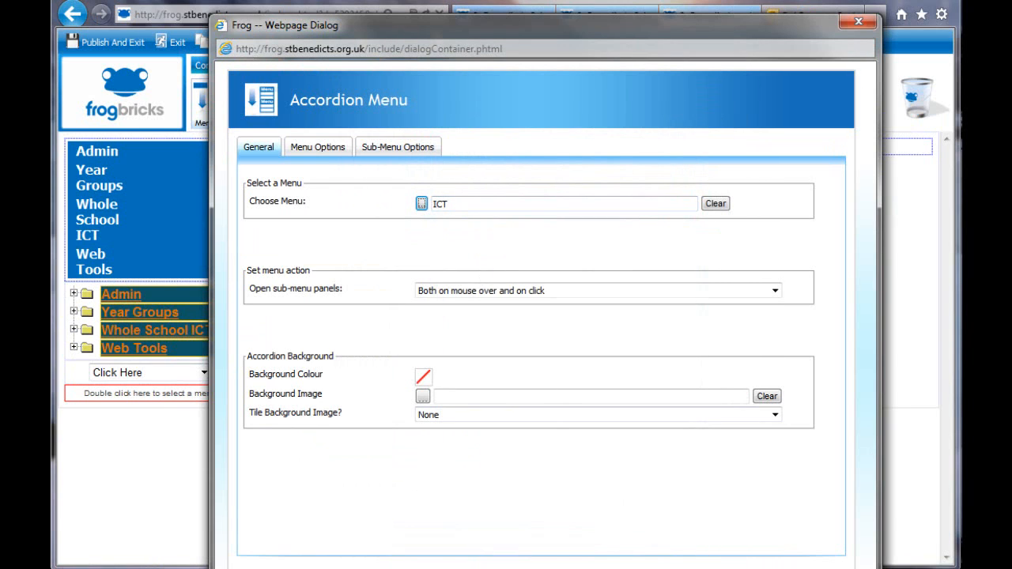
pyautogui.click(317, 146)
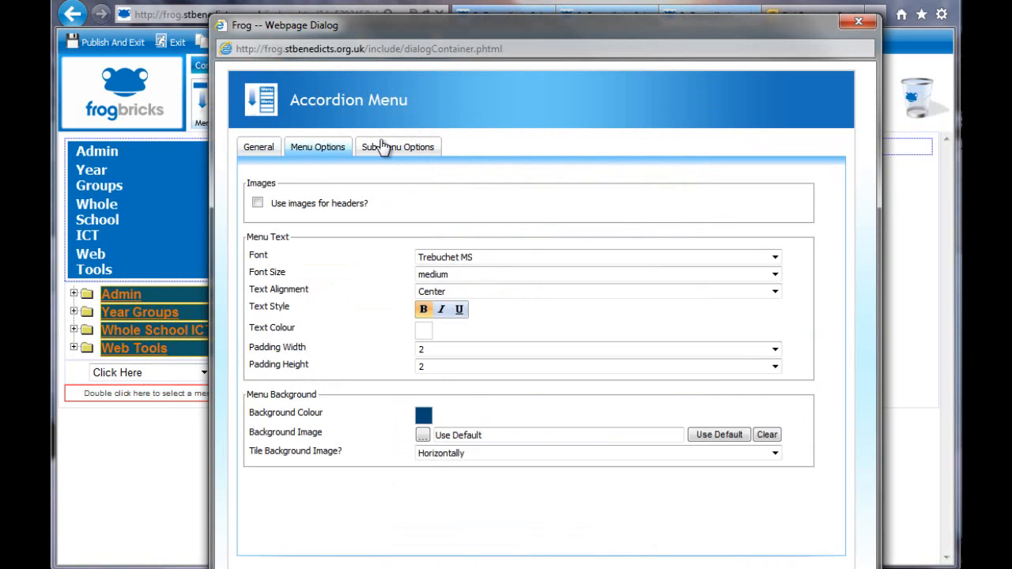
pyautogui.click(397, 146)
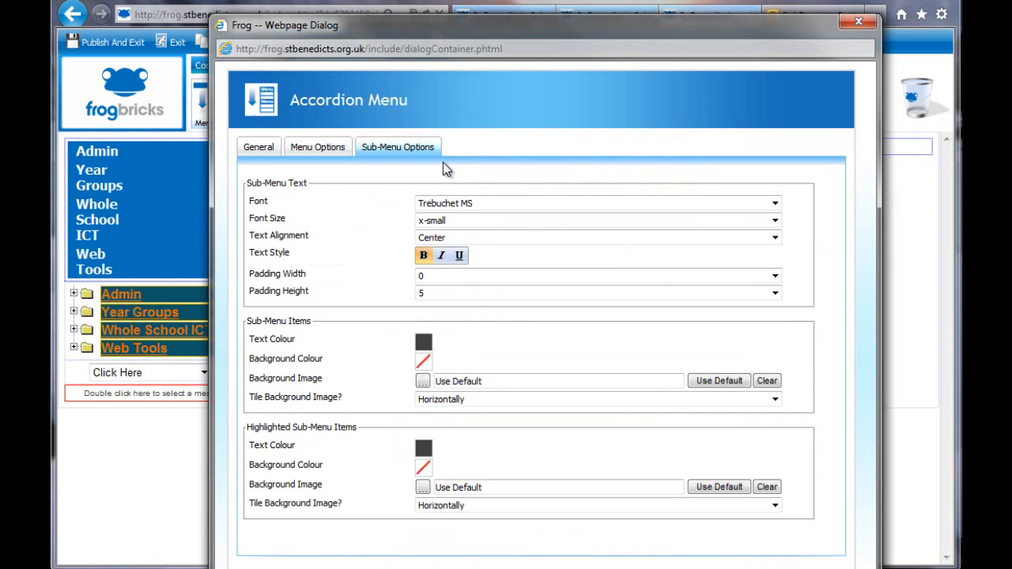
pyautogui.click(259, 147)
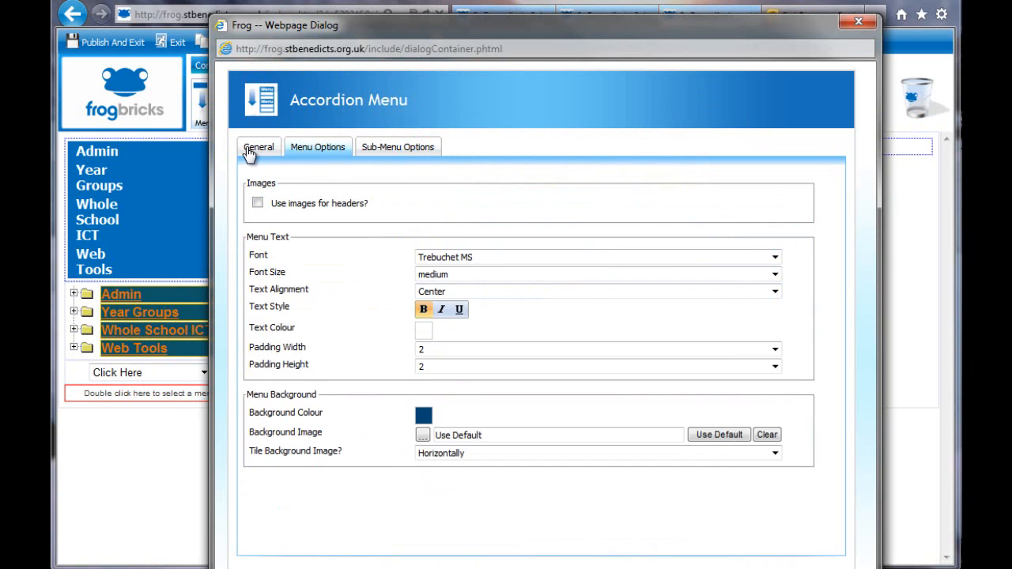
pyautogui.click(259, 147)
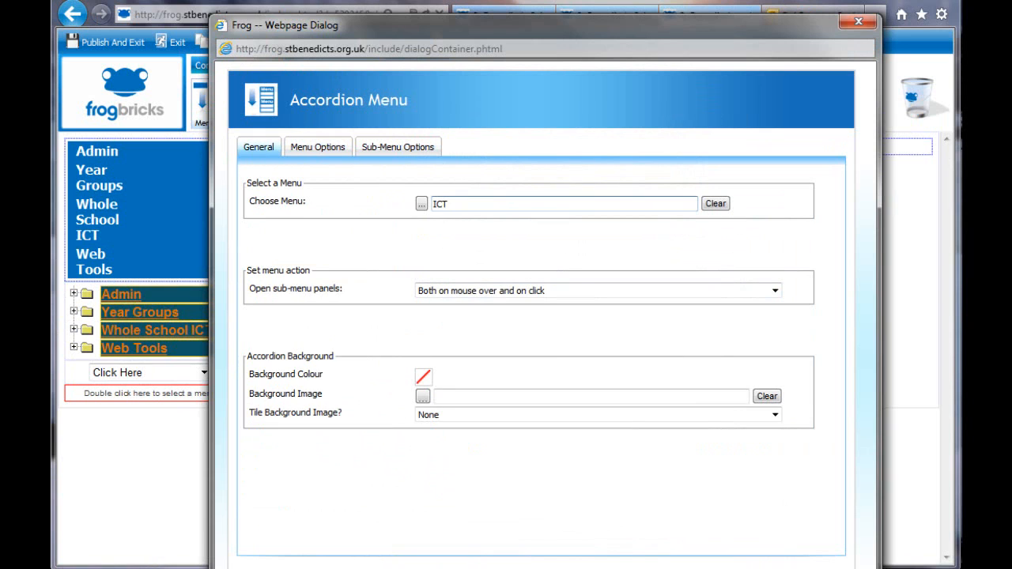
pyautogui.click(858, 21)
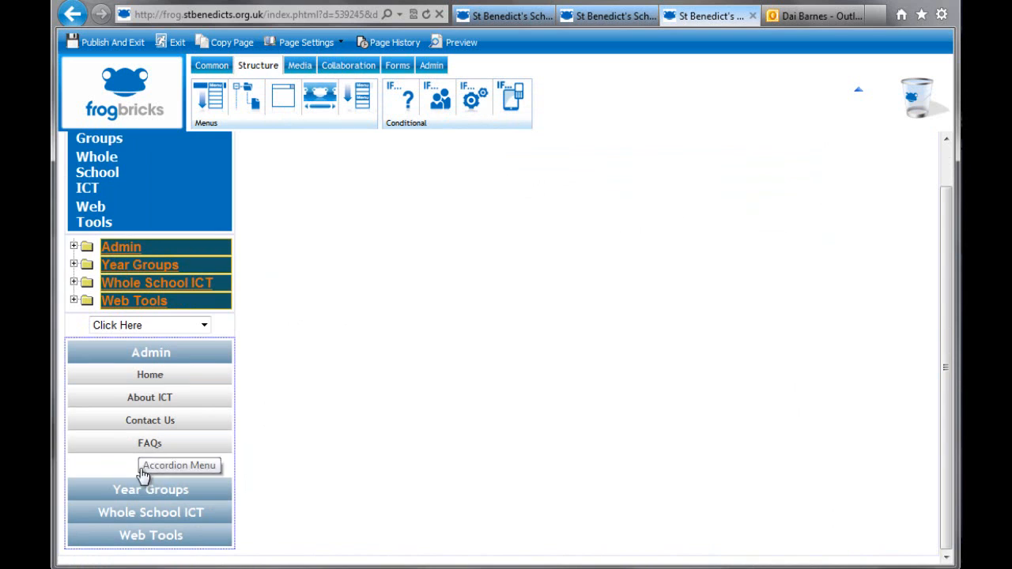
pyautogui.moveTo(184, 492)
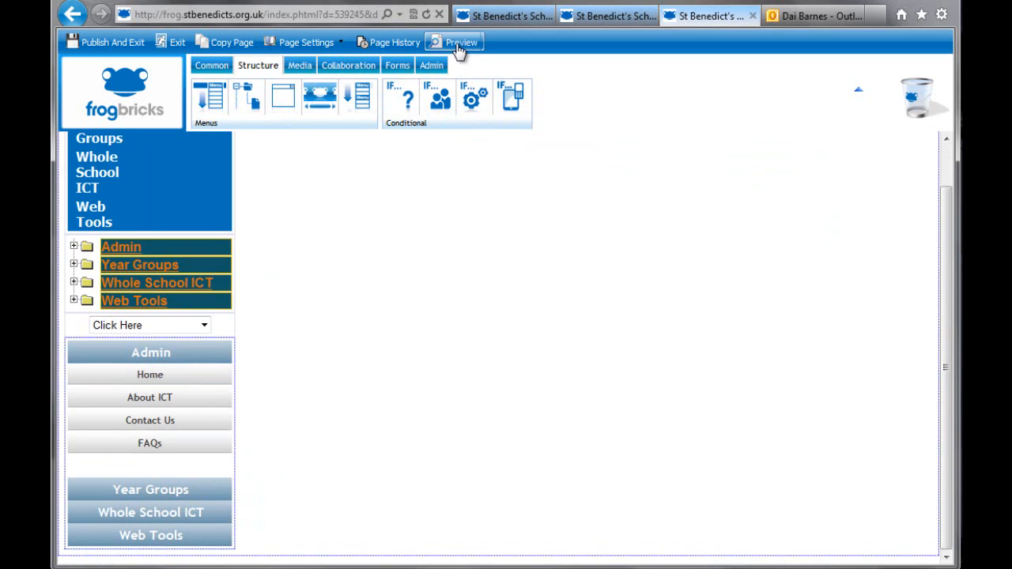
pyautogui.click(453, 42)
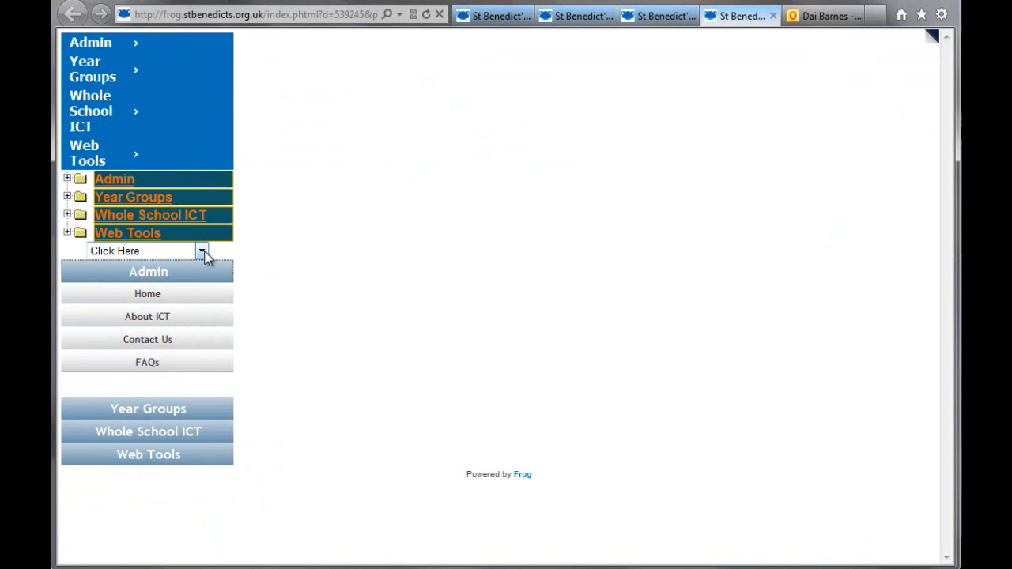
pyautogui.click(142, 251)
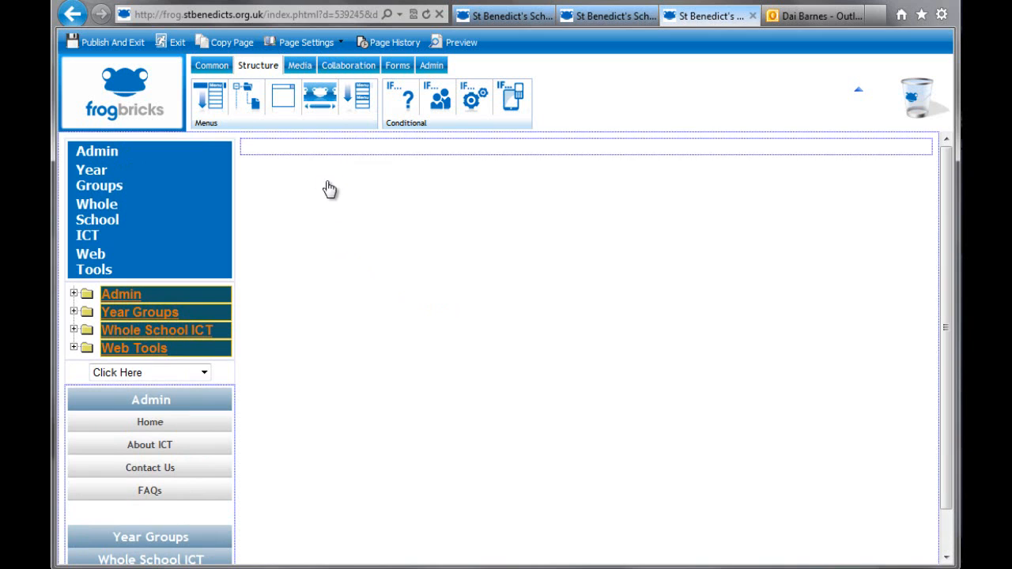
# Scroll through the training website home page editor for reference.
pyautogui.click(211, 66)
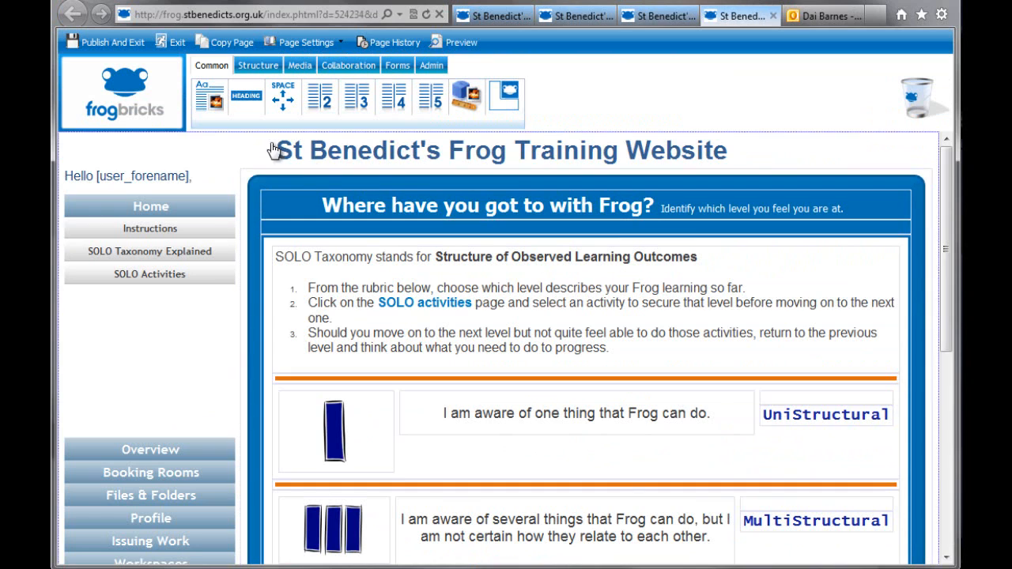
pyautogui.scroll(-3)
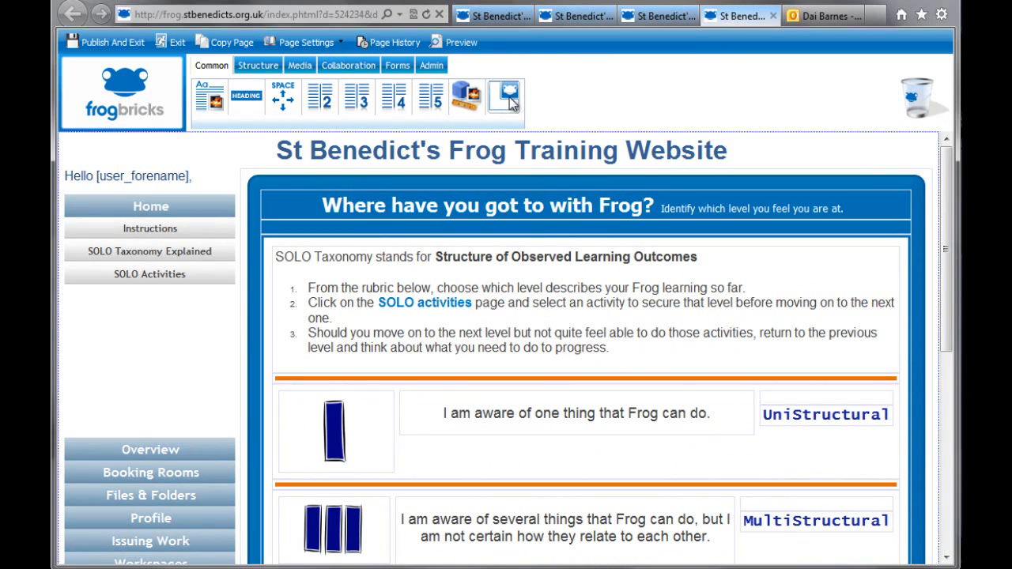
pyautogui.moveTo(430, 162)
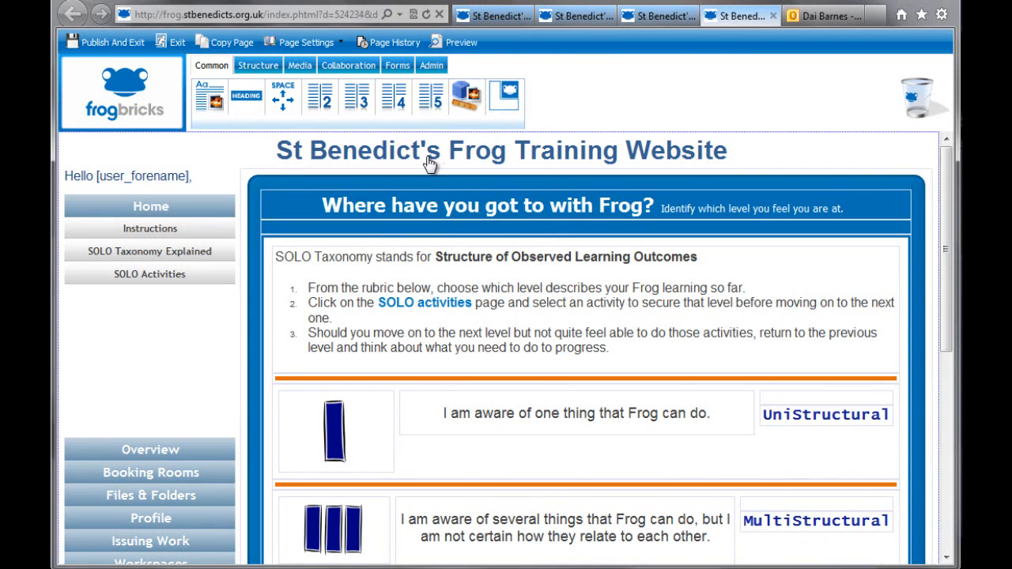
pyautogui.moveTo(134, 182)
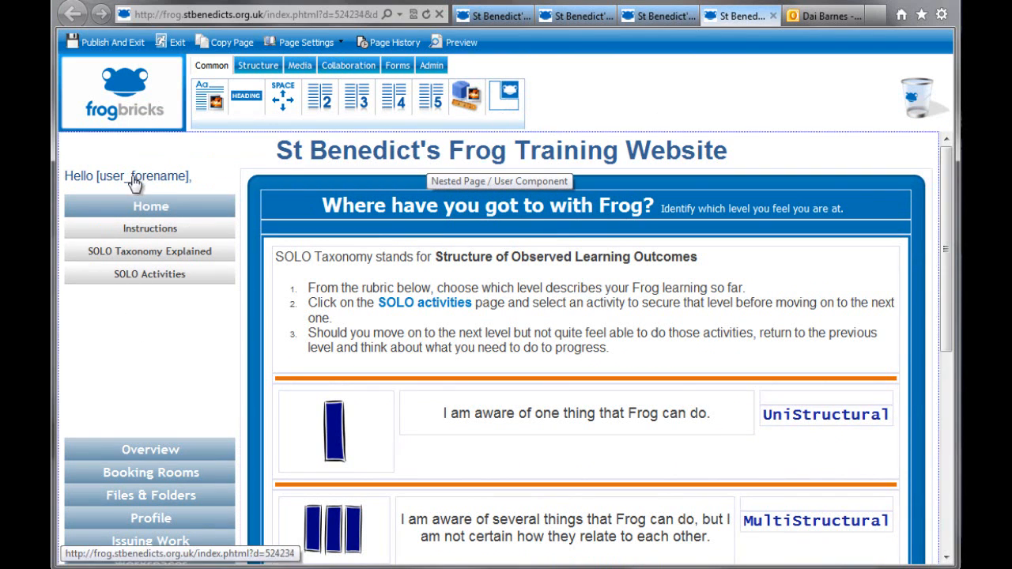
pyautogui.moveTo(376, 153)
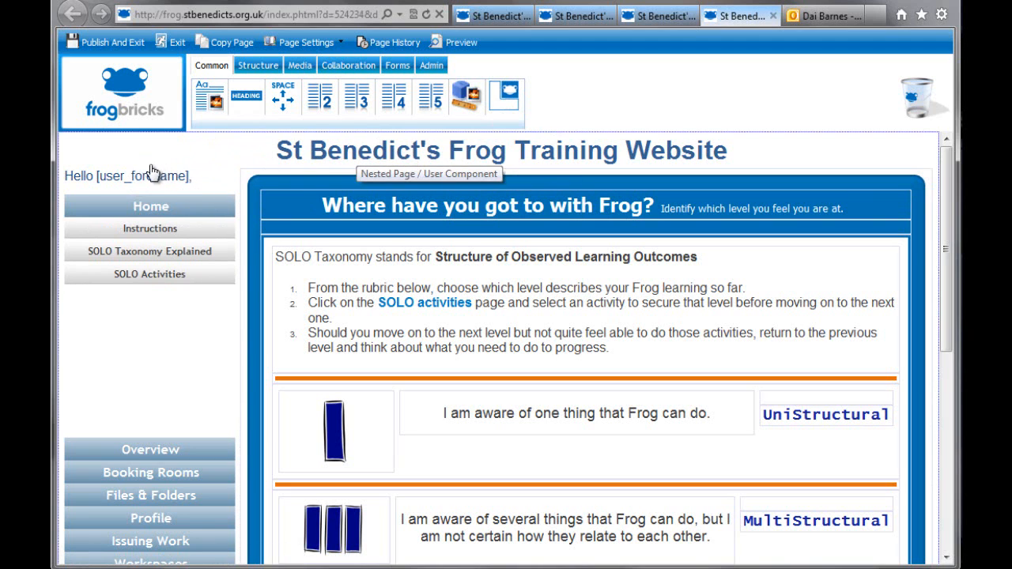
pyautogui.scroll(-3)
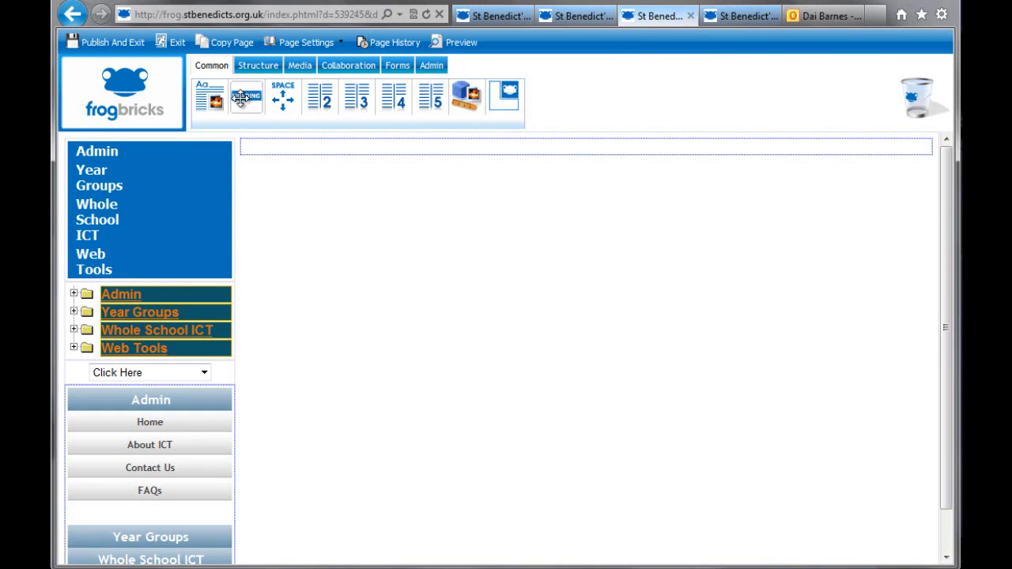
# Add a Heading brick, then select Demo Site Menu in the Construction drafts folder.
pyautogui.click(246, 97)
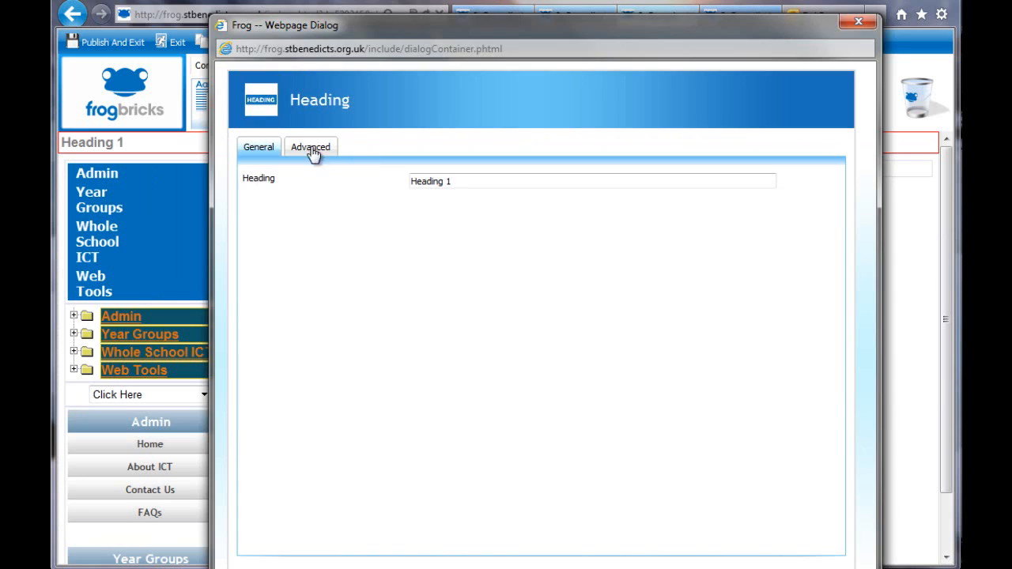
pyautogui.write('De')
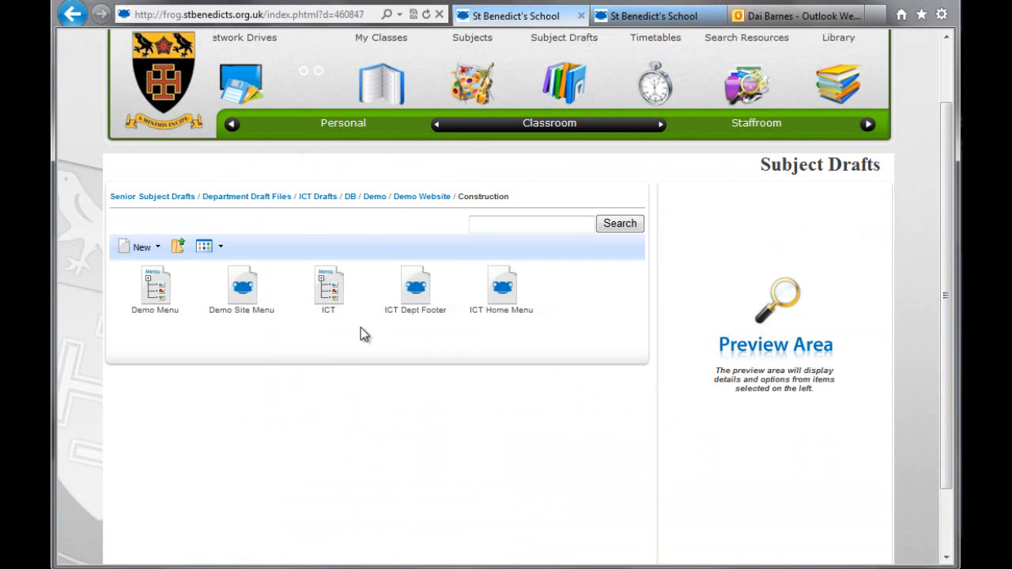
pyautogui.click(241, 284)
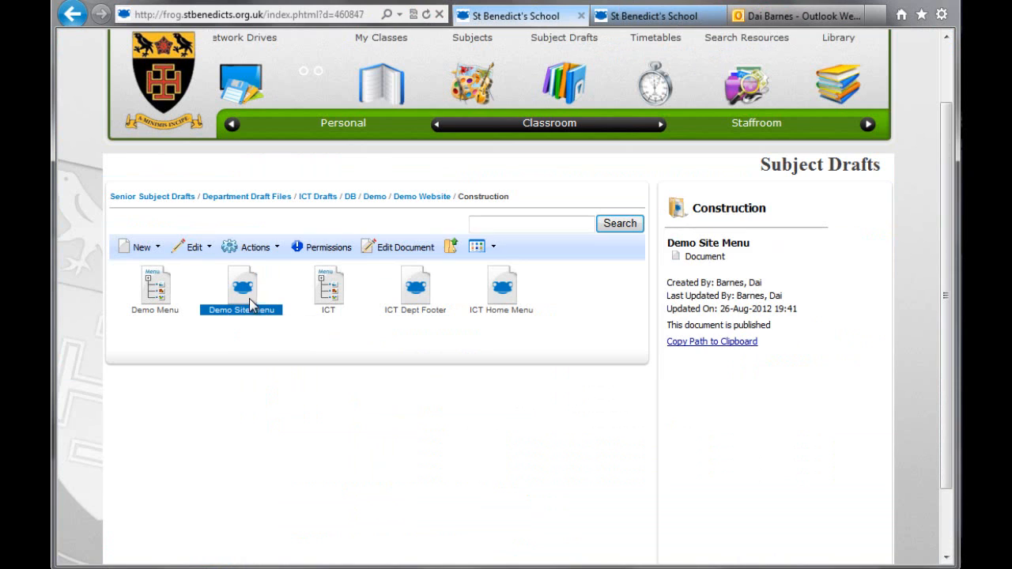
pyautogui.moveTo(249, 285)
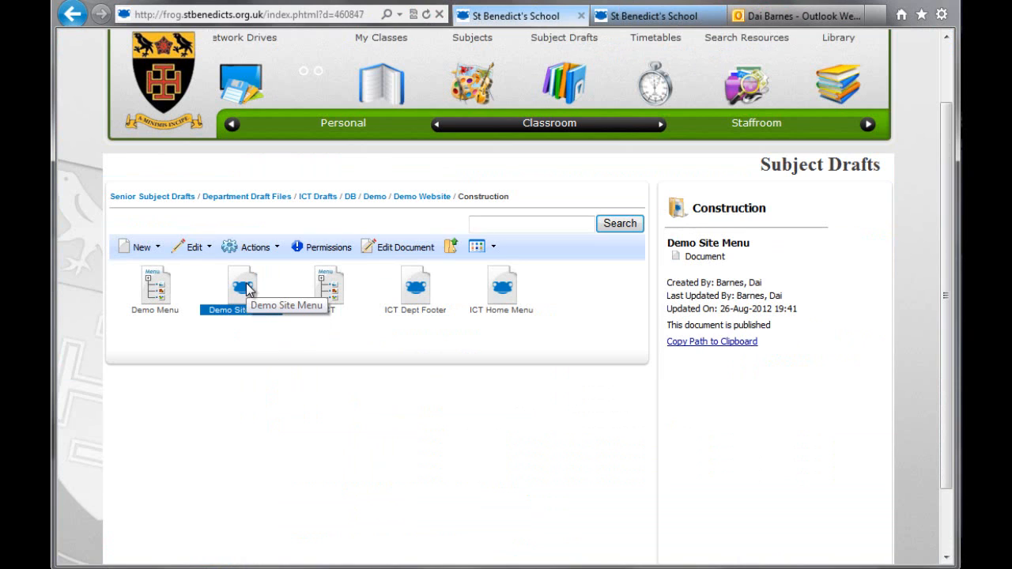